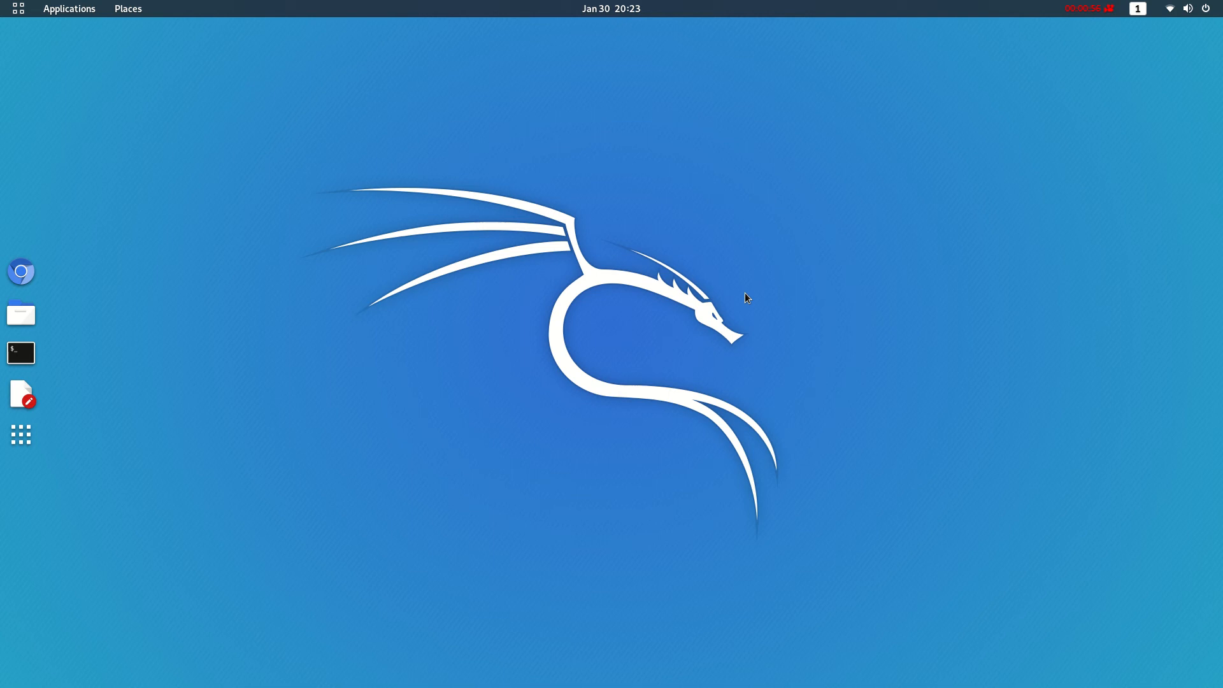
- Launch a new QTerminal window from the Kali dock
left_click(21, 353)
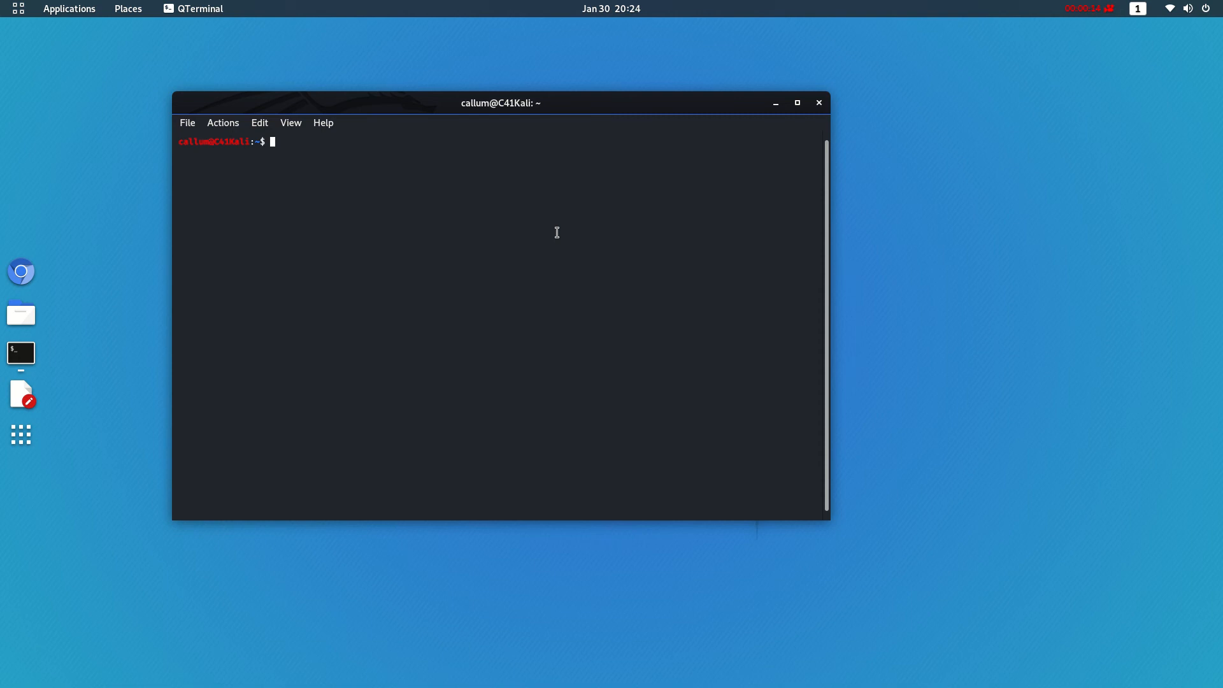
- Run 'sudo apt install nmap' with the sudo password; apt reports nmap is already newest
type("s")
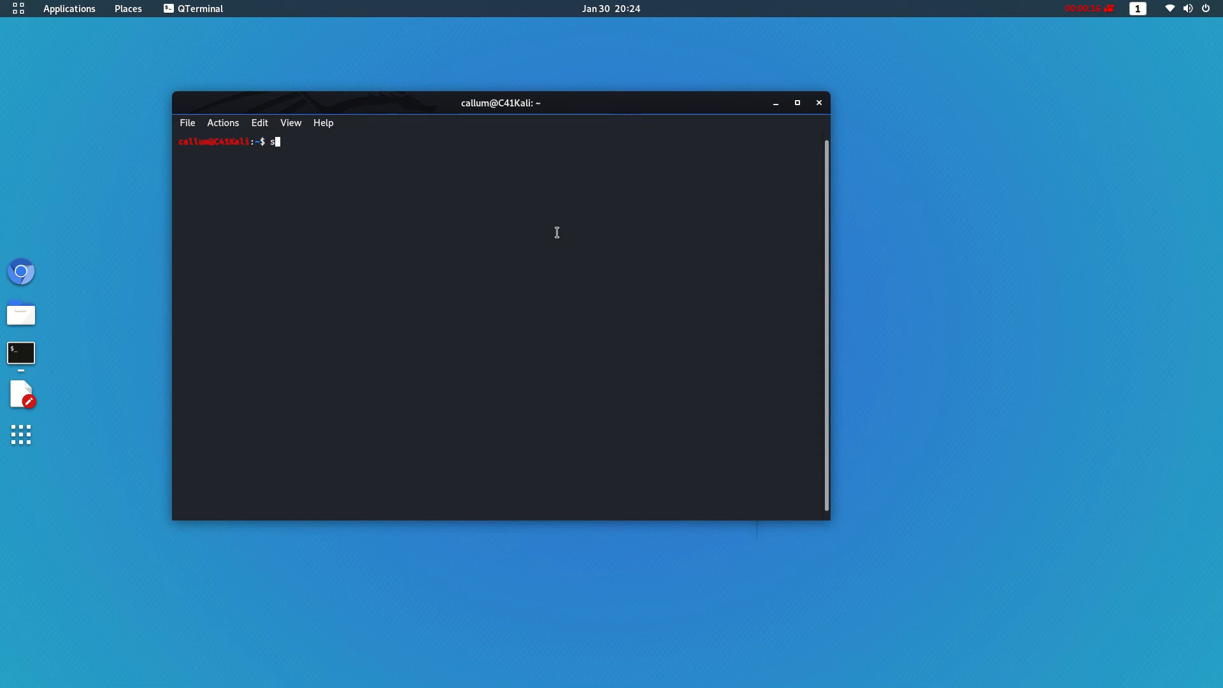
type("udfo ap")
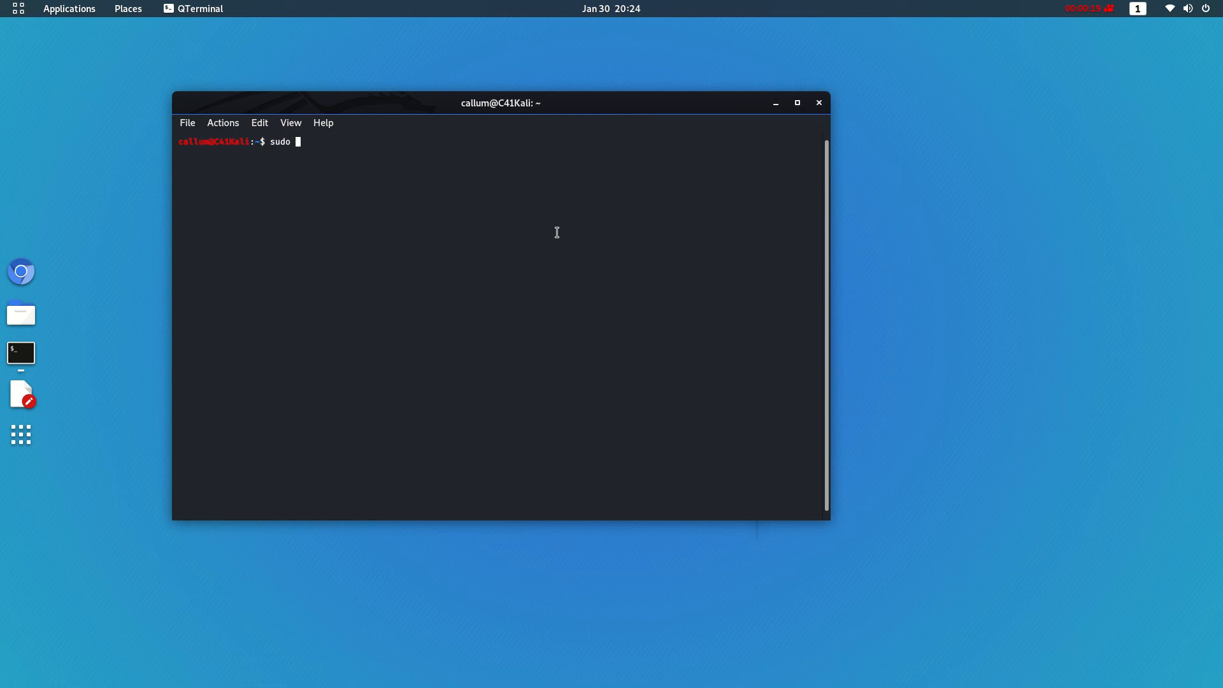
type("apt insta")
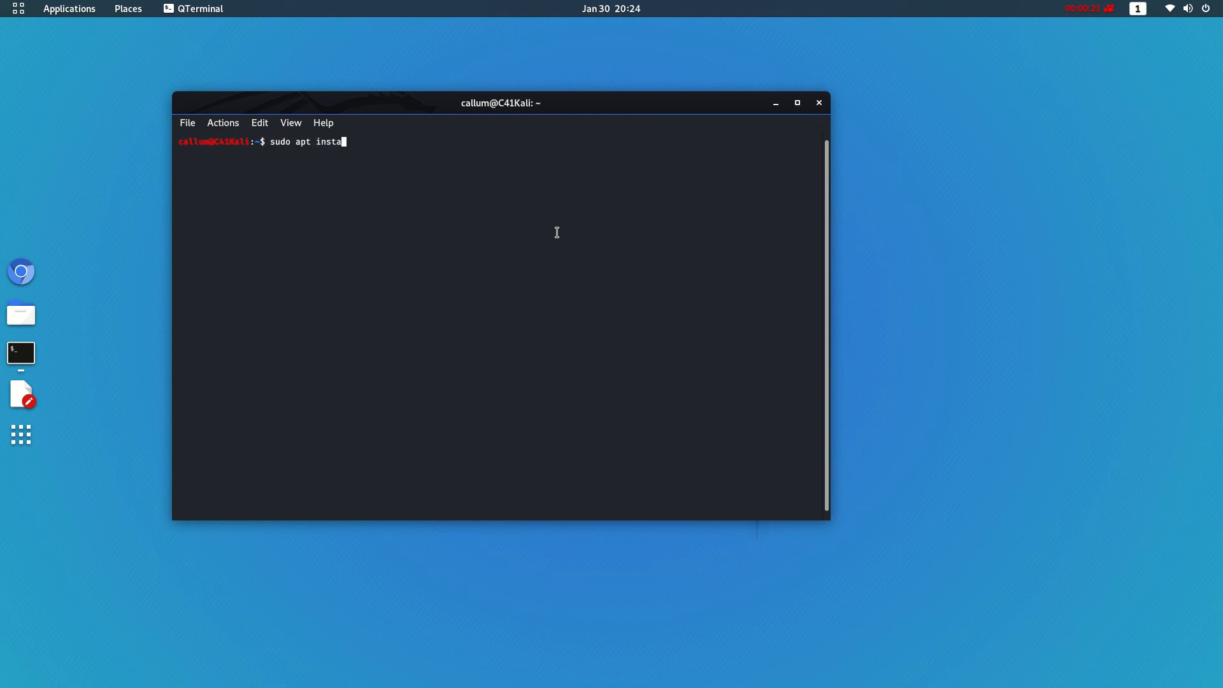
type("ll n")
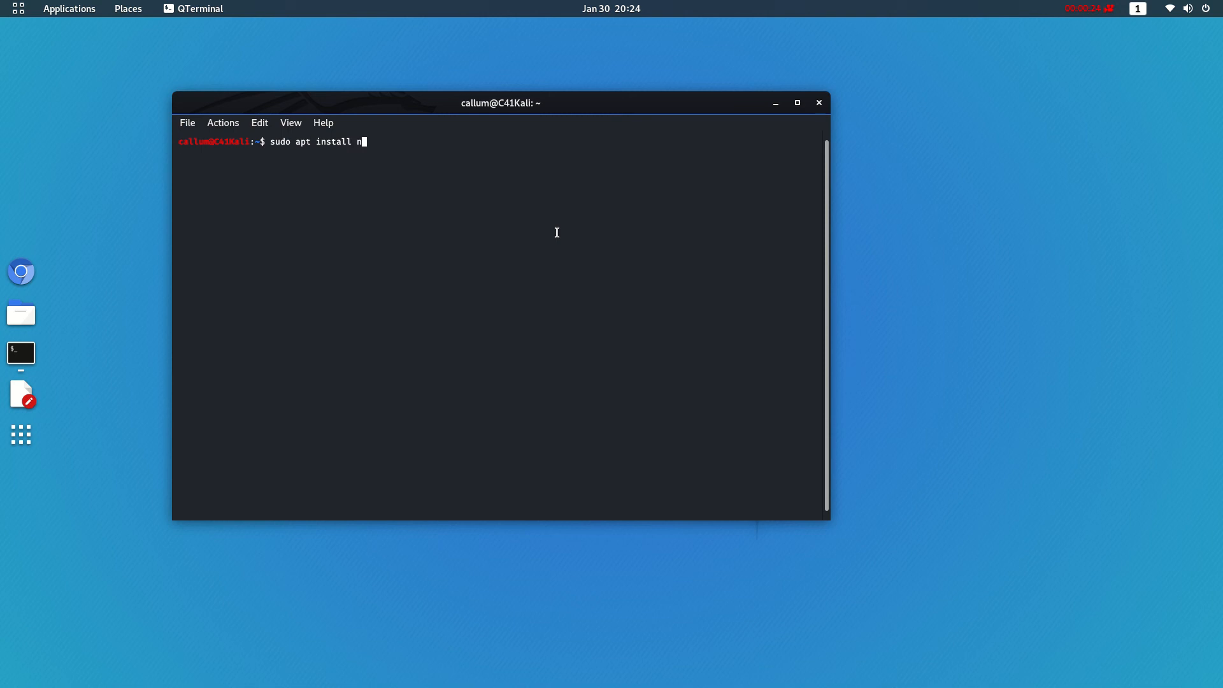
key("Return")
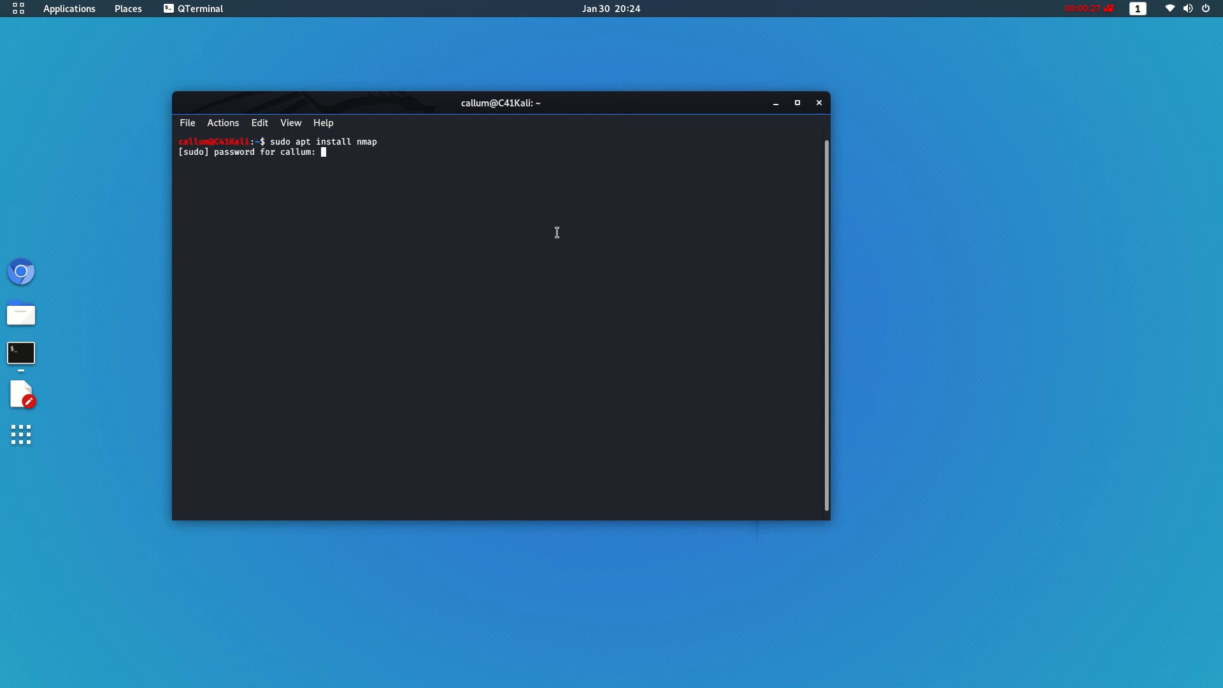
key("Return")
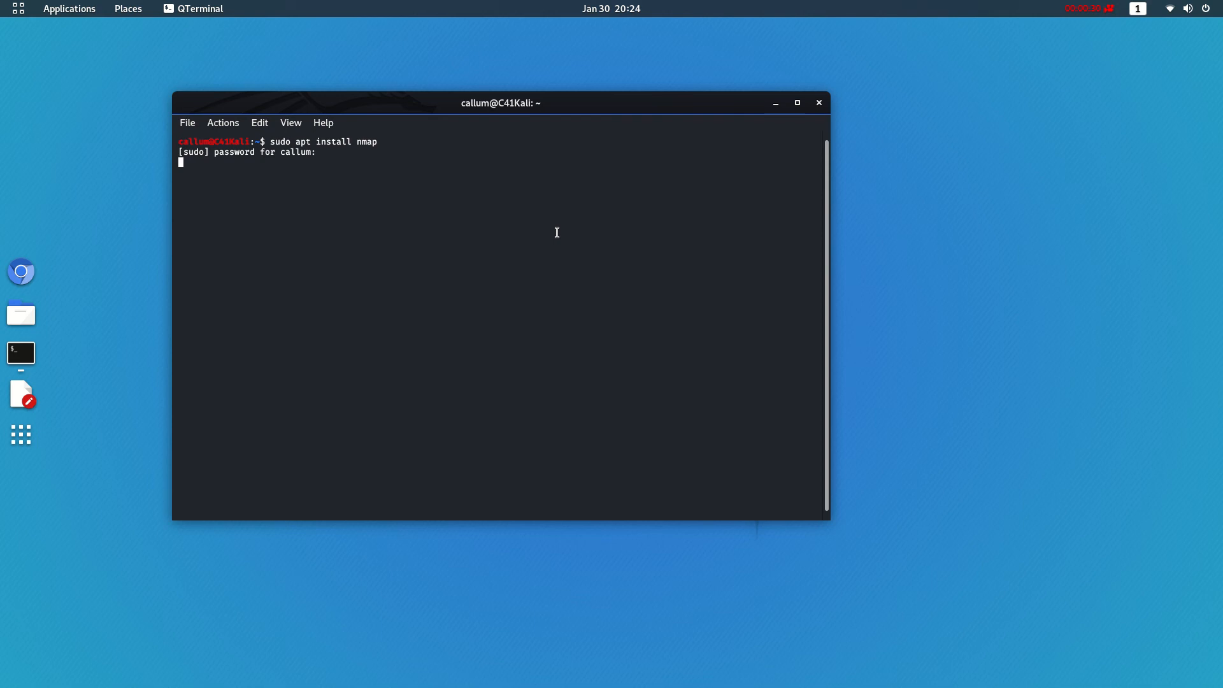
key("Return")
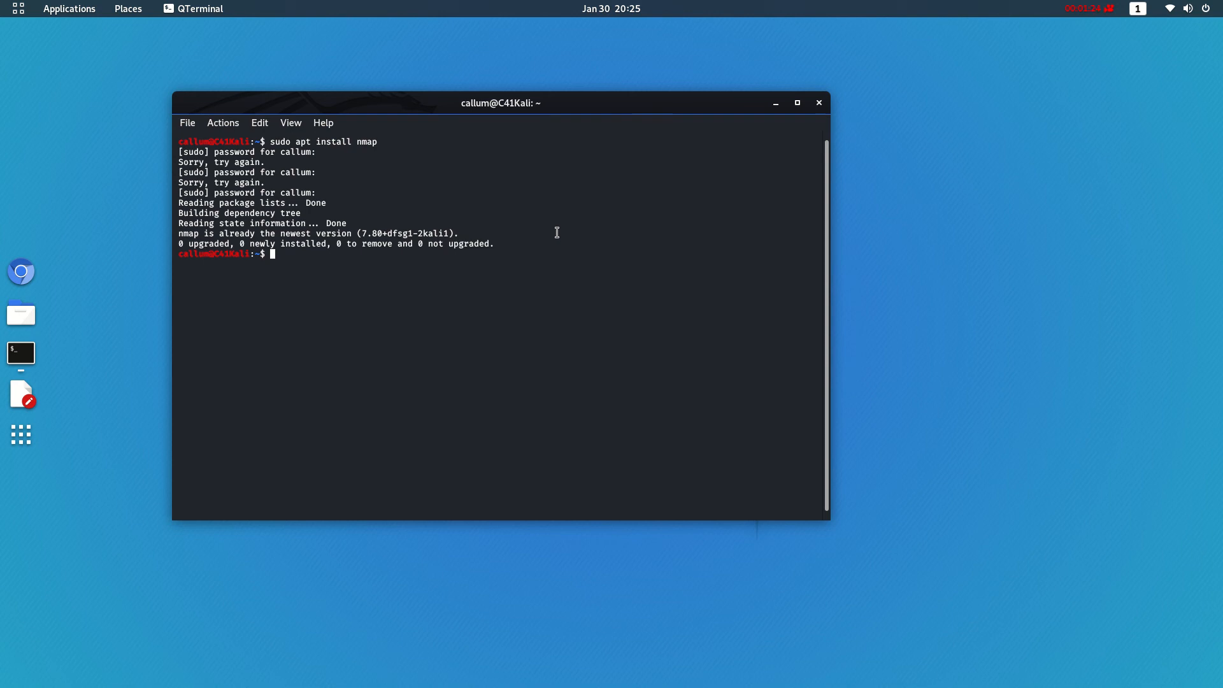
- Run 'nmap -h' and scroll through the help output, including the List Scan option
type("nma")
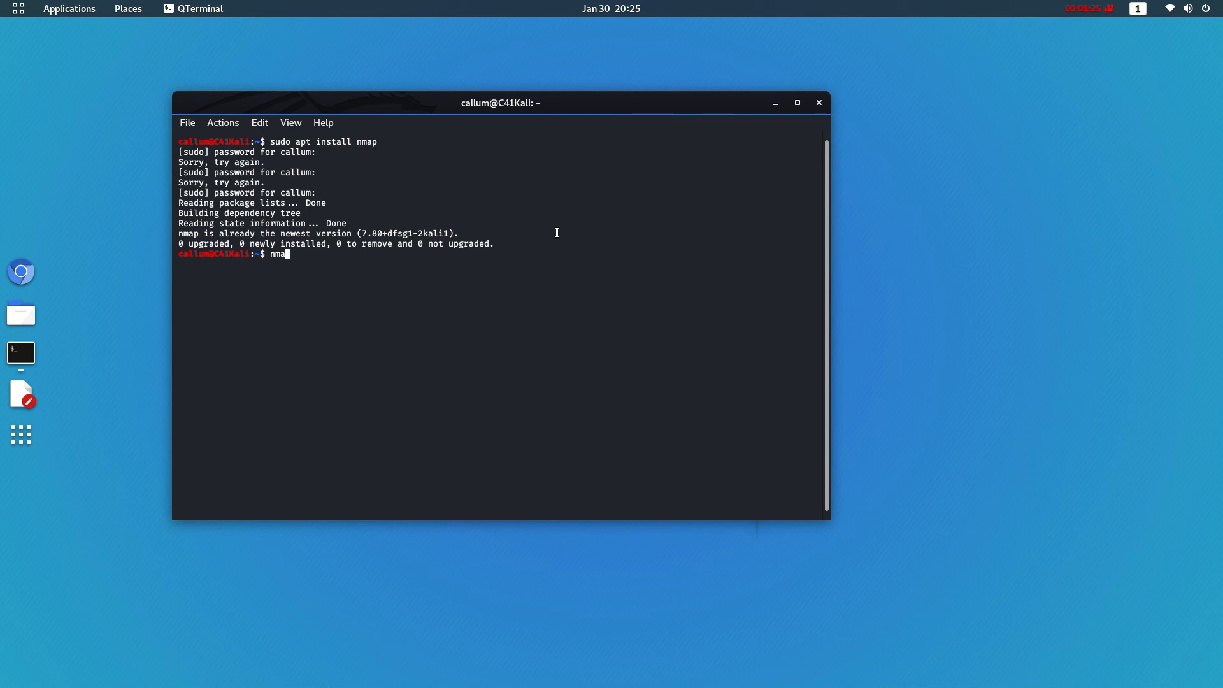
type("-h")
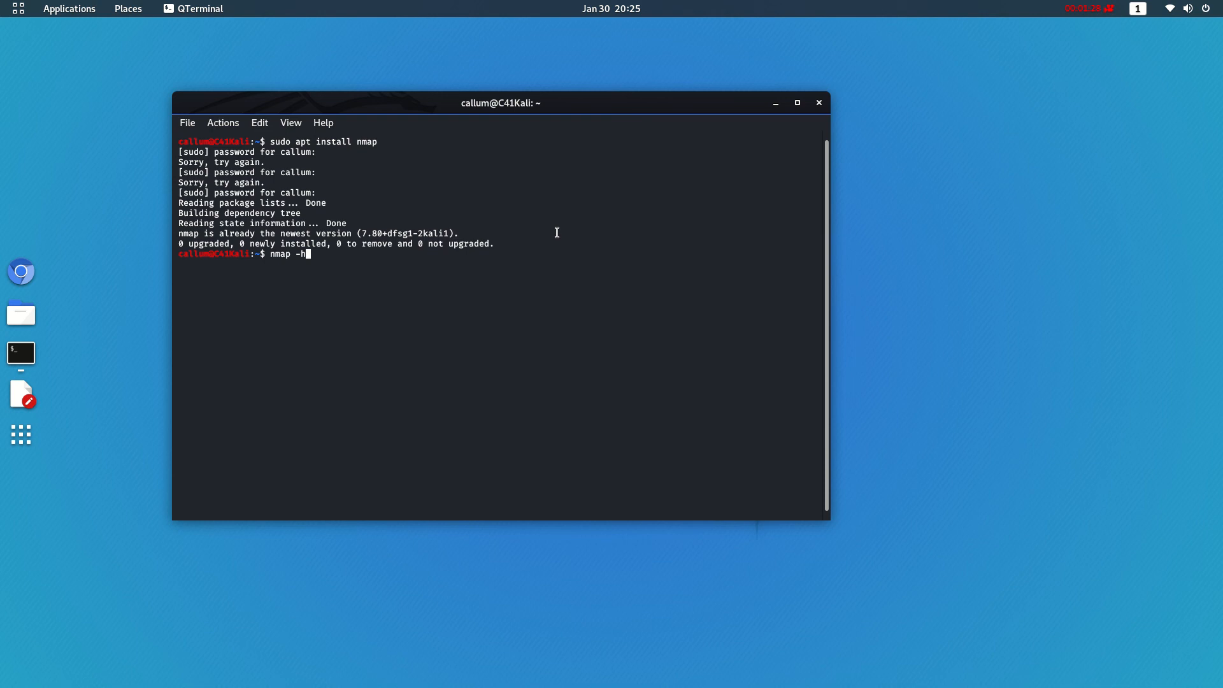
key("Return")
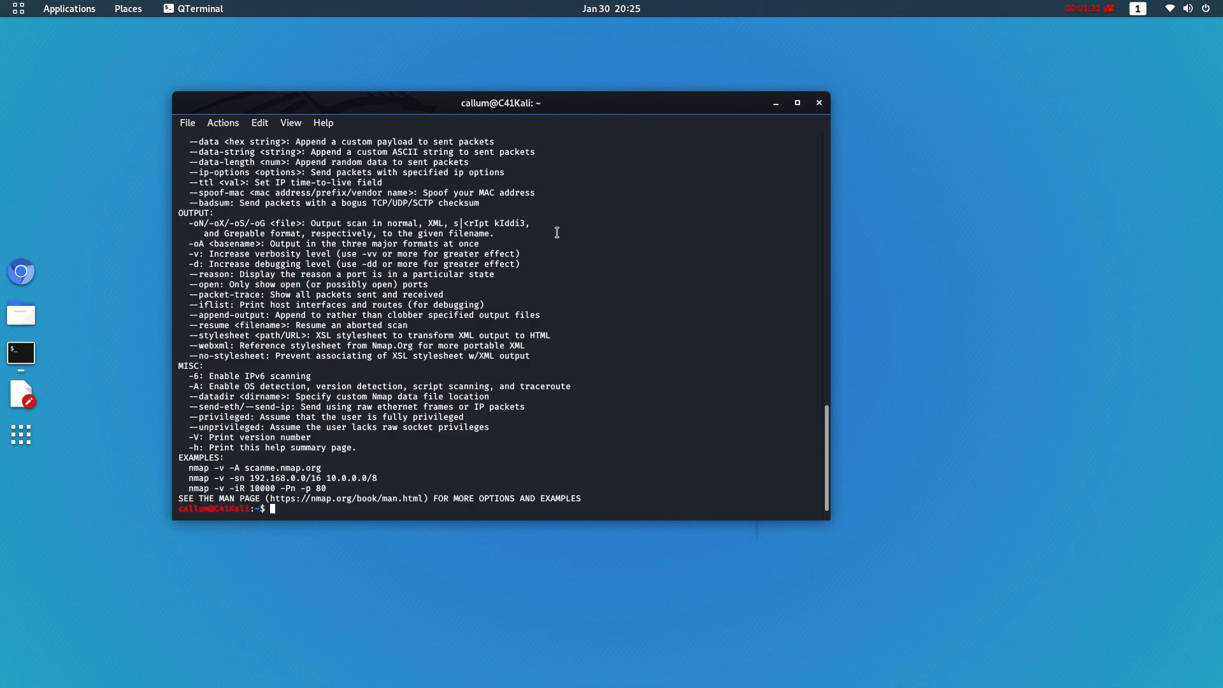
scroll("up", 3)
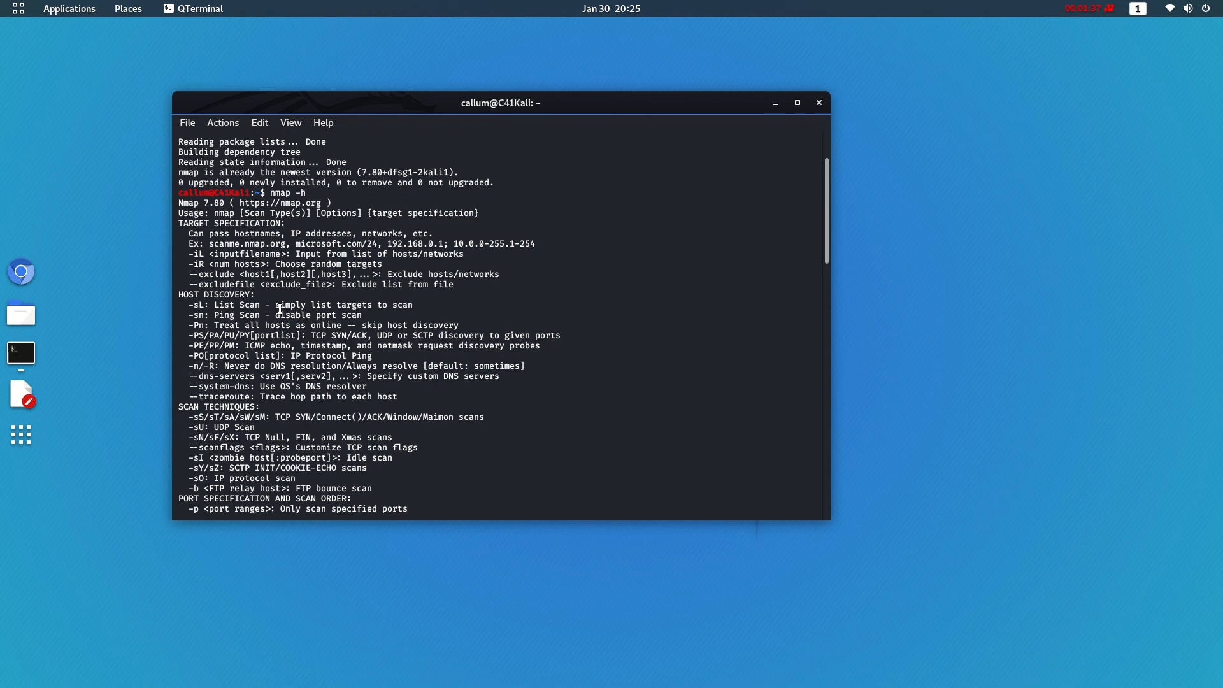
scroll("down", 3)
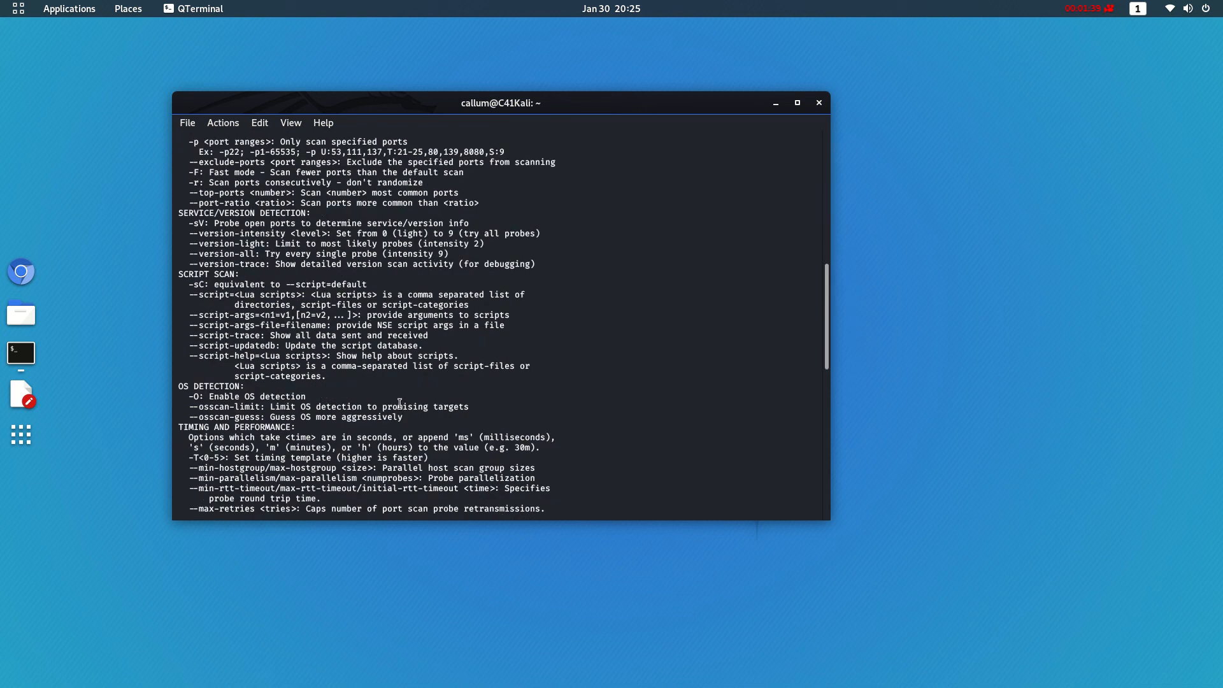
scroll("down", 3)
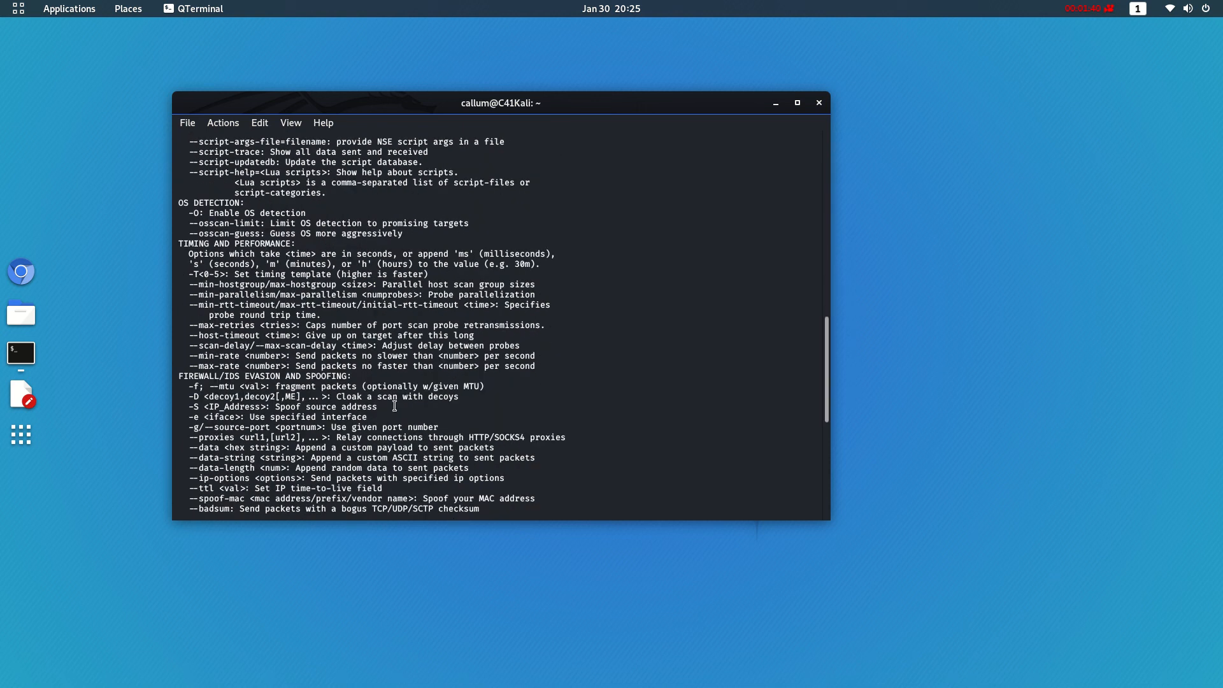
scroll("down", 3)
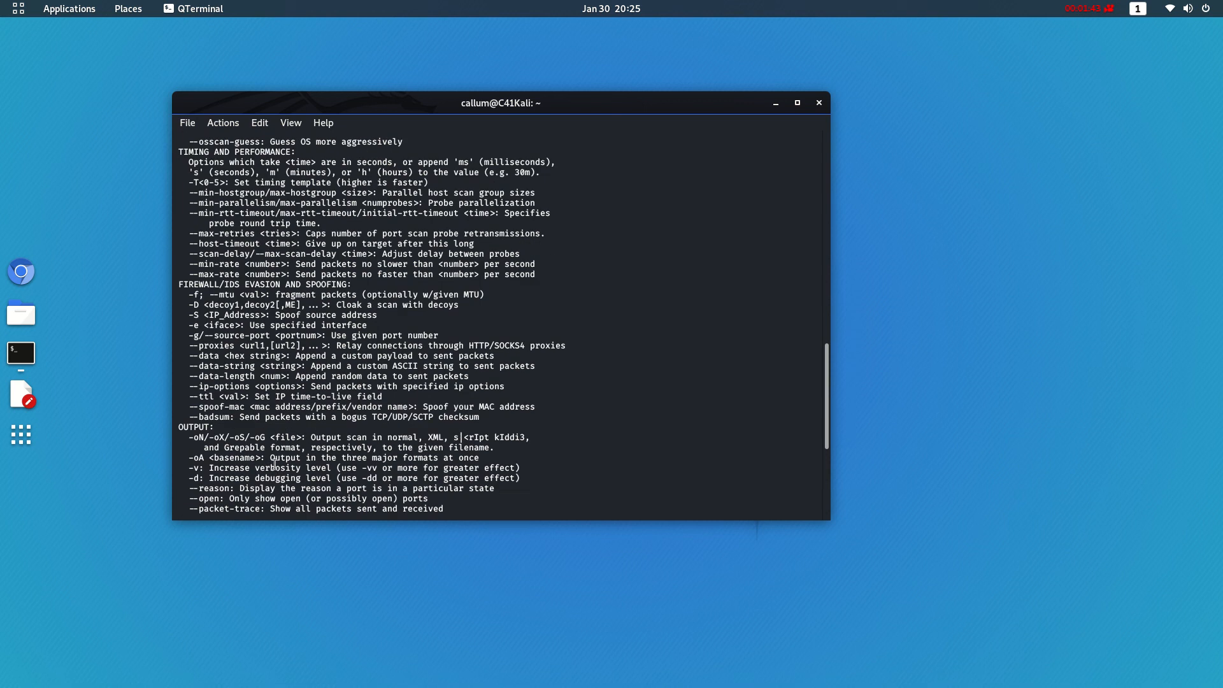
scroll("up", 3)
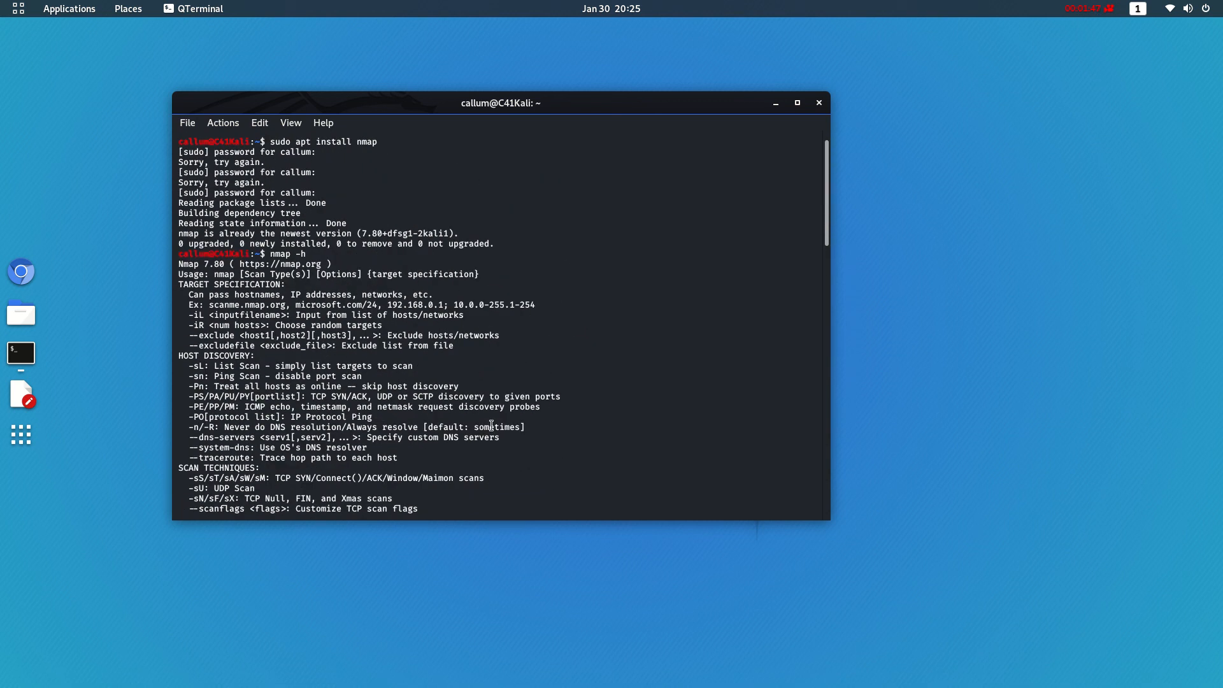
scroll("down", 3)
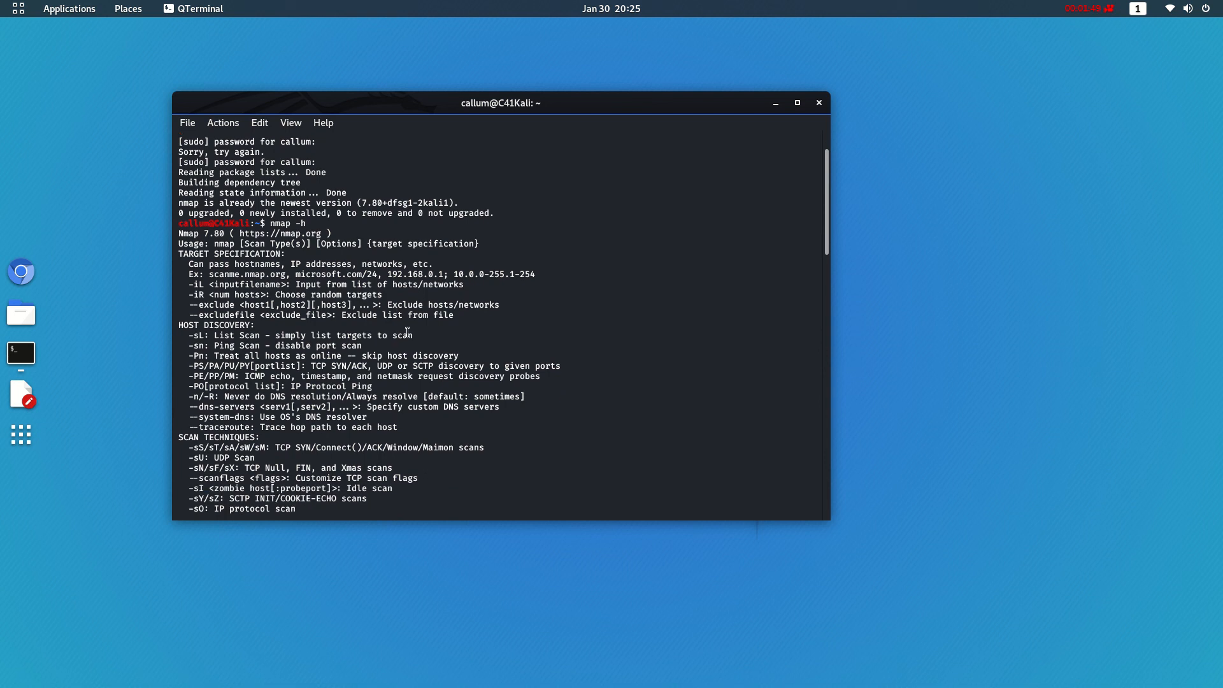
scroll("down", 3)
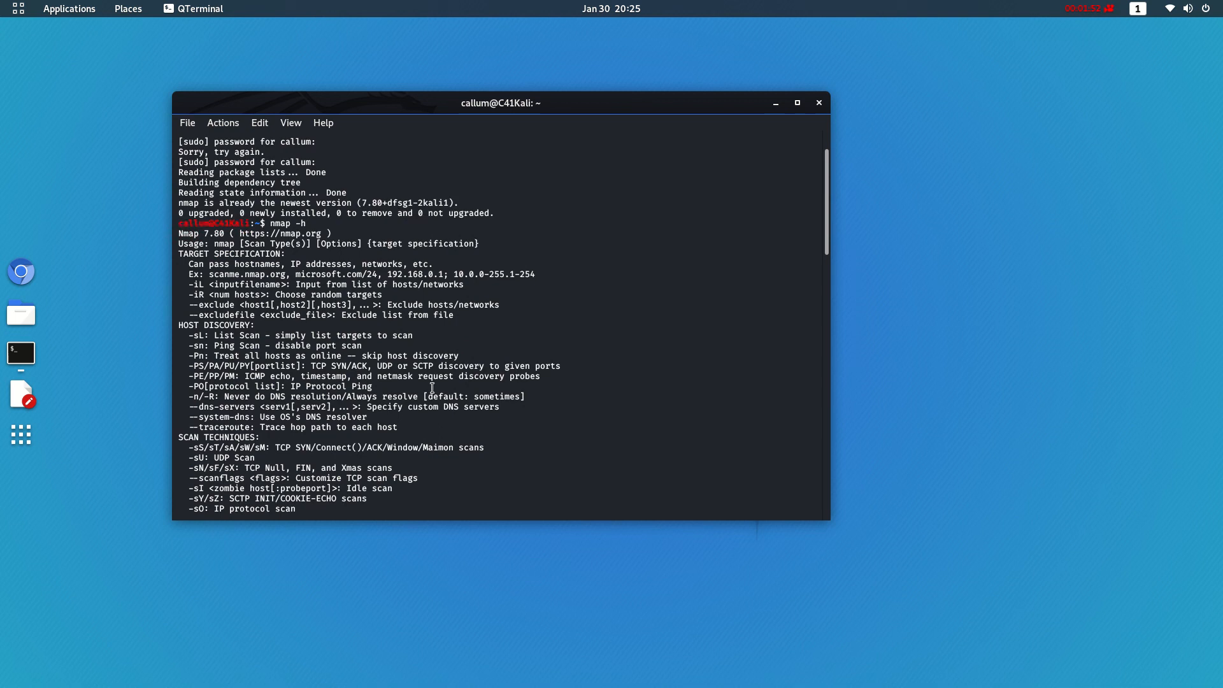
scroll("down", 3)
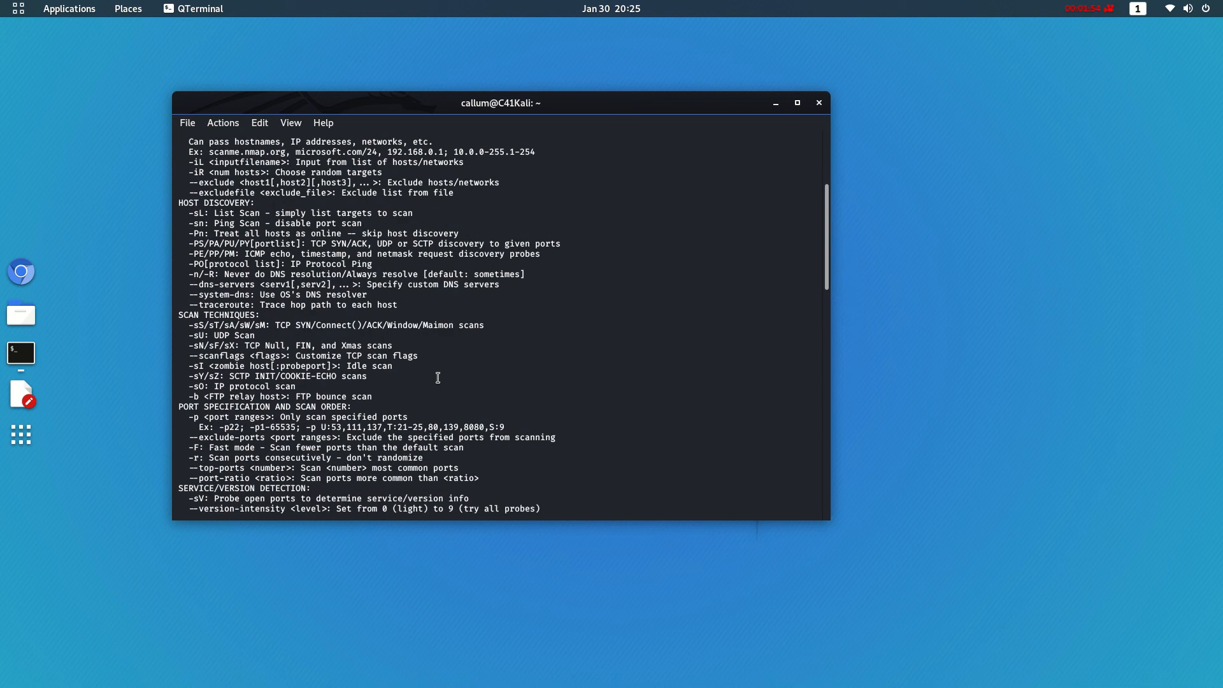
mouse_move(404, 474)
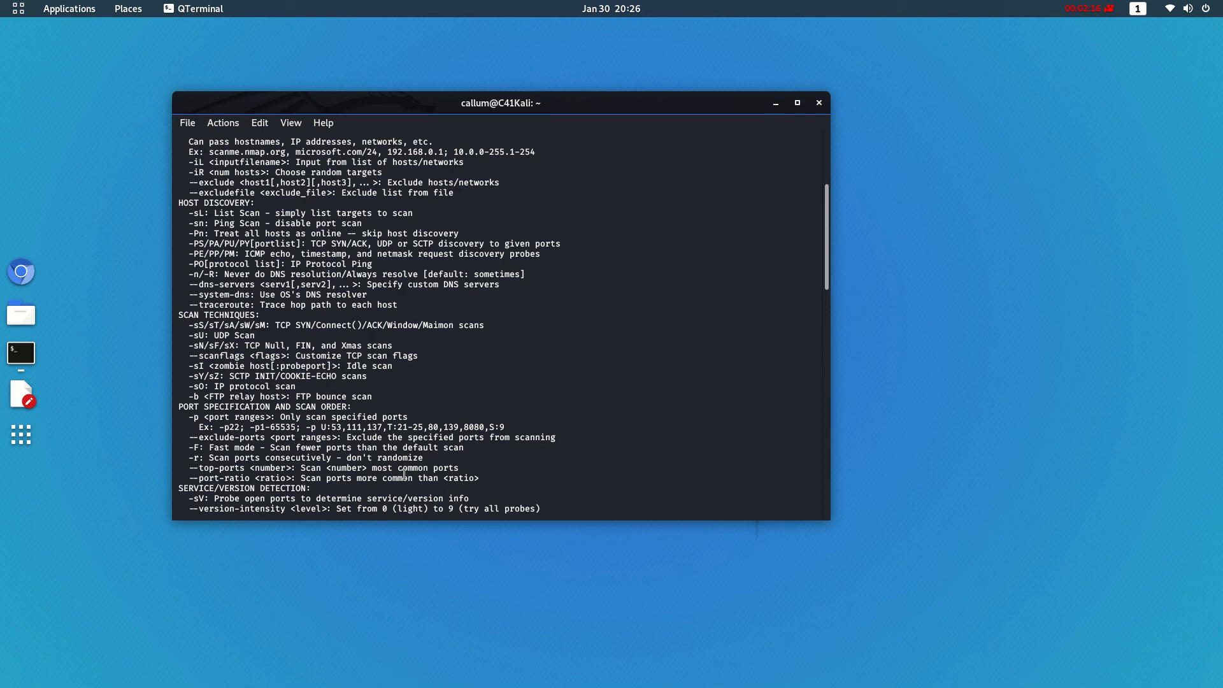
scroll("down", 3)
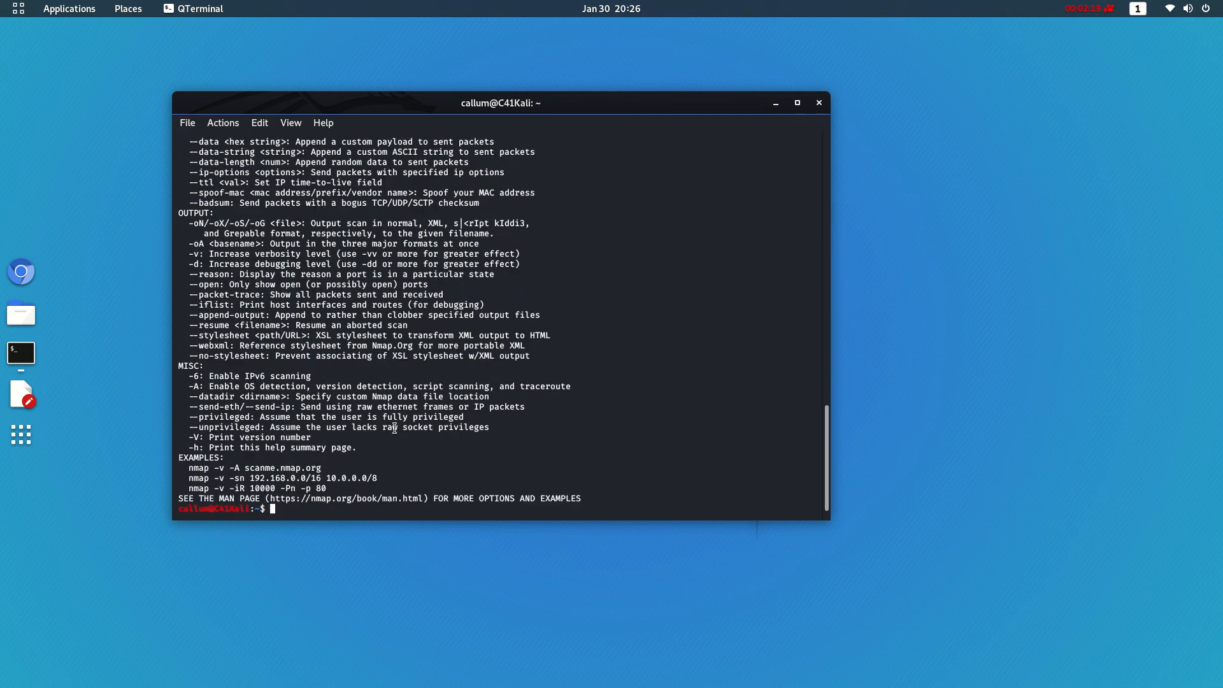
- Begin typing 'sudo nmap -sS 172.' at the prompt, leaving the target address unfinished
type("sudo n")
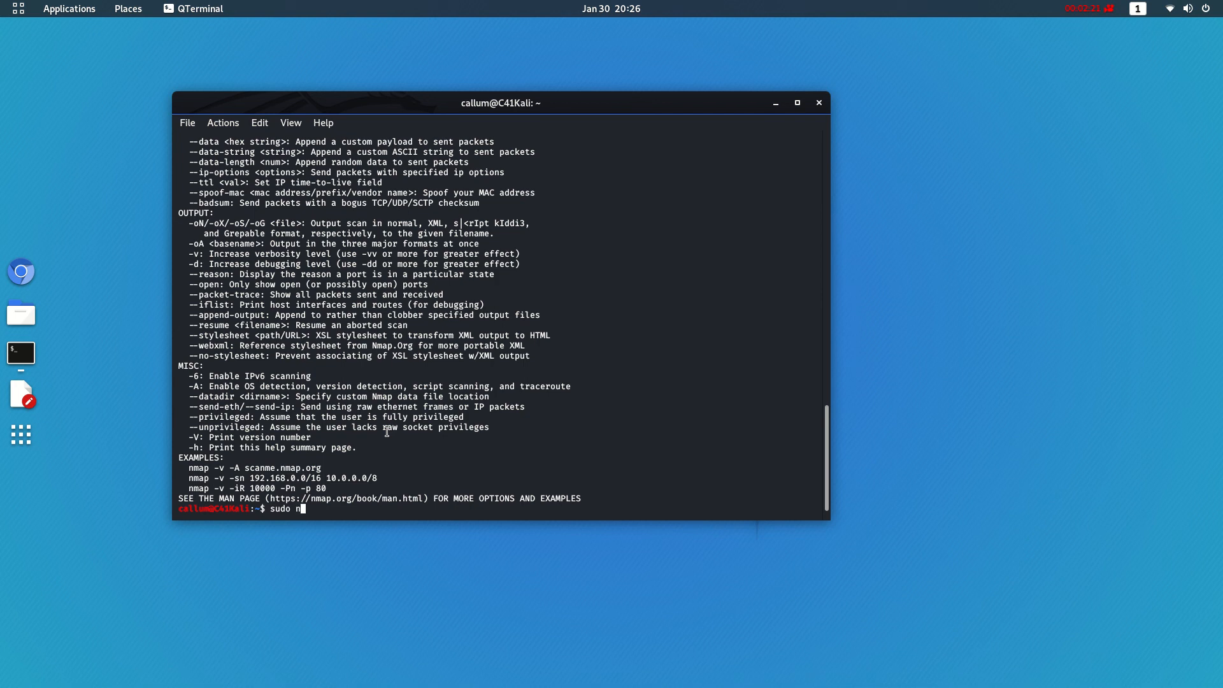
type("map -s")
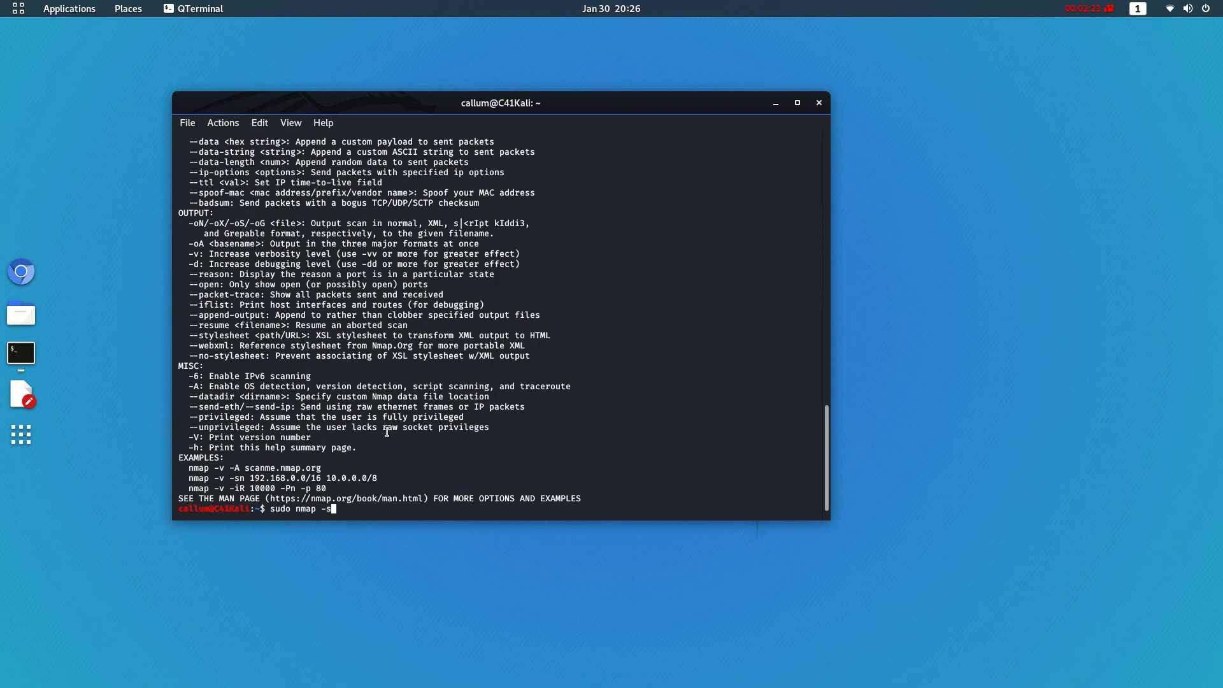
type("S")
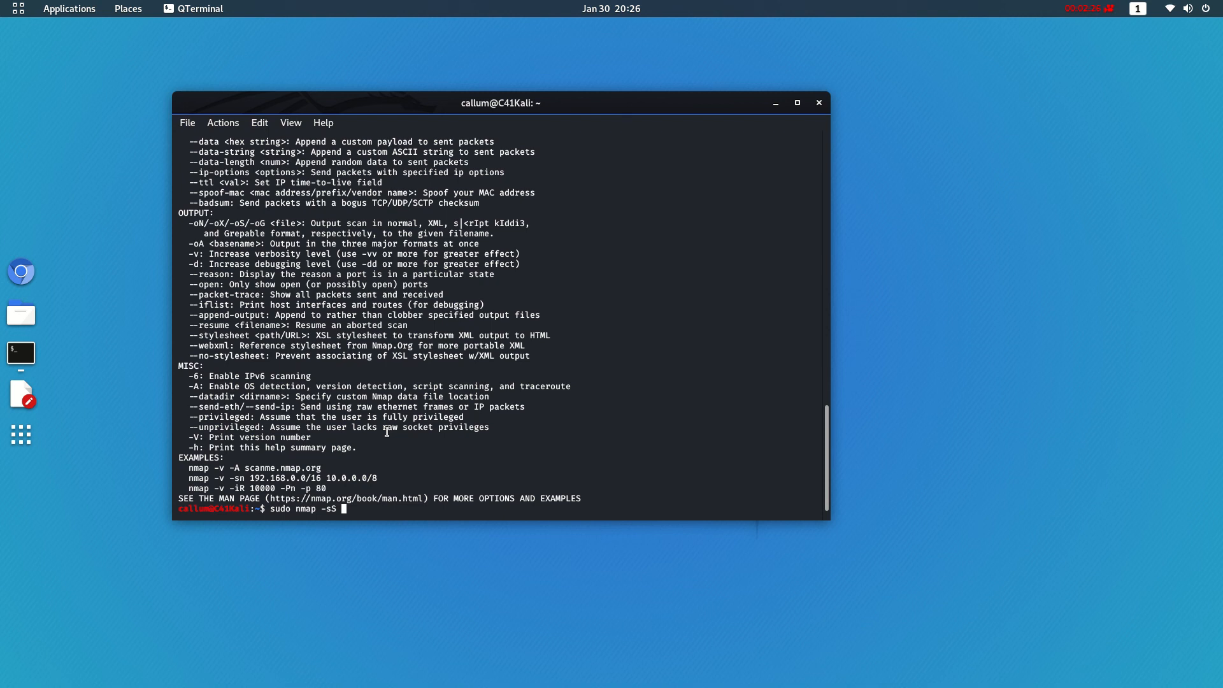
type("172.")
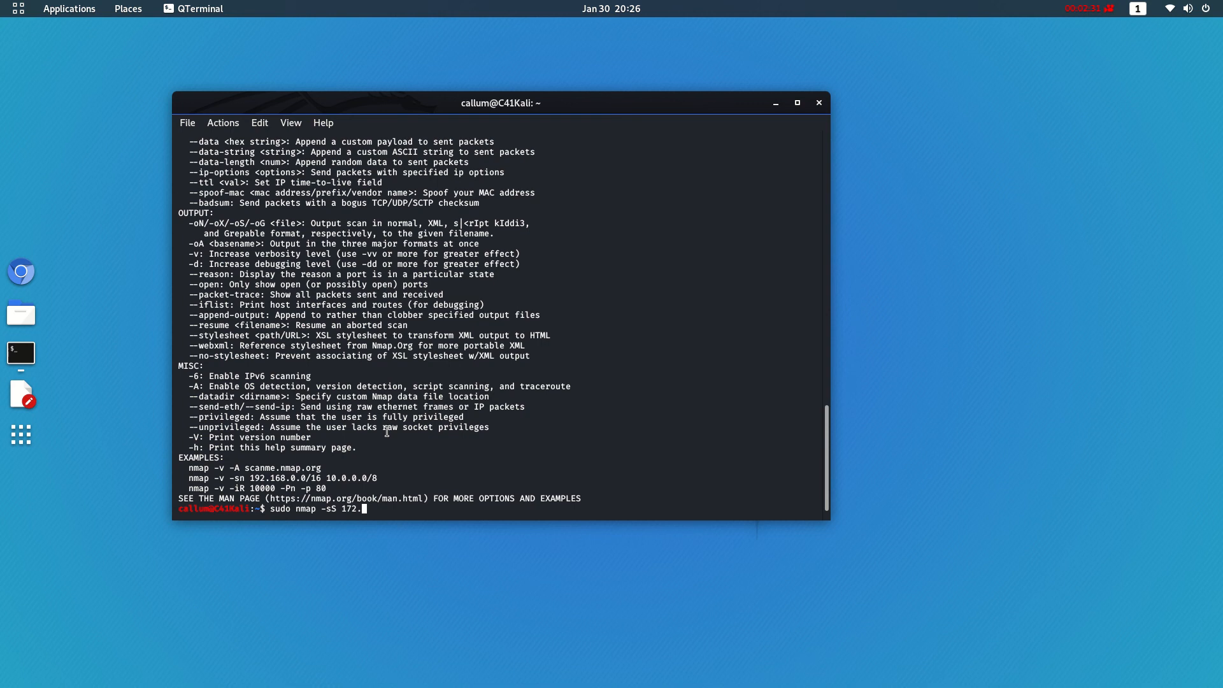
right_click(21, 353)
type("ifconf")
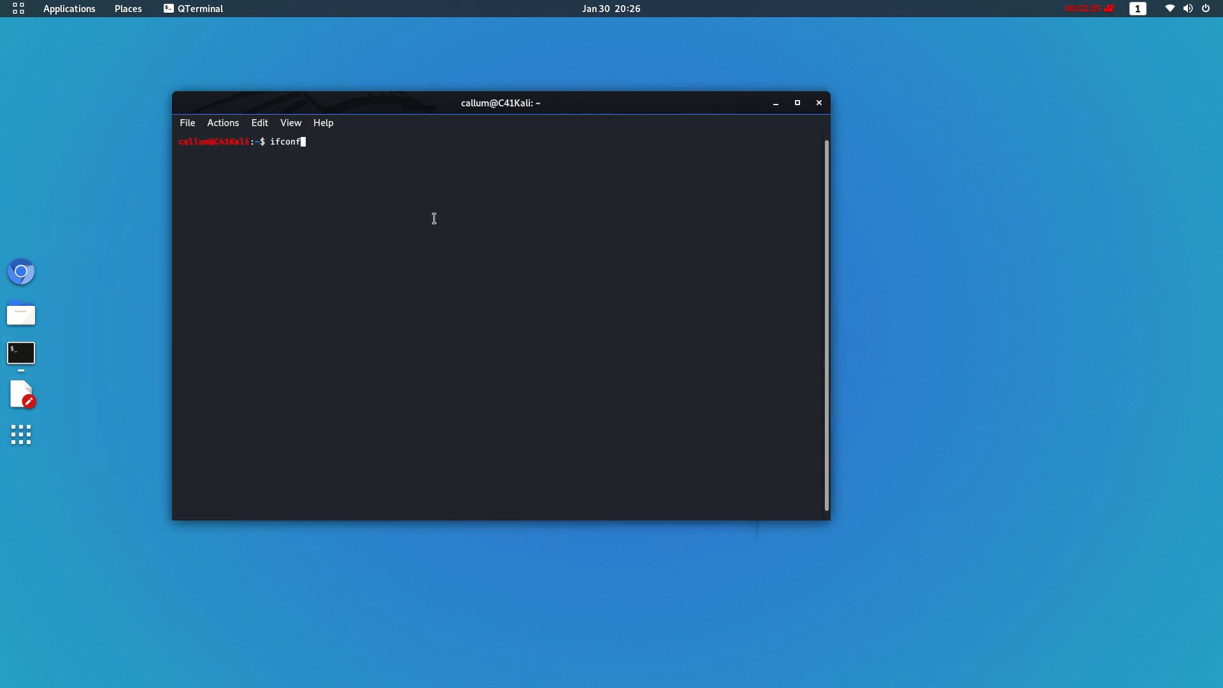
- Run ifconfig and select the wlan0 inet address 172.20.10.5
key("Return")
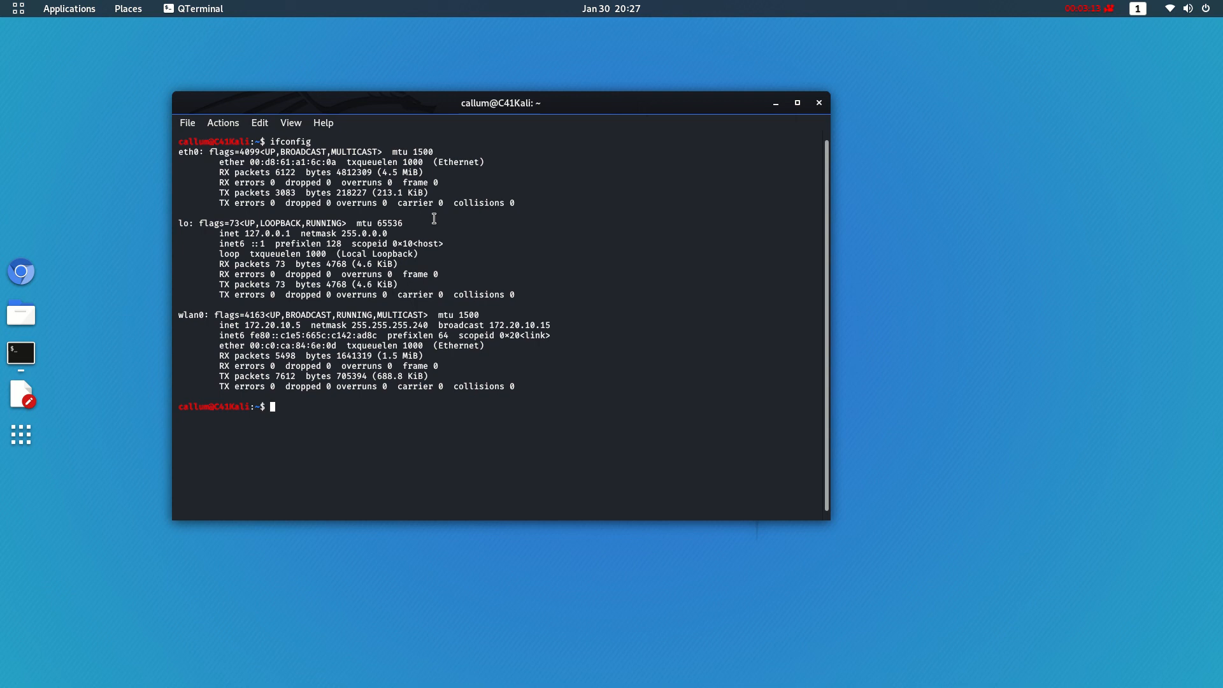
mouse_move(354, 330)
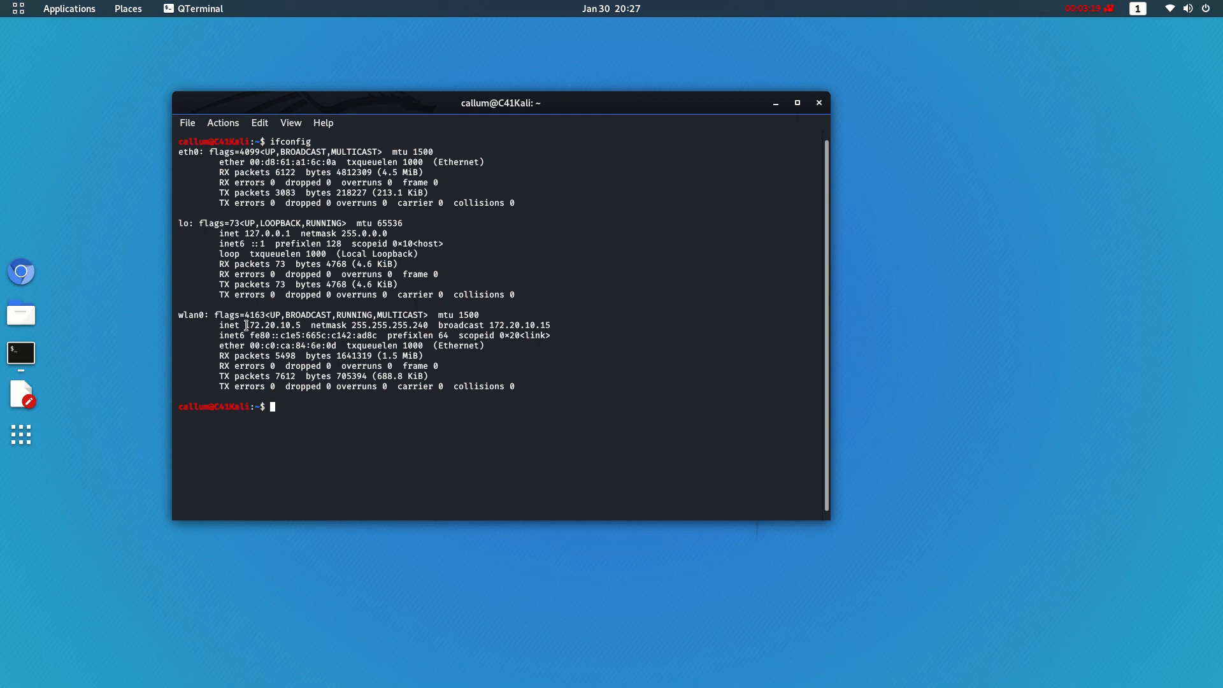
double_click(271, 325)
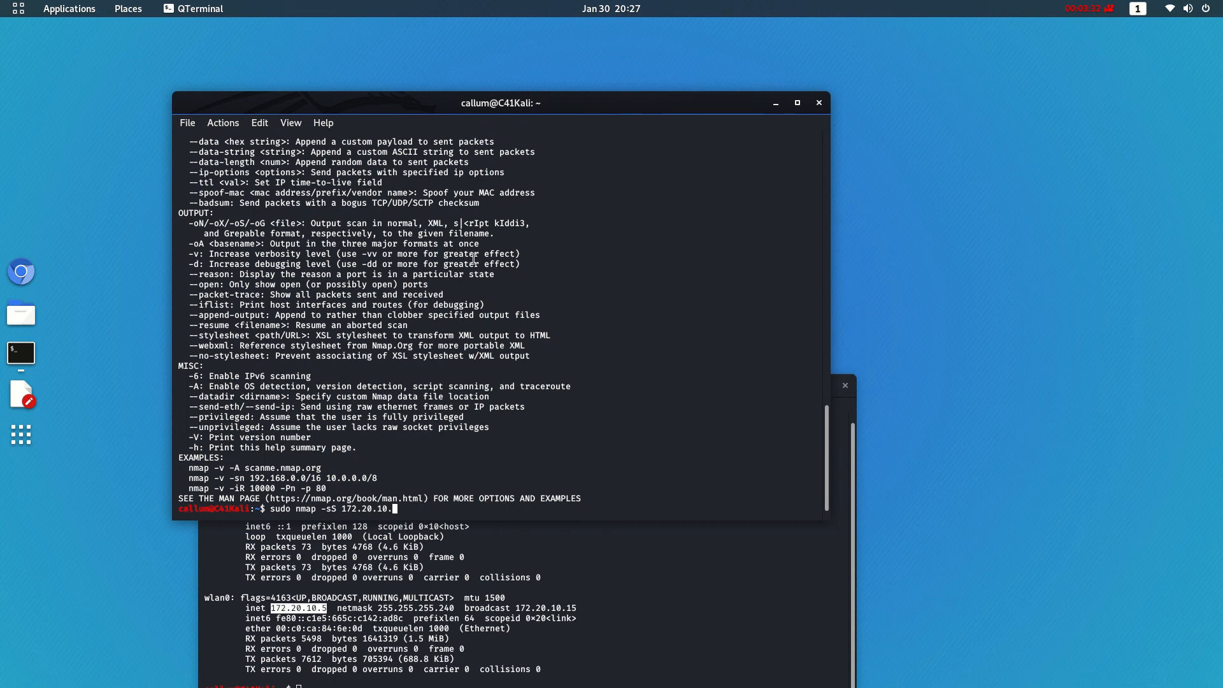
- Complete and launch 'sudo nmap -sS 172.20.10.1'
type("1")
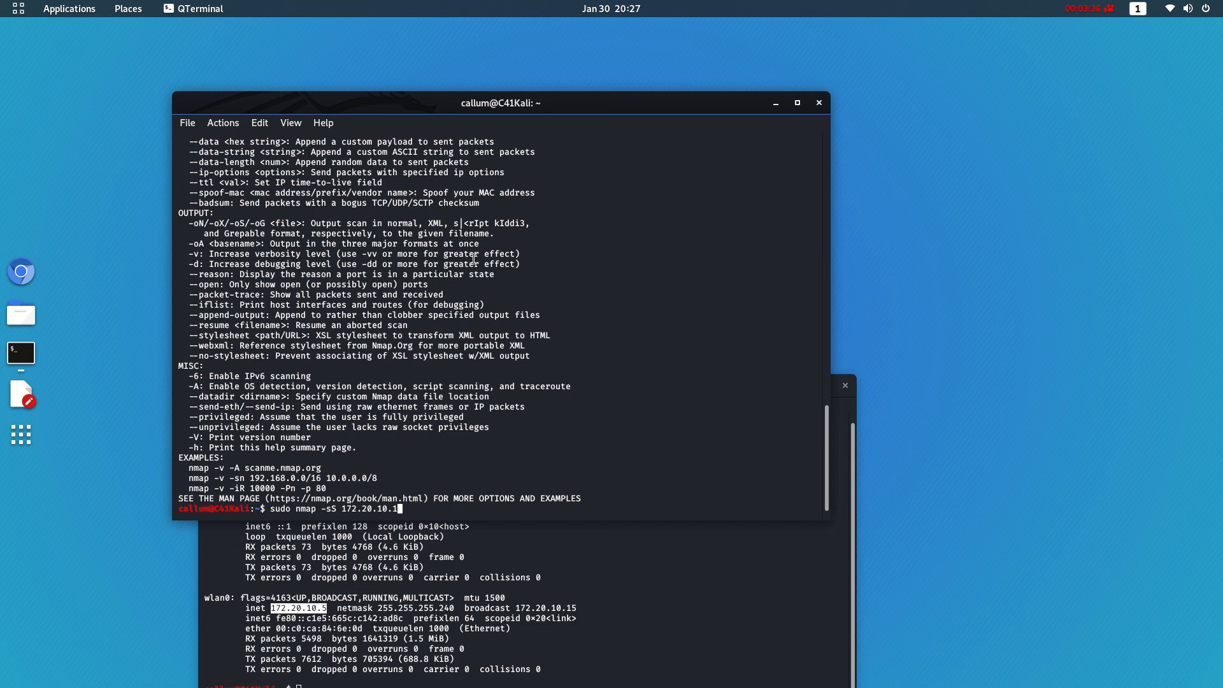
key("Return")
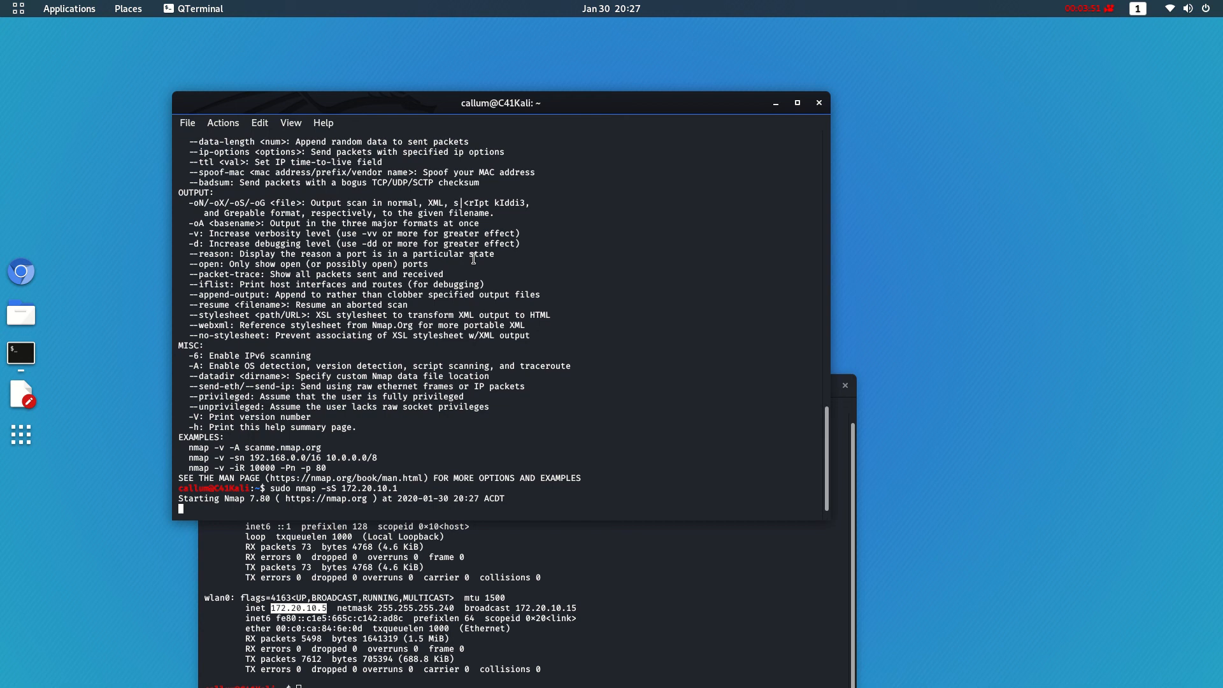
mouse_move(390, 515)
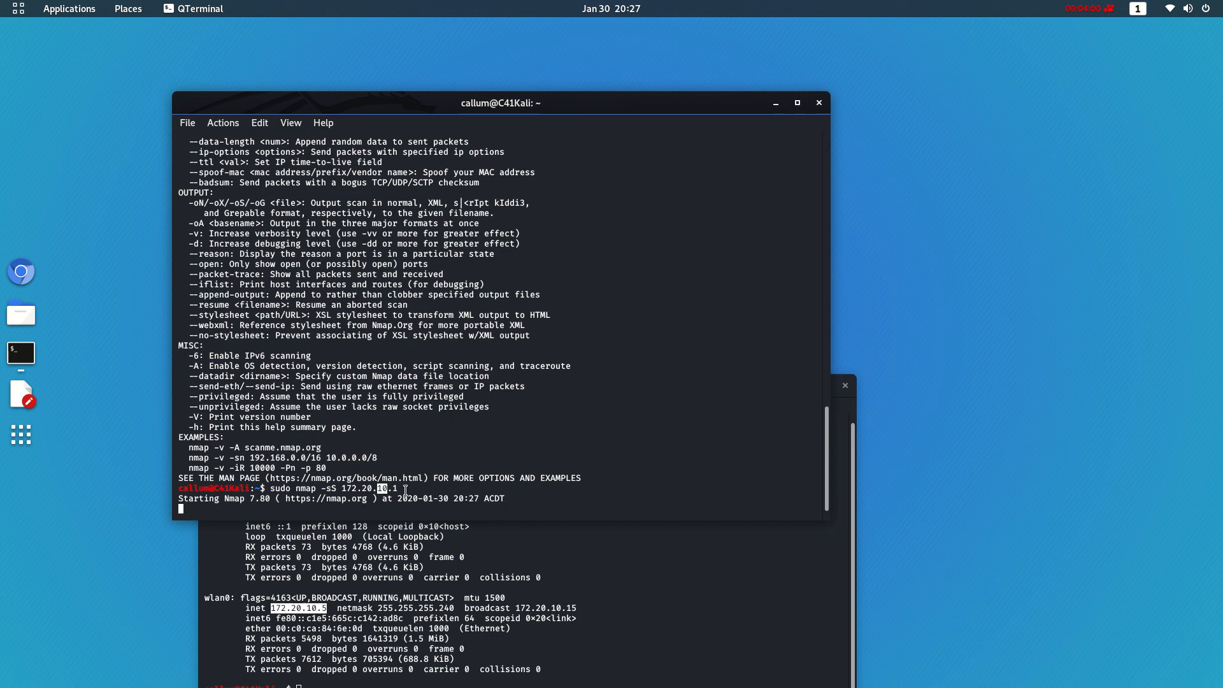
mouse_move(467, 423)
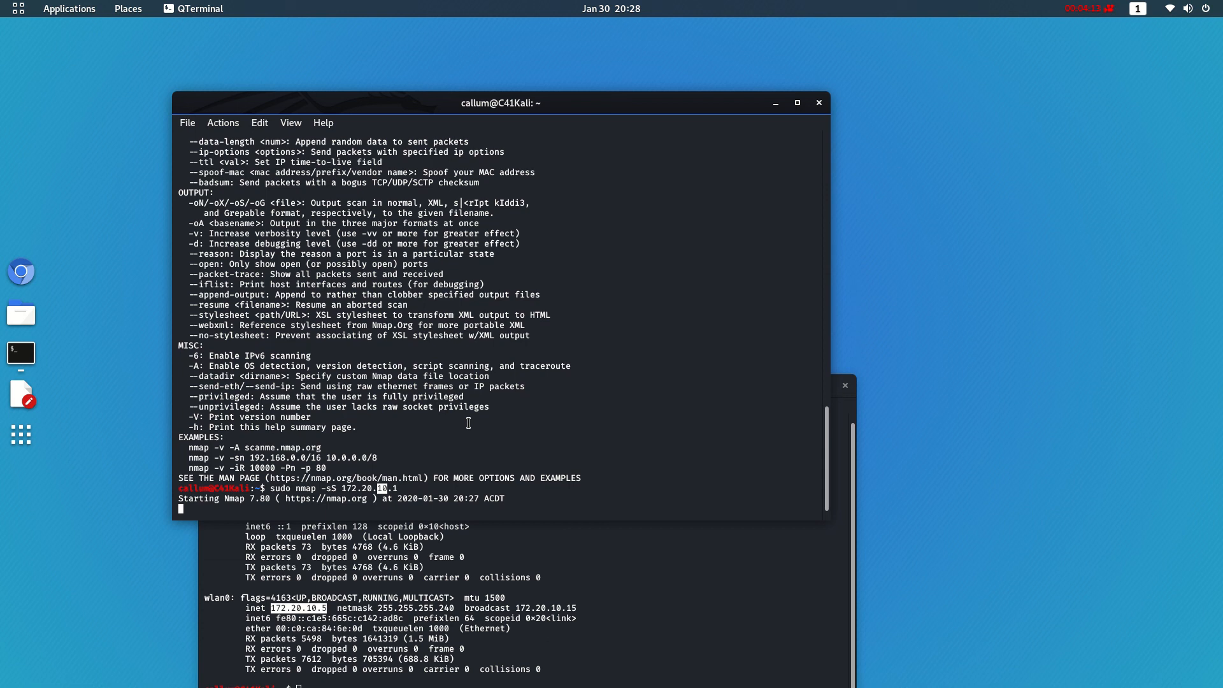
mouse_move(455, 453)
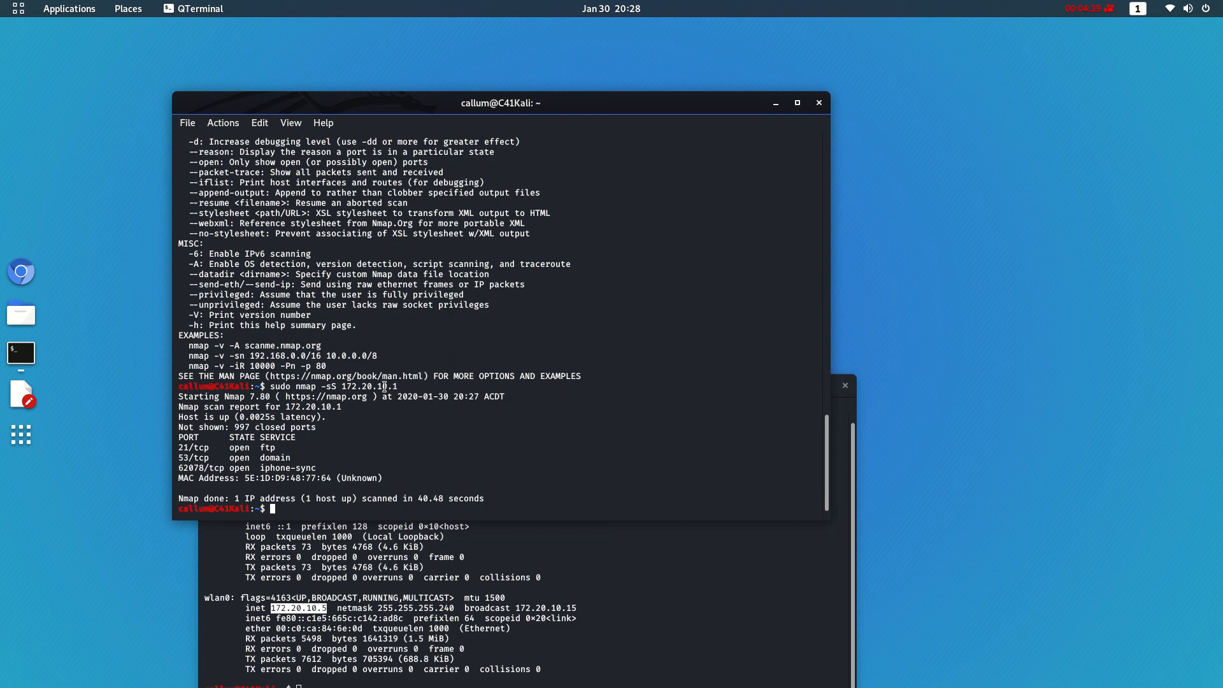
mouse_move(401, 423)
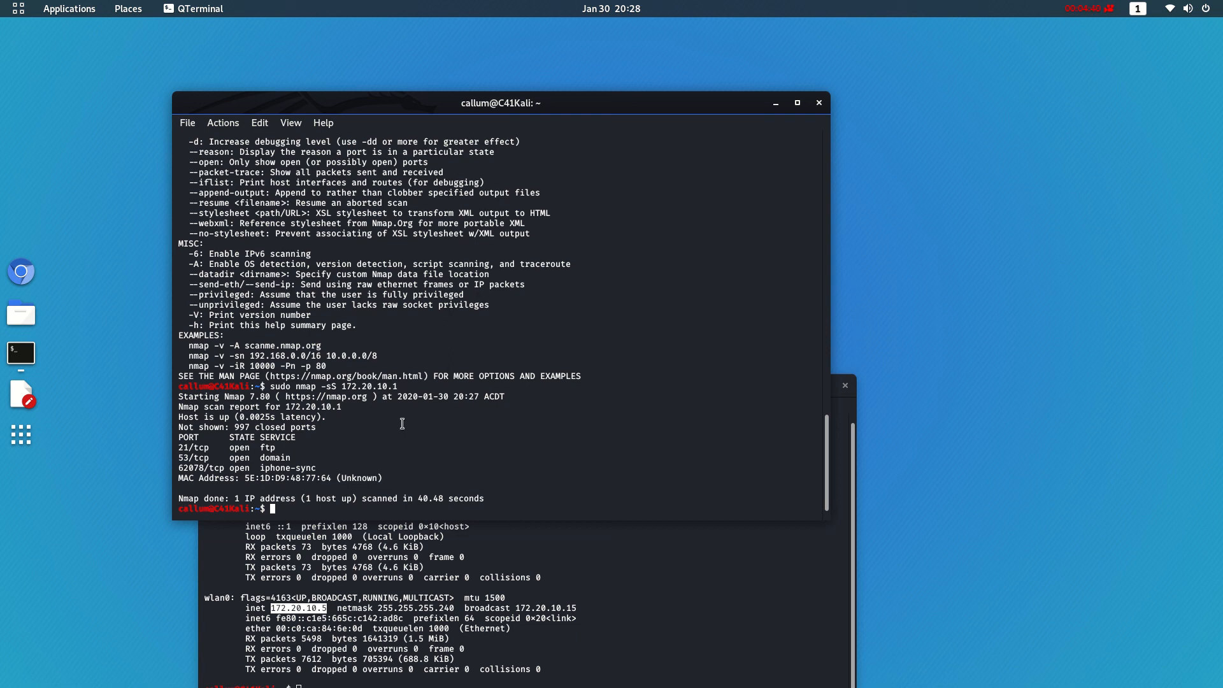
mouse_move(306, 451)
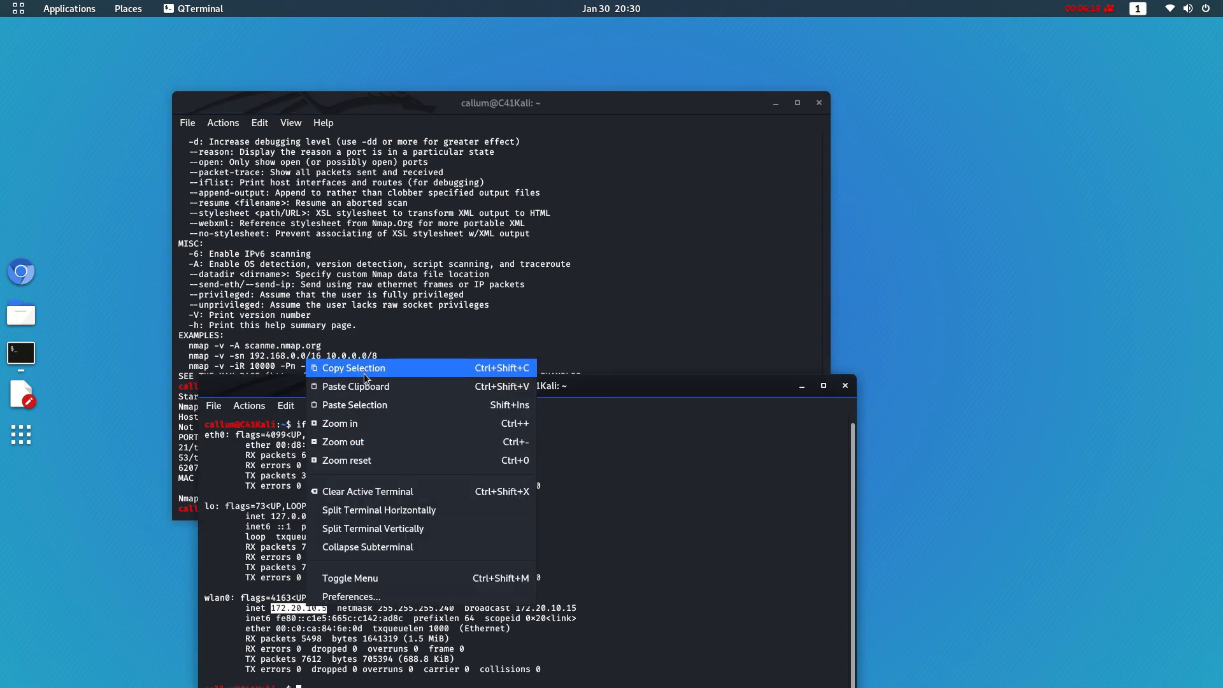
- Run 'sudo nmap -sS 172.20.10.5' against the local wireless address
left_click(386, 349)
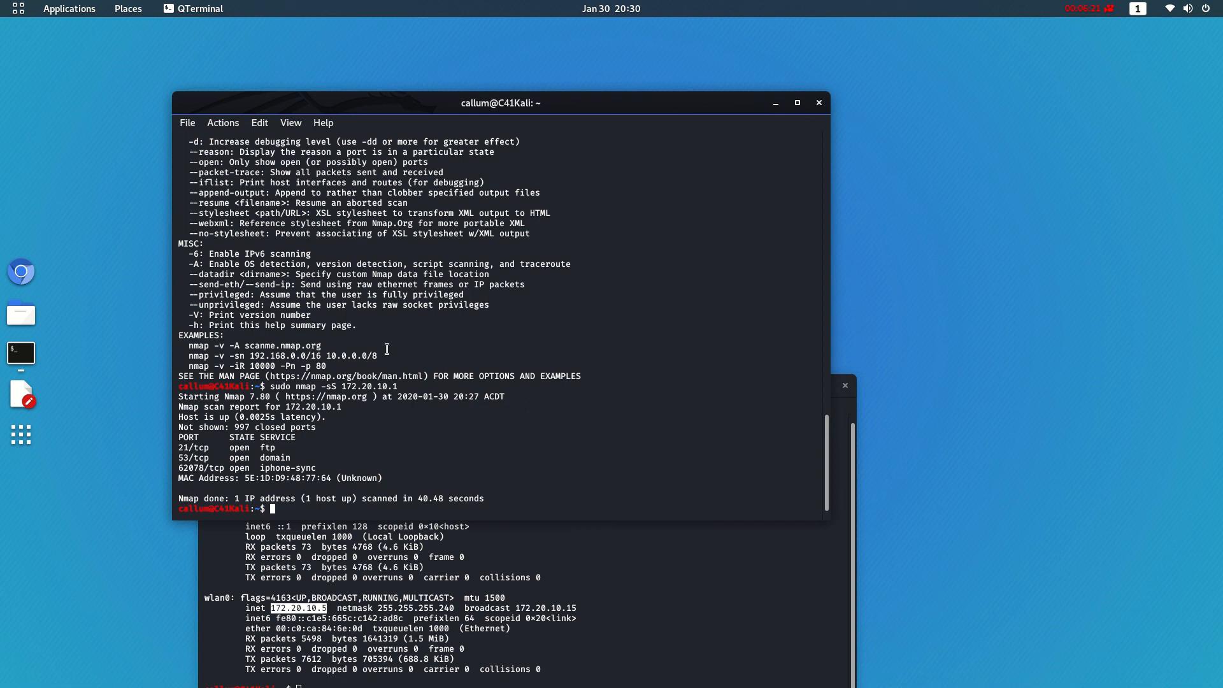
type("sudo nmap -sS 172.20.10.")
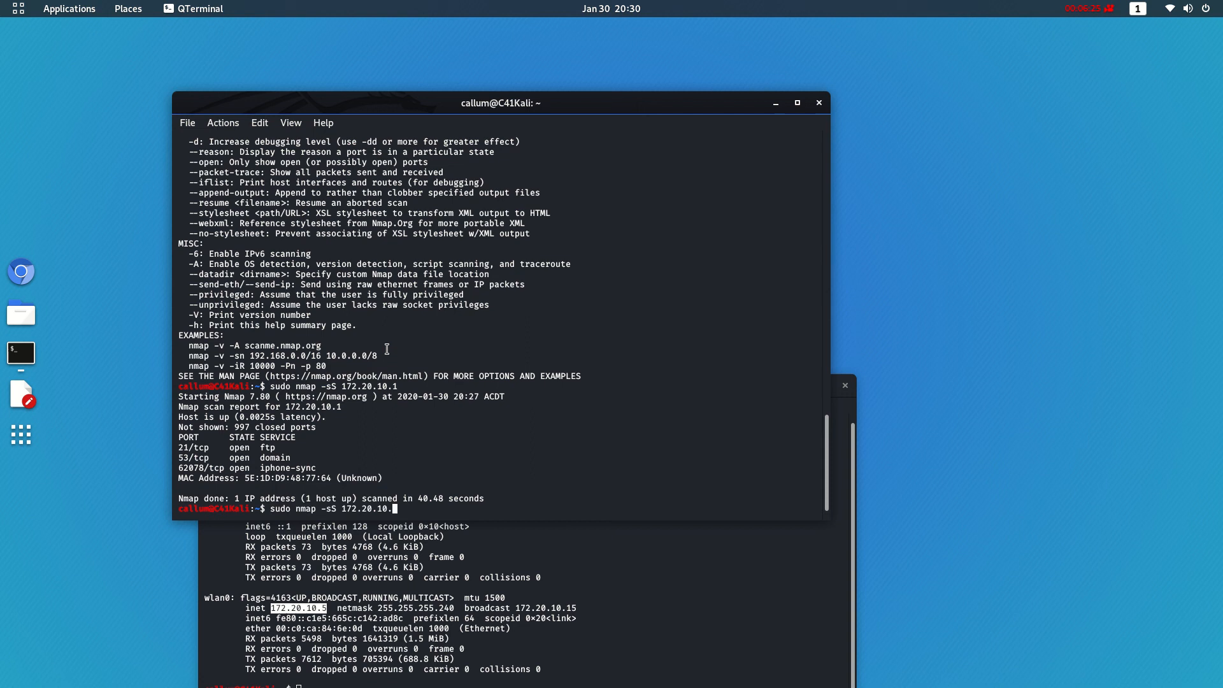
key("Return")
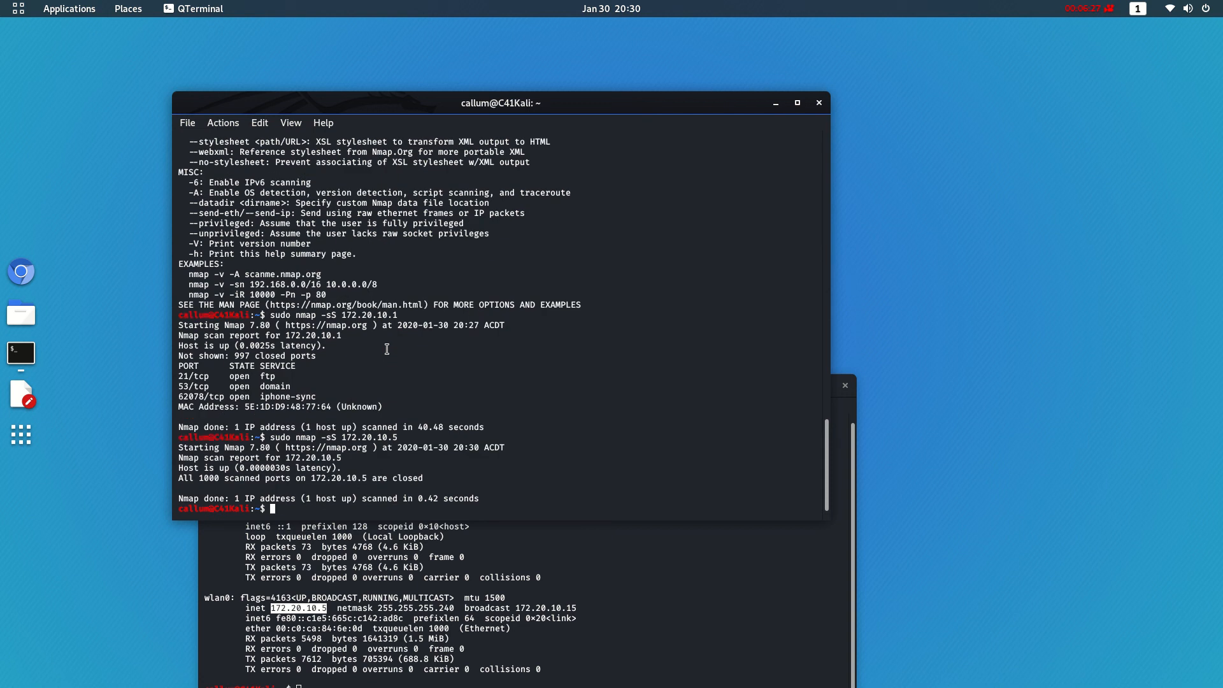
- Start the apache2 service, rescan and highlight port 80 http showing open
type("sudo")
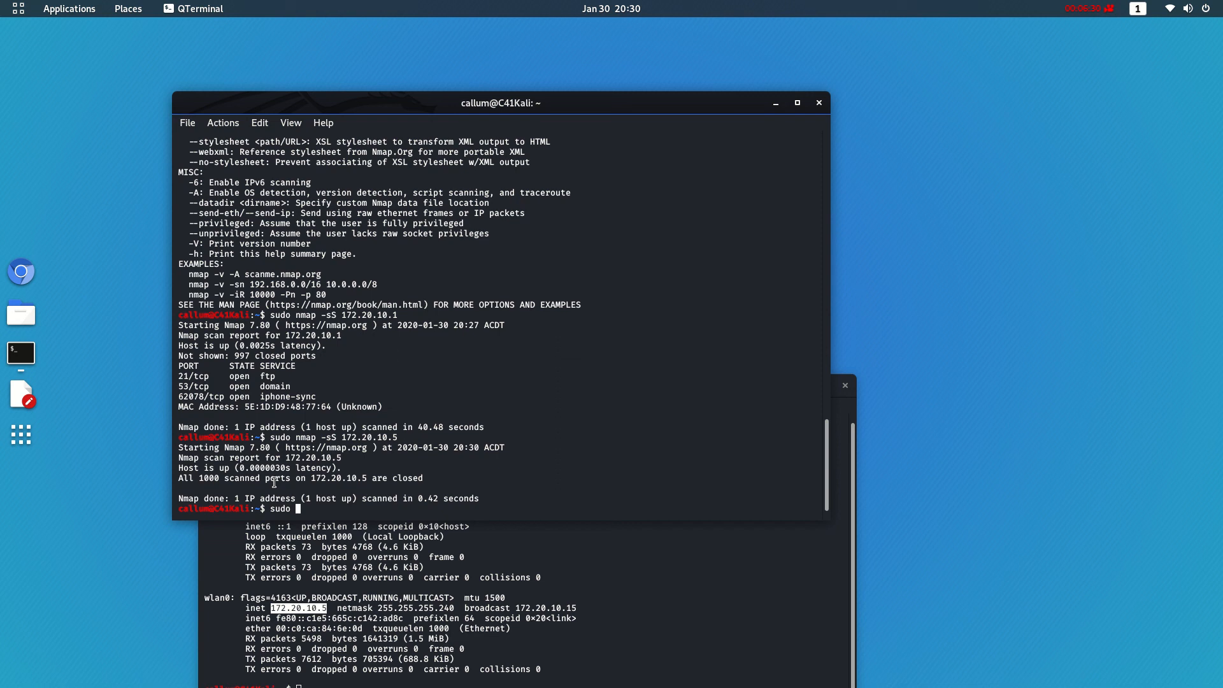
type("apache2")
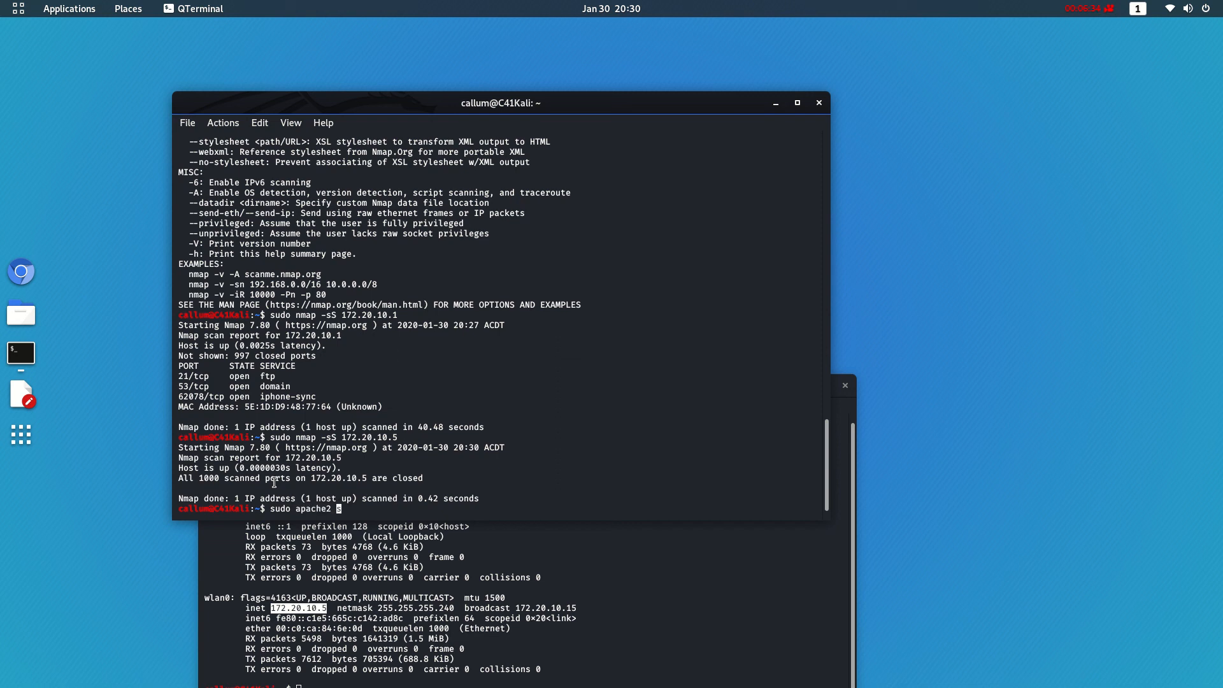
type("service")
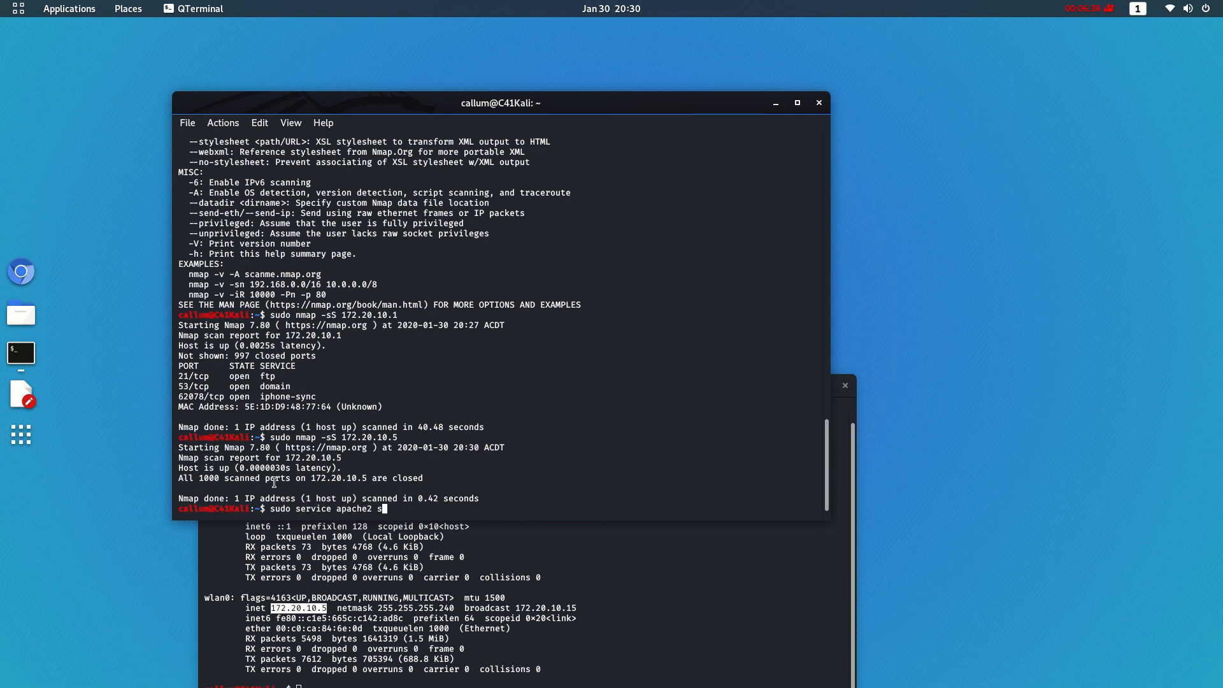
key("Return")
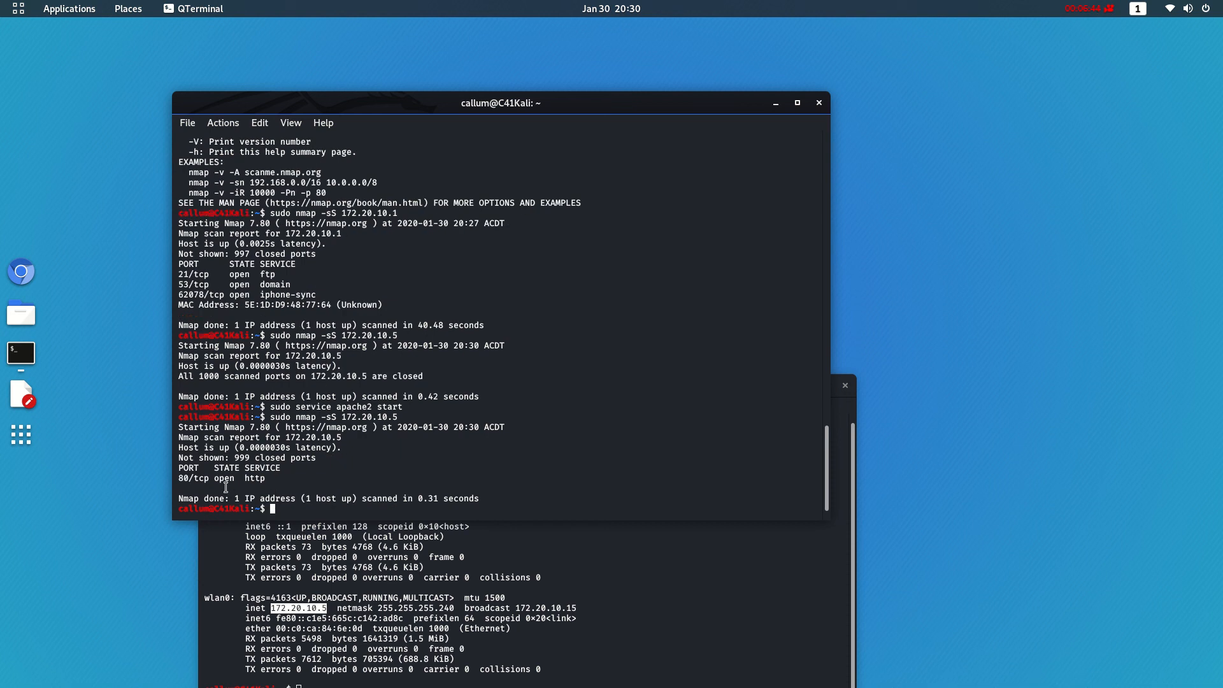
double_click(187, 478)
type("local")
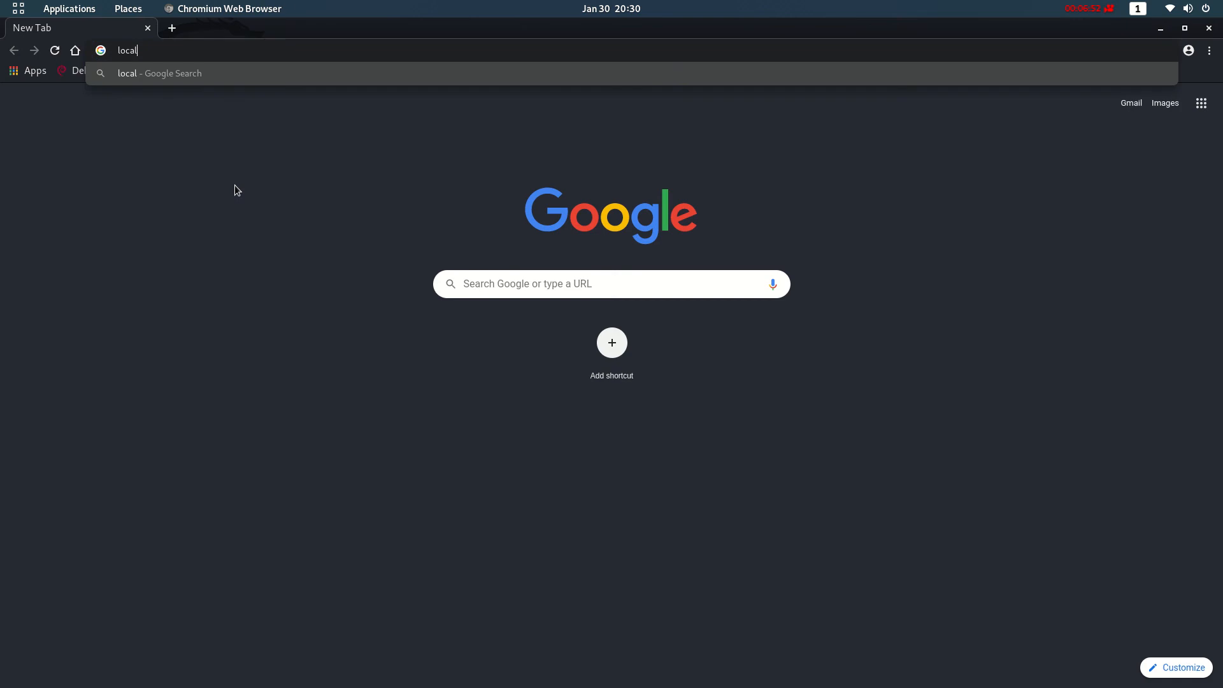
- Load localhost in Chromium to confirm the Apache2 Debian Default Page works
key("Return")
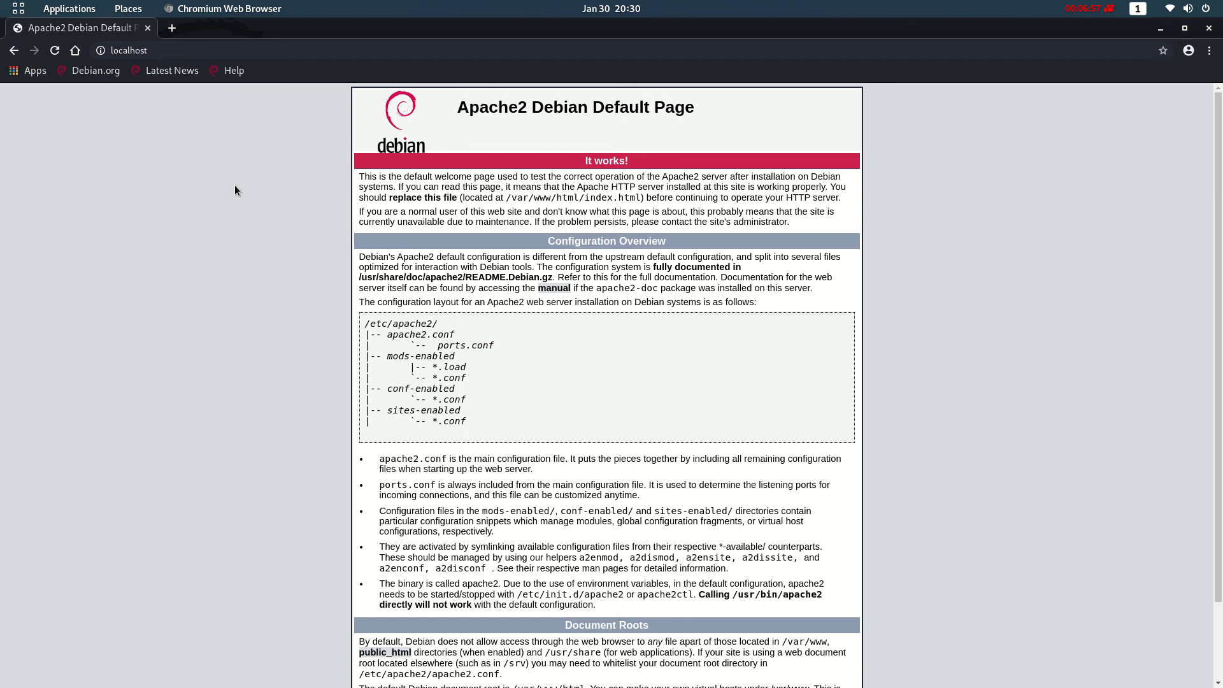
mouse_move(738, 91)
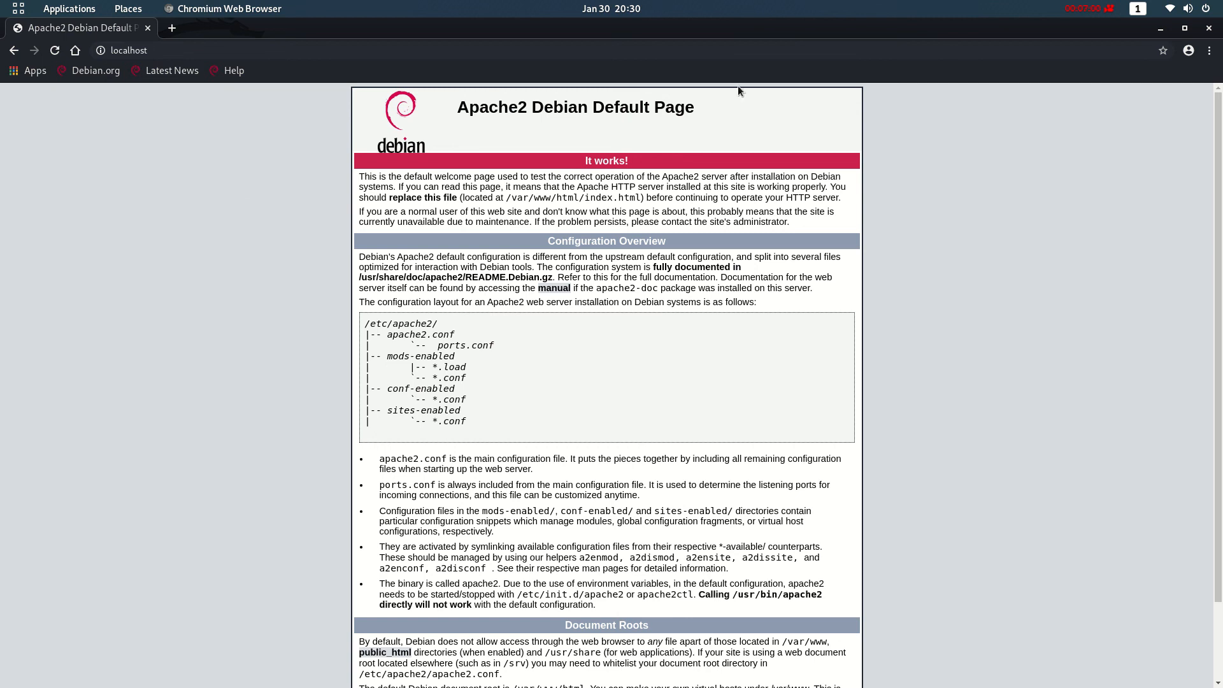
mouse_move(766, 87)
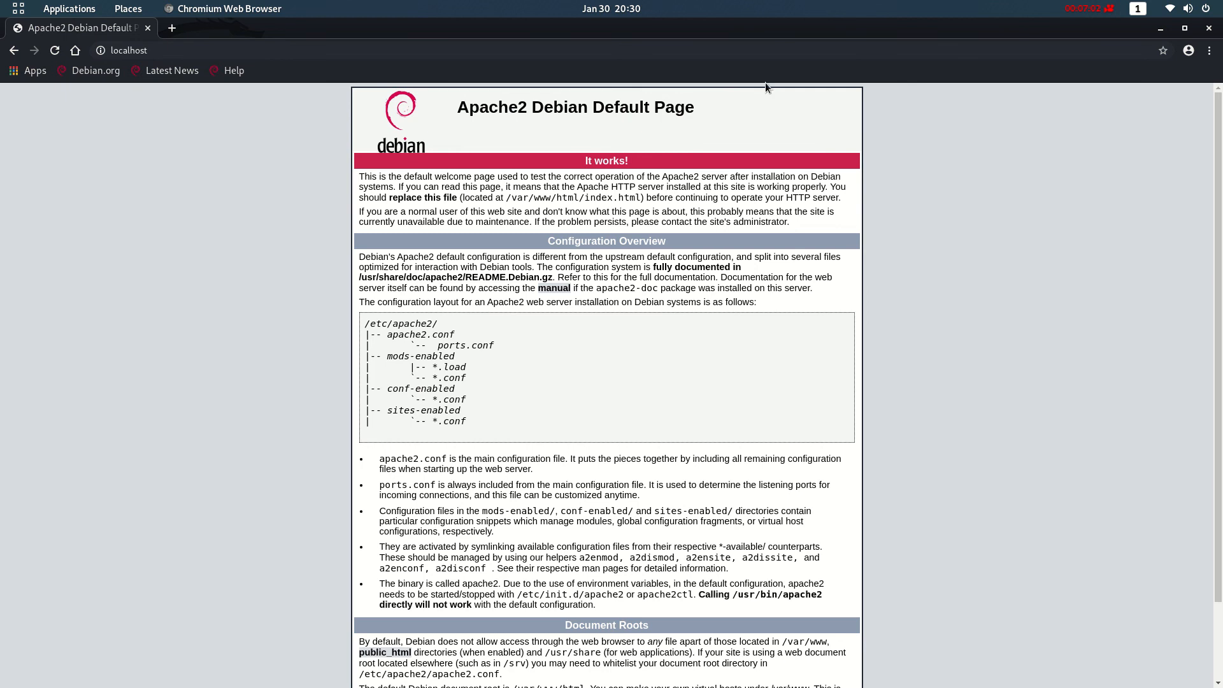
mouse_move(305, 79)
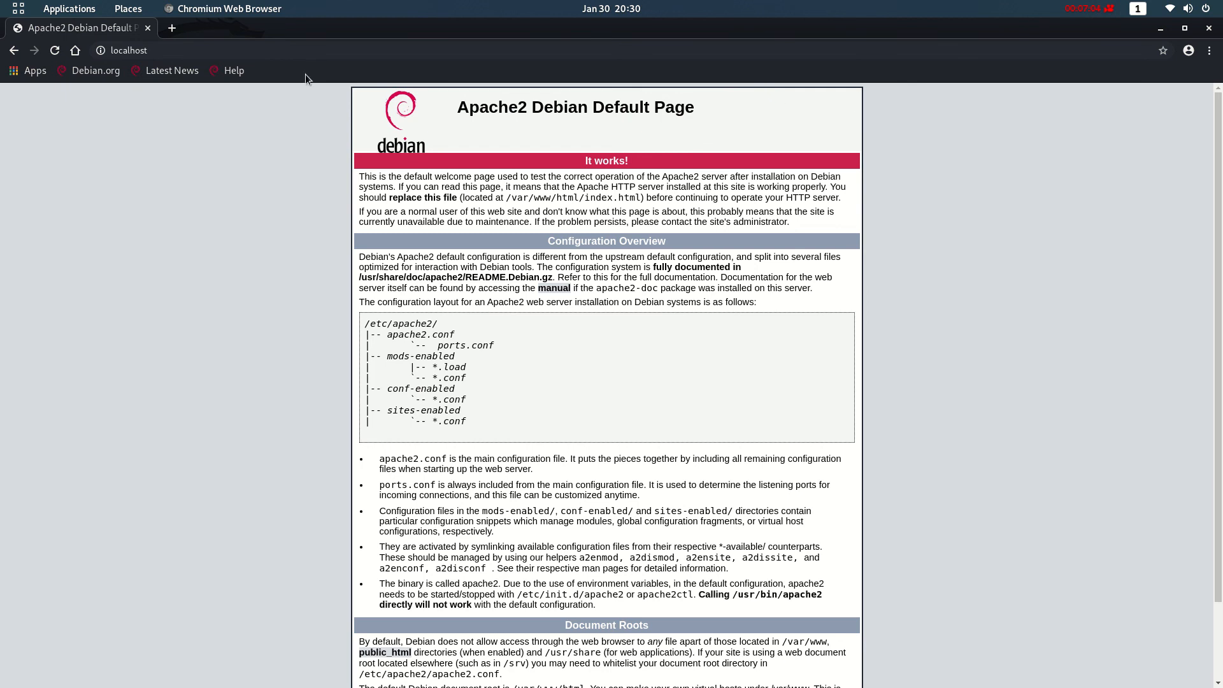
mouse_move(1110, 74)
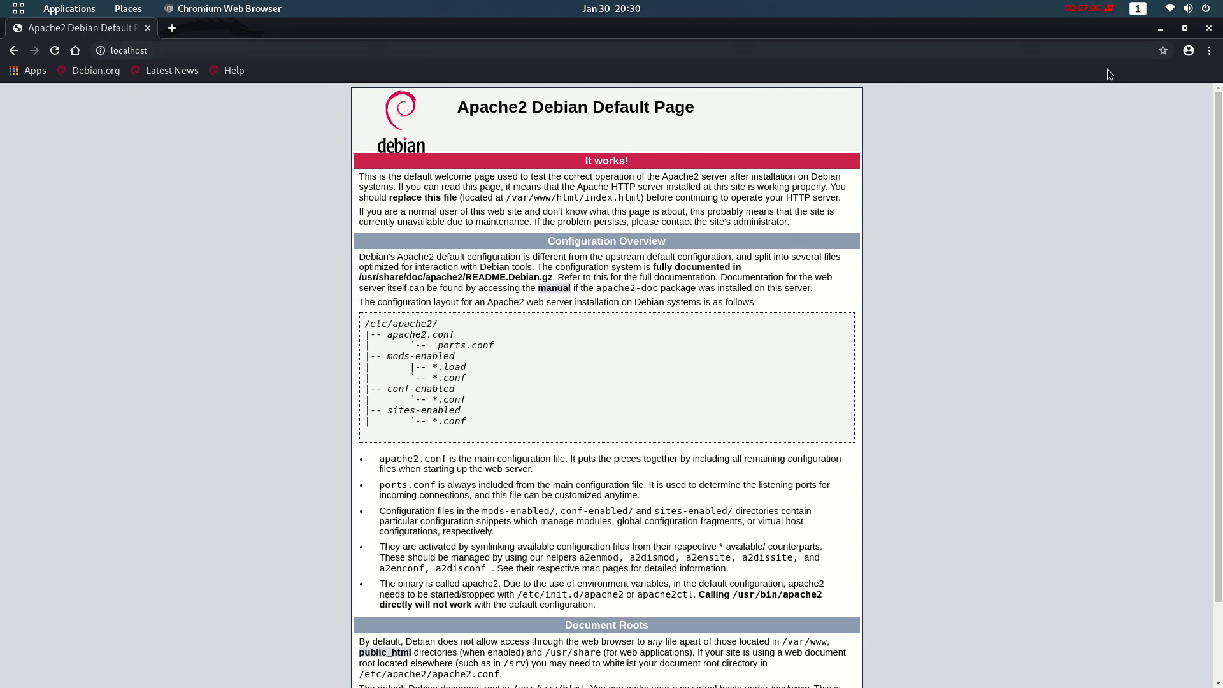
mouse_move(1120, 217)
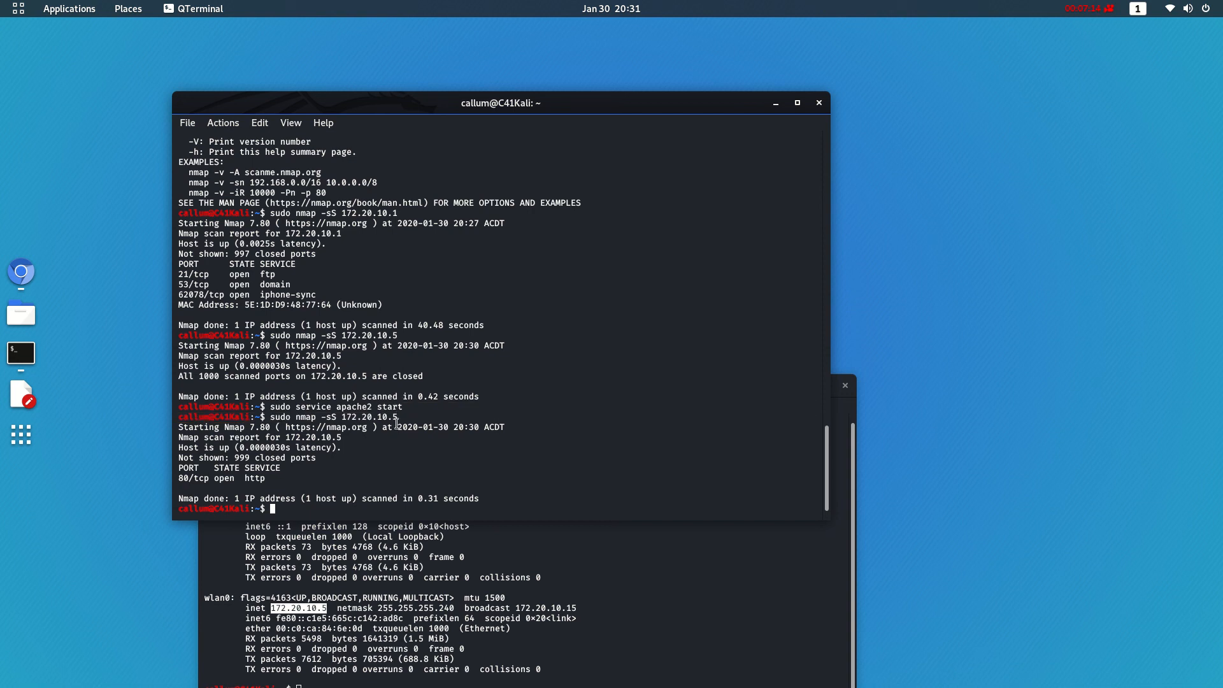
- Copy the host address 172.20.10.5 to load the Apache page by IP
right_click(374, 418)
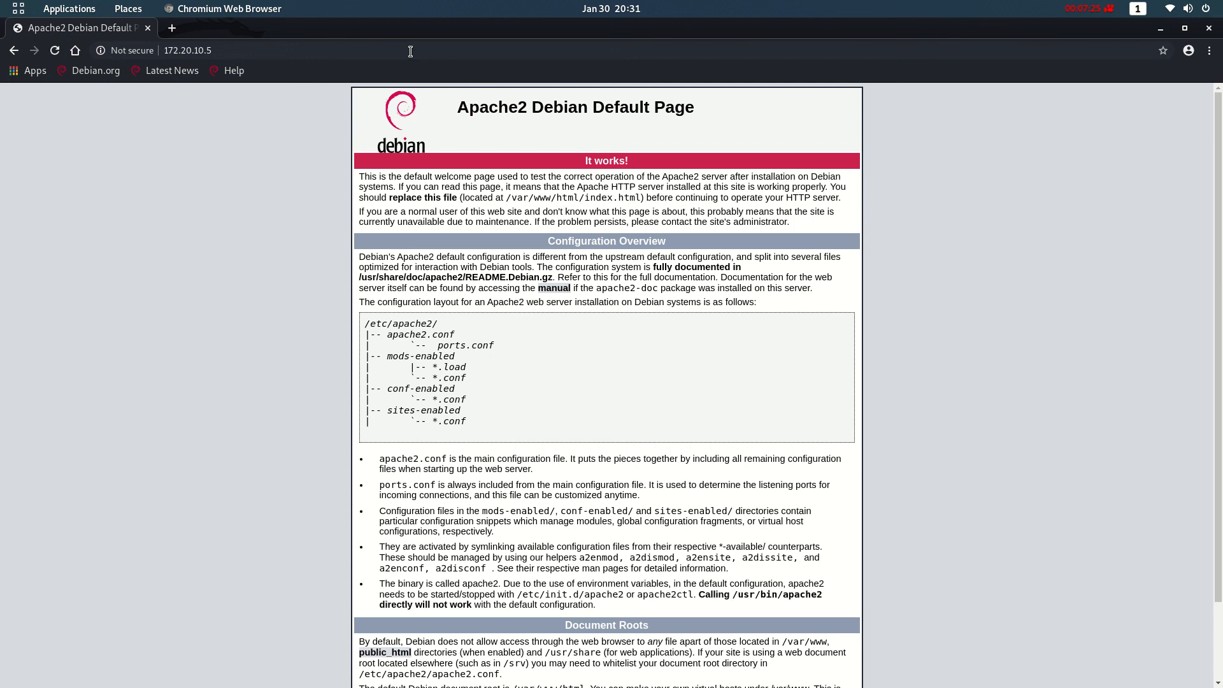
mouse_move(586, 183)
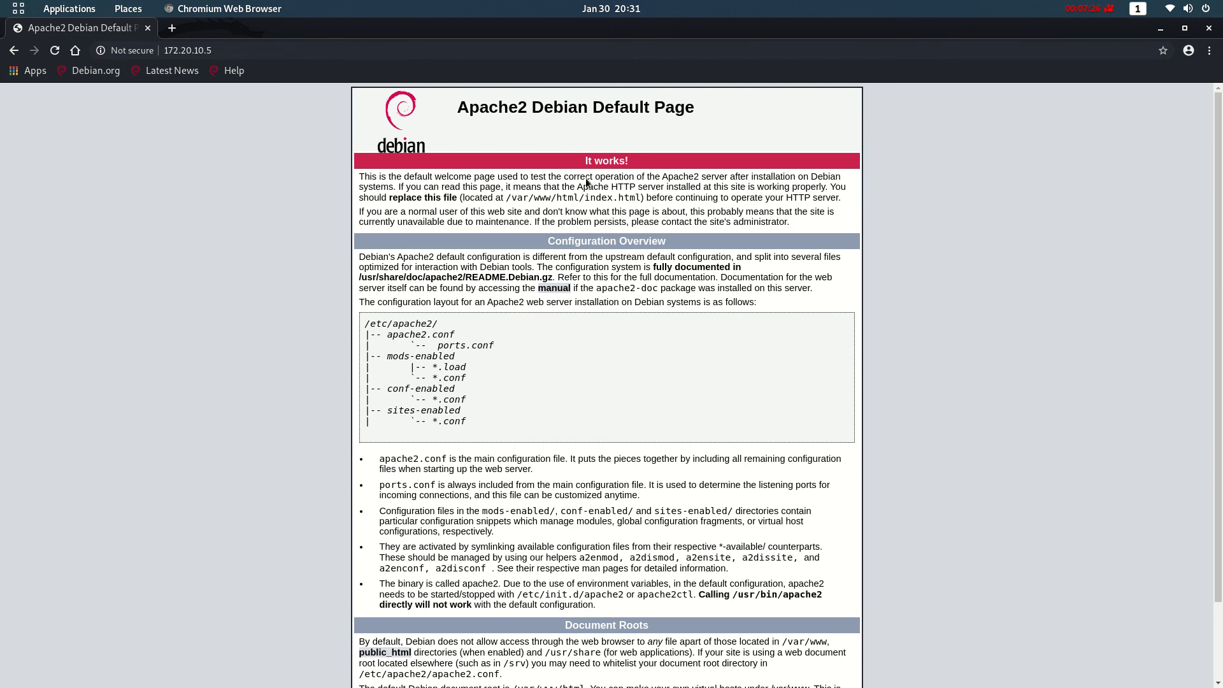
mouse_move(1118, 97)
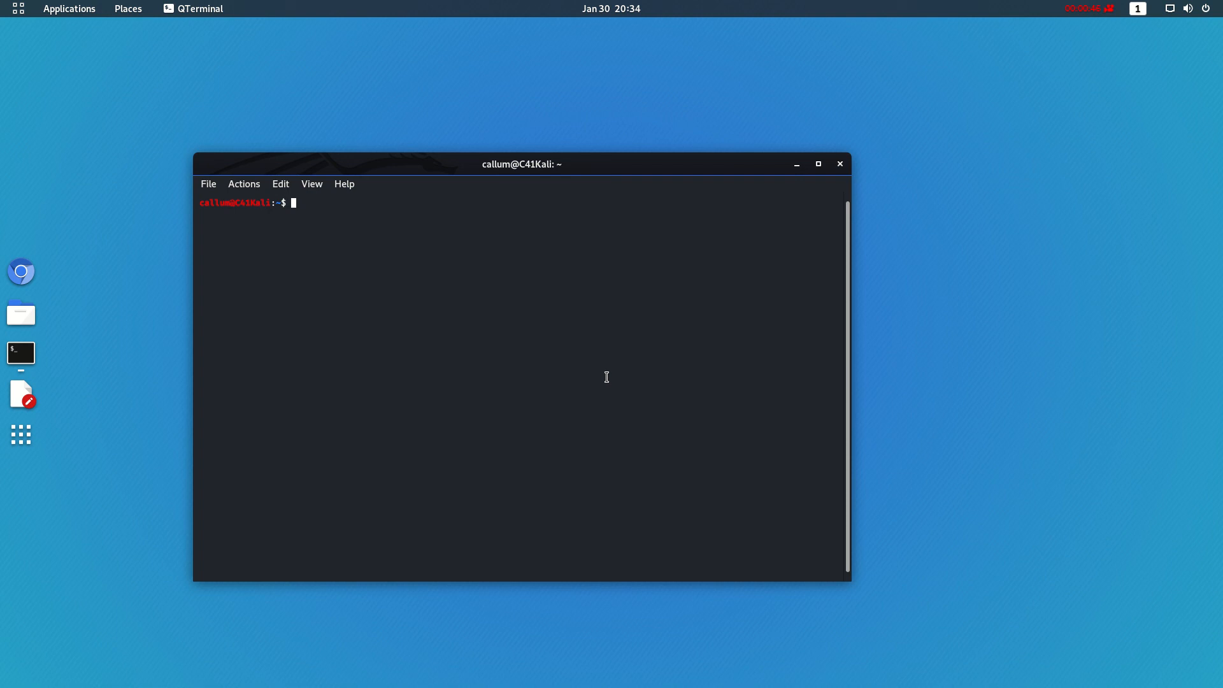
- Run 'nmap -h' and scroll through the help summary
type("n")
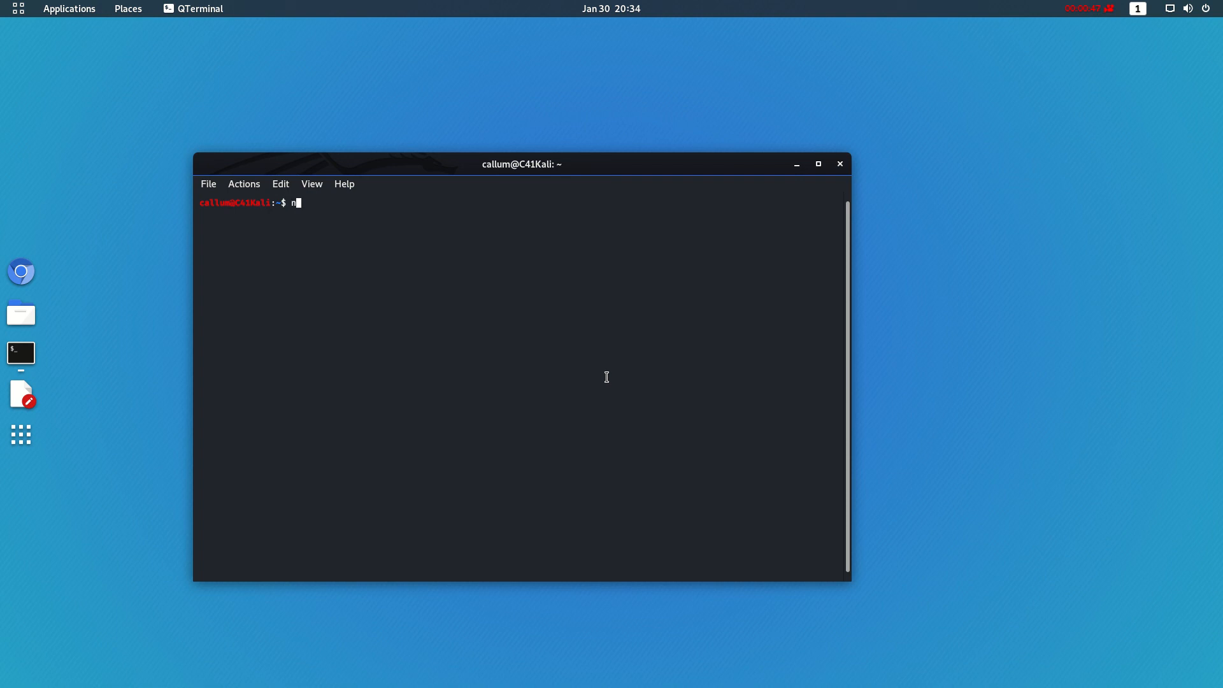
key("Return")
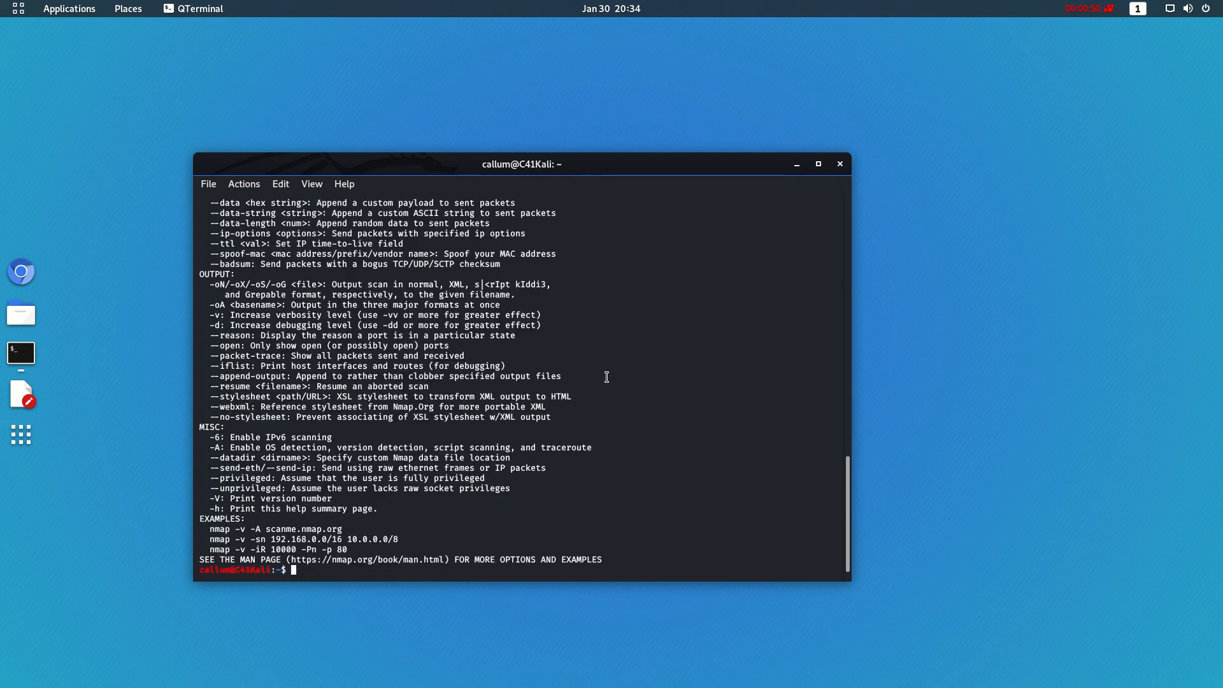
scroll("up", 3)
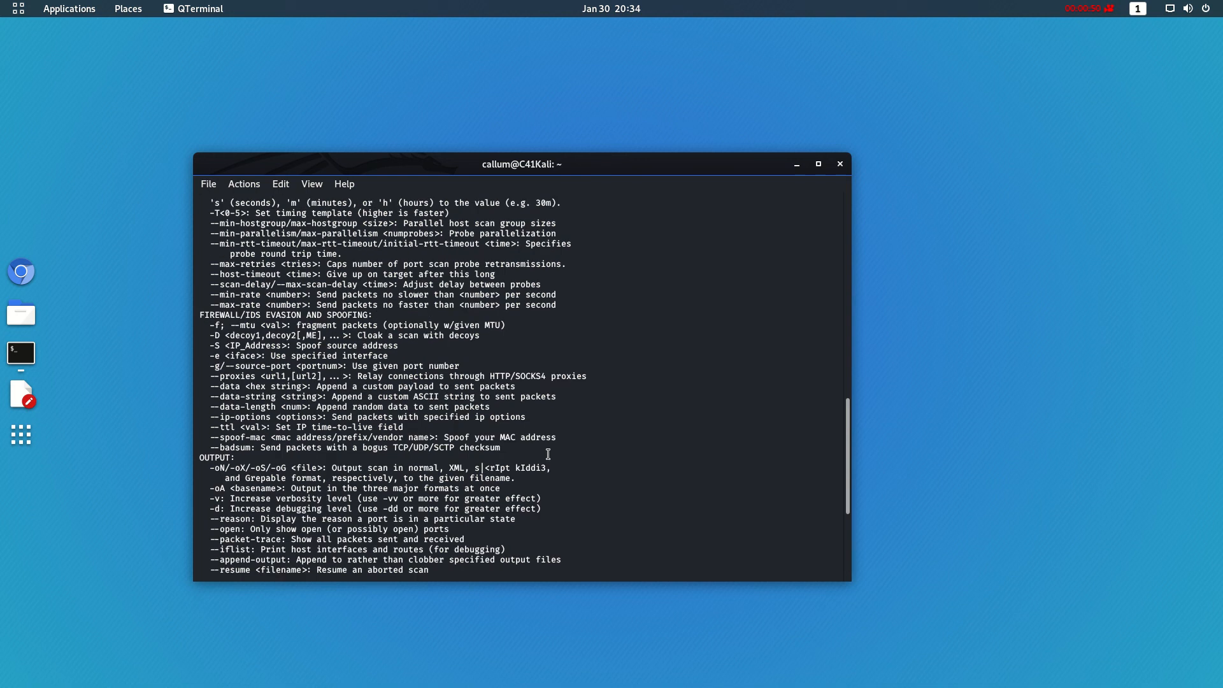
scroll("up", 3)
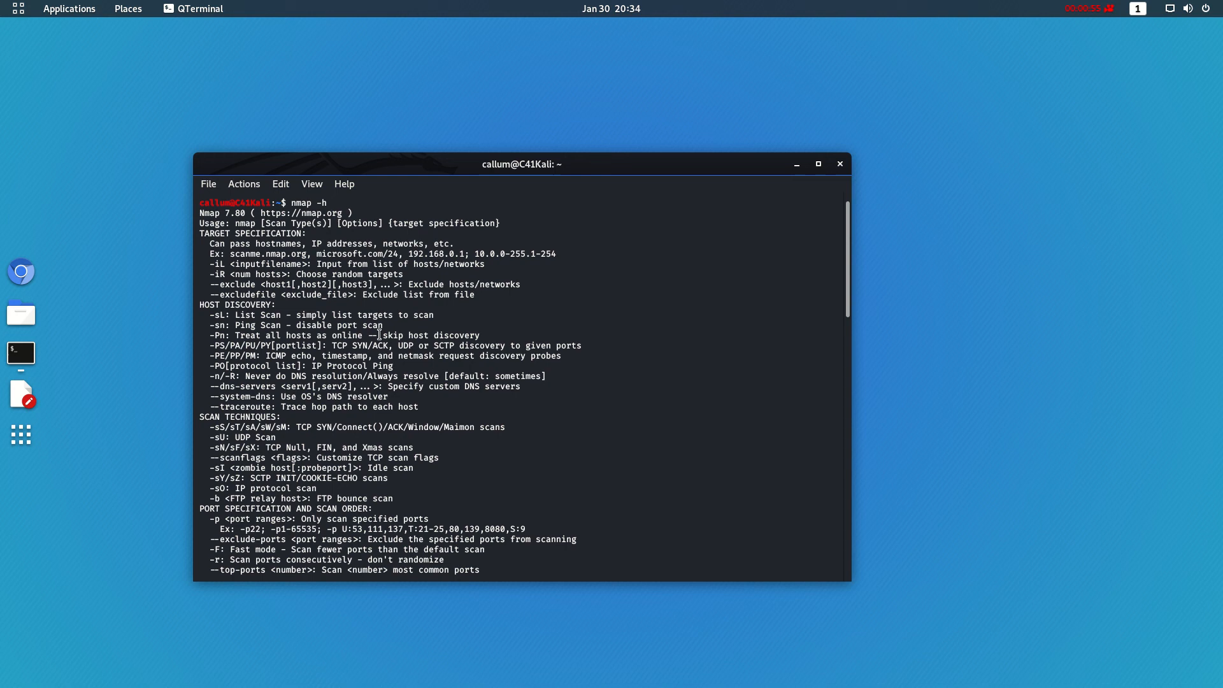
scroll("down", 3)
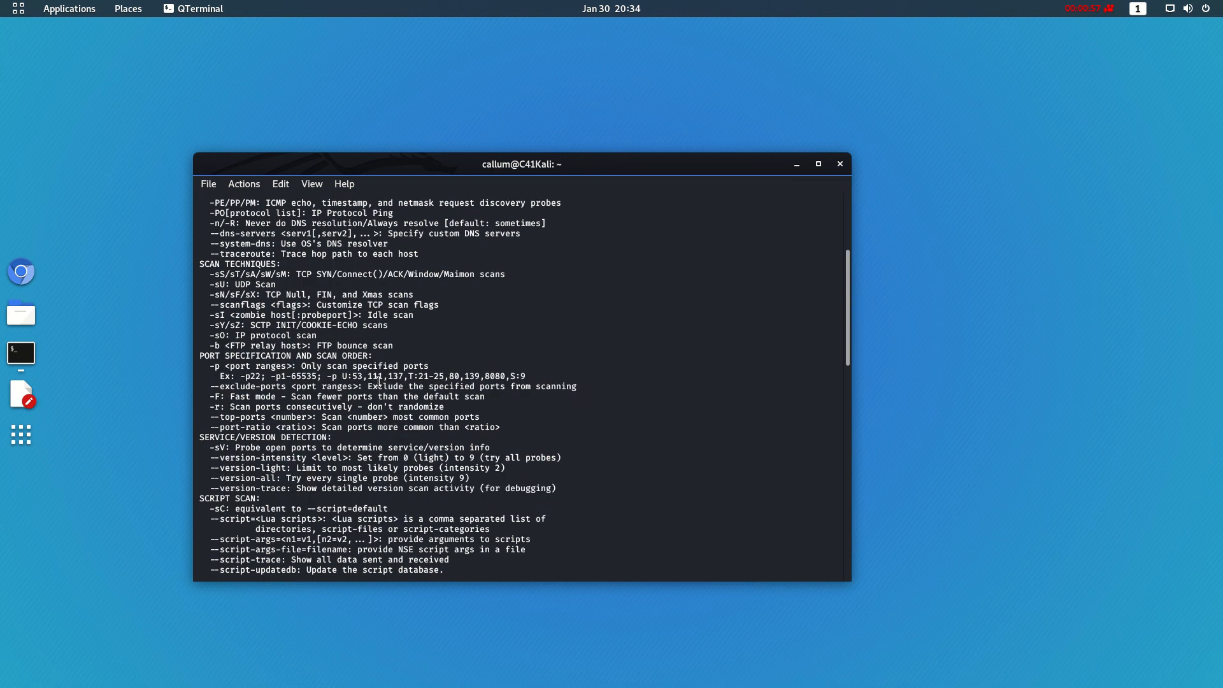
scroll("down", 3)
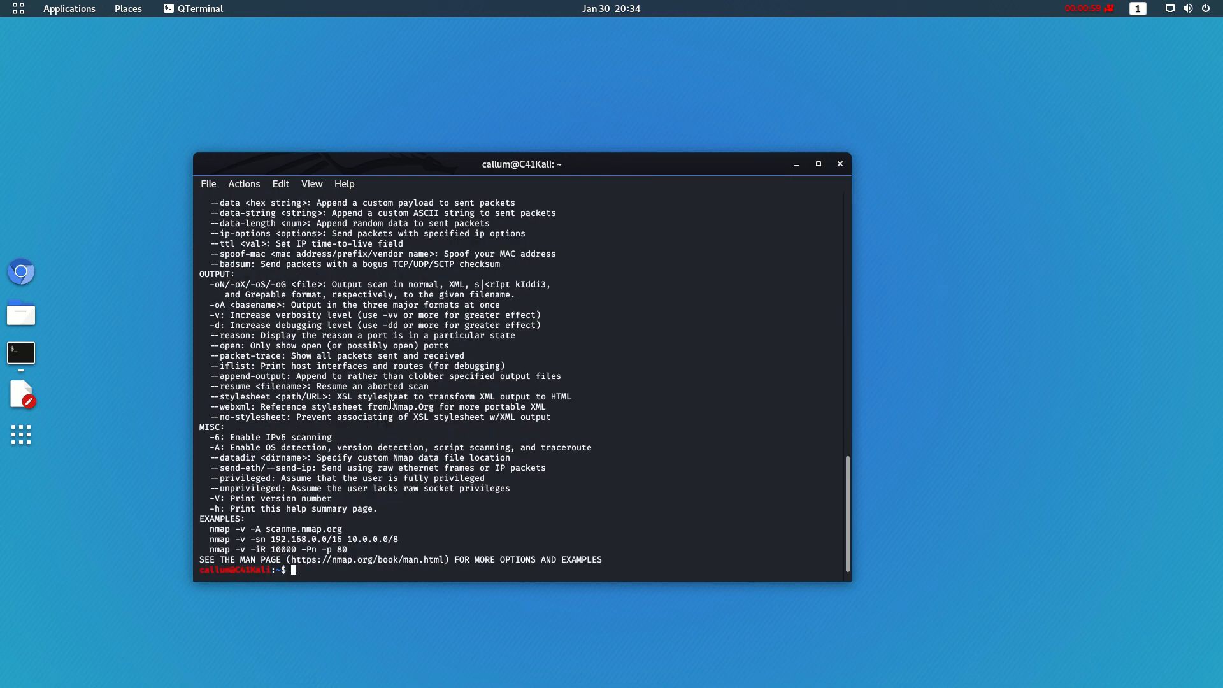
- Run ifconfig to list interfaces, showing eth0 at 192.168.1.40
type("ifcon")
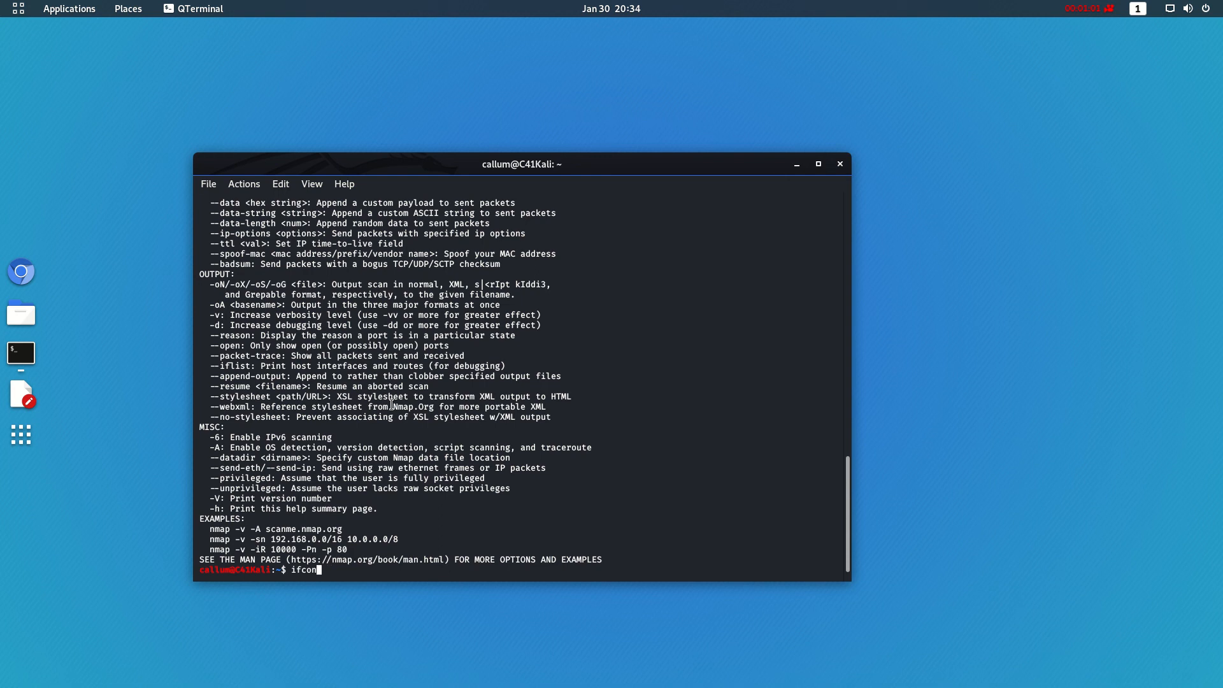
key("Return")
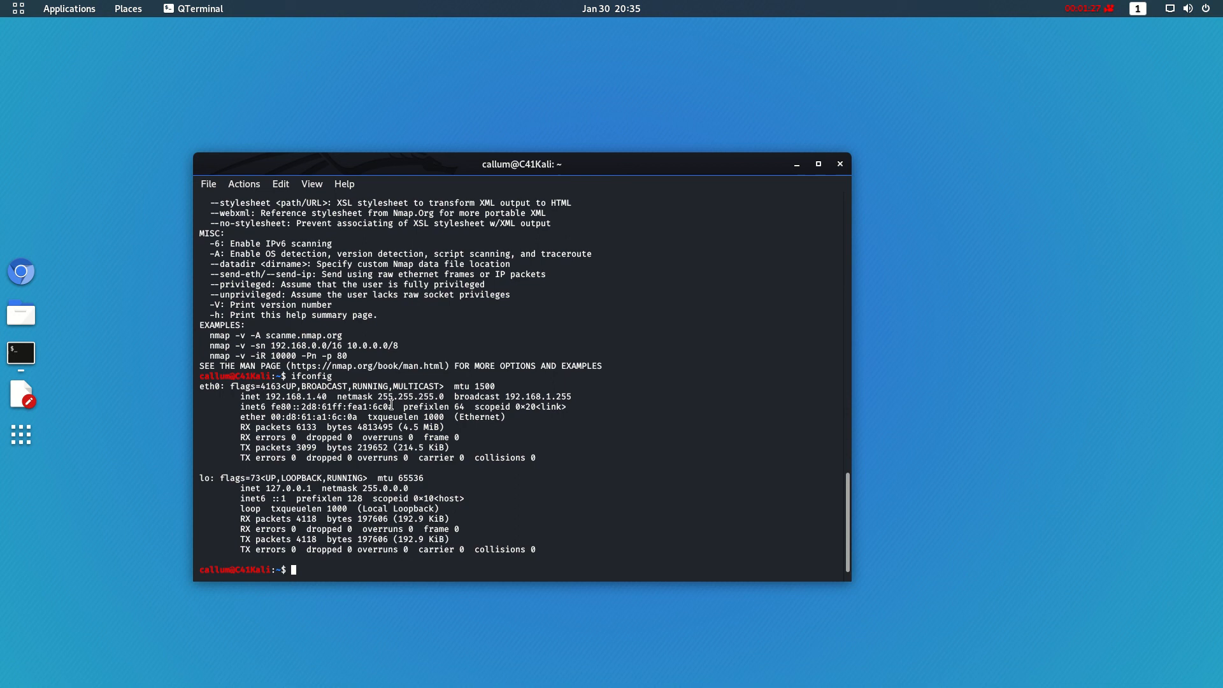
- Begin a sudo command at the prompt beneath the ifconfig listing showing eth0 at 192.168.1.40
type("sudo")
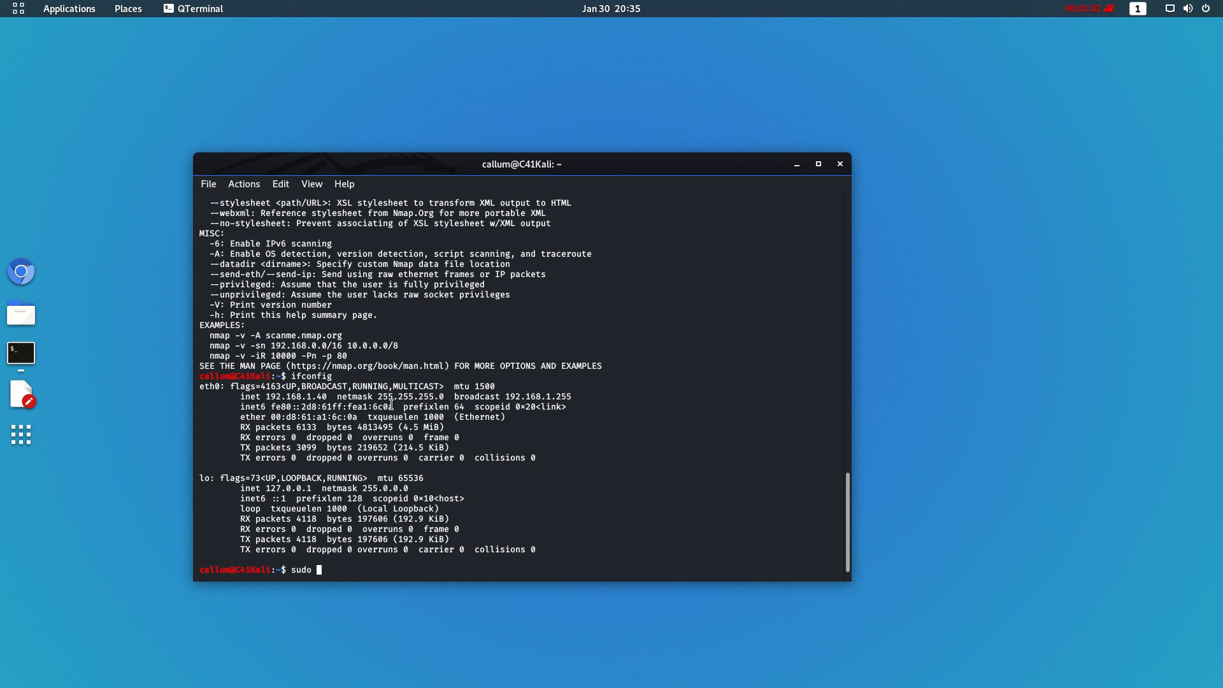
- Start an nmap -h command piped onward, after trying nmap -sL and reviewing earlier output
type("nmap")
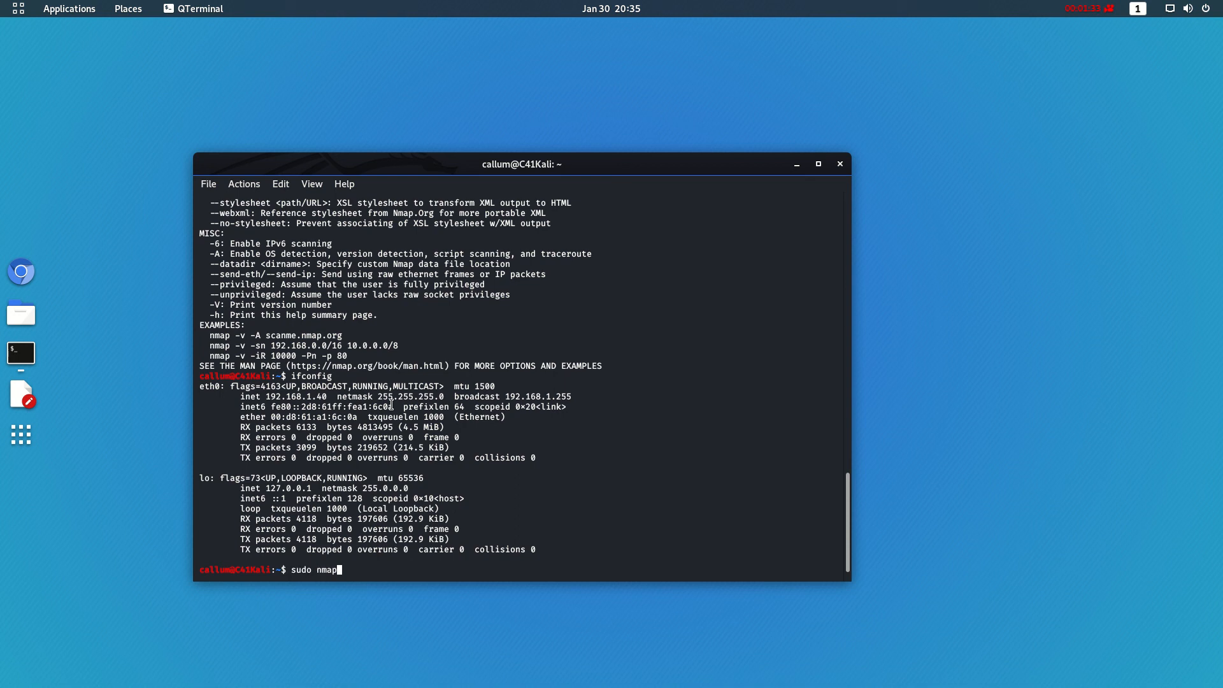
type("-sL")
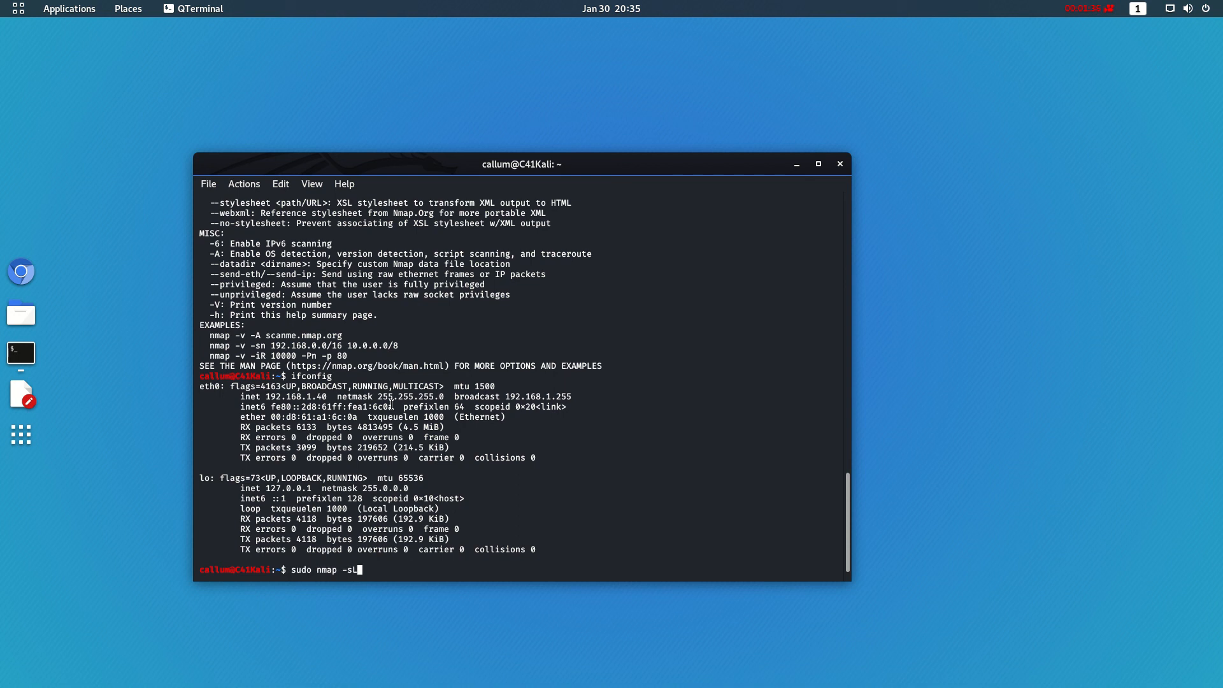
scroll("up", 3)
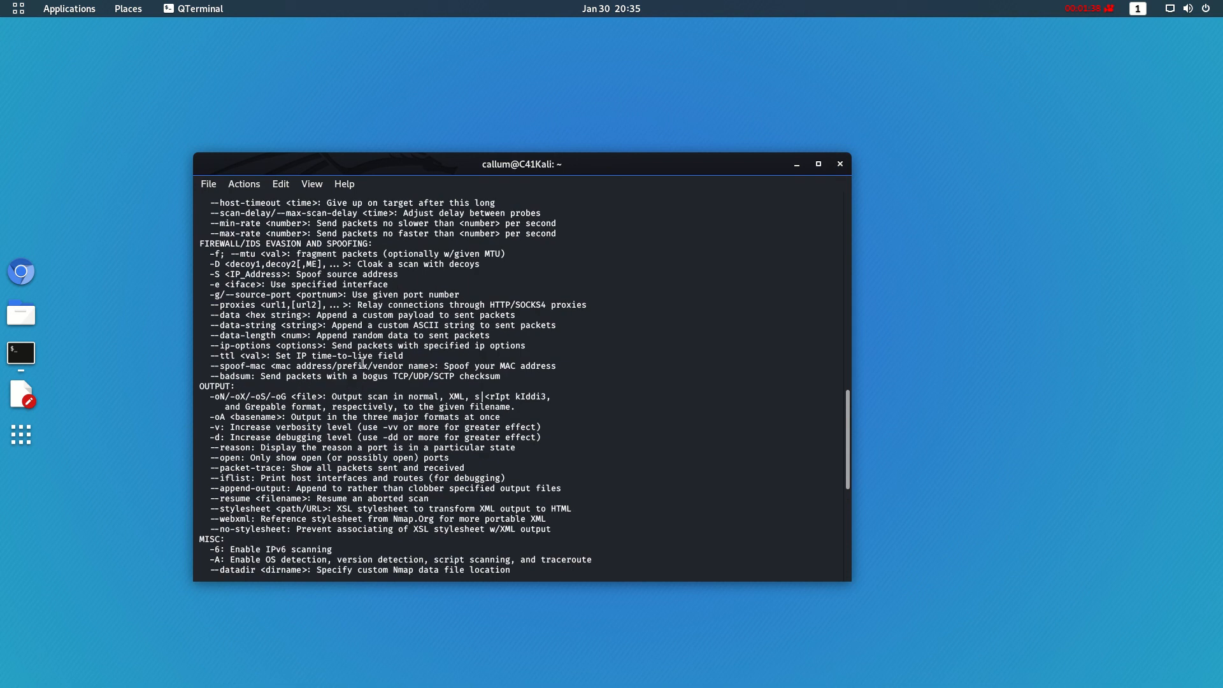
scroll("up", 3)
type("n")
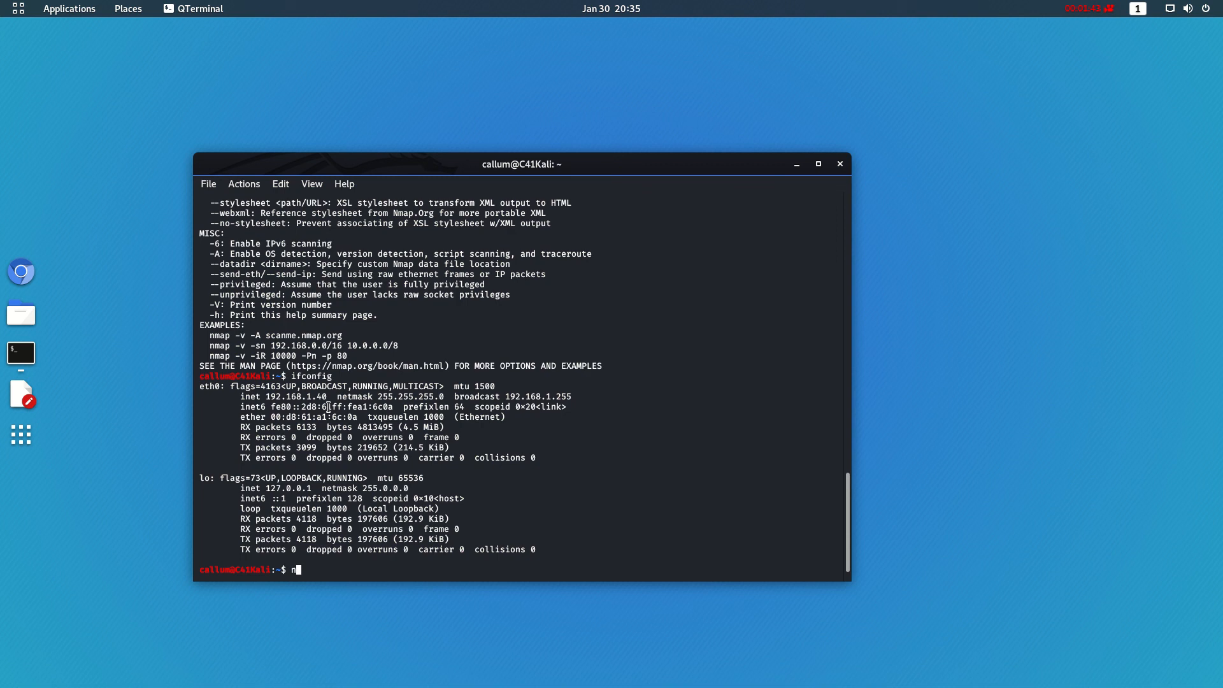
type("map -")
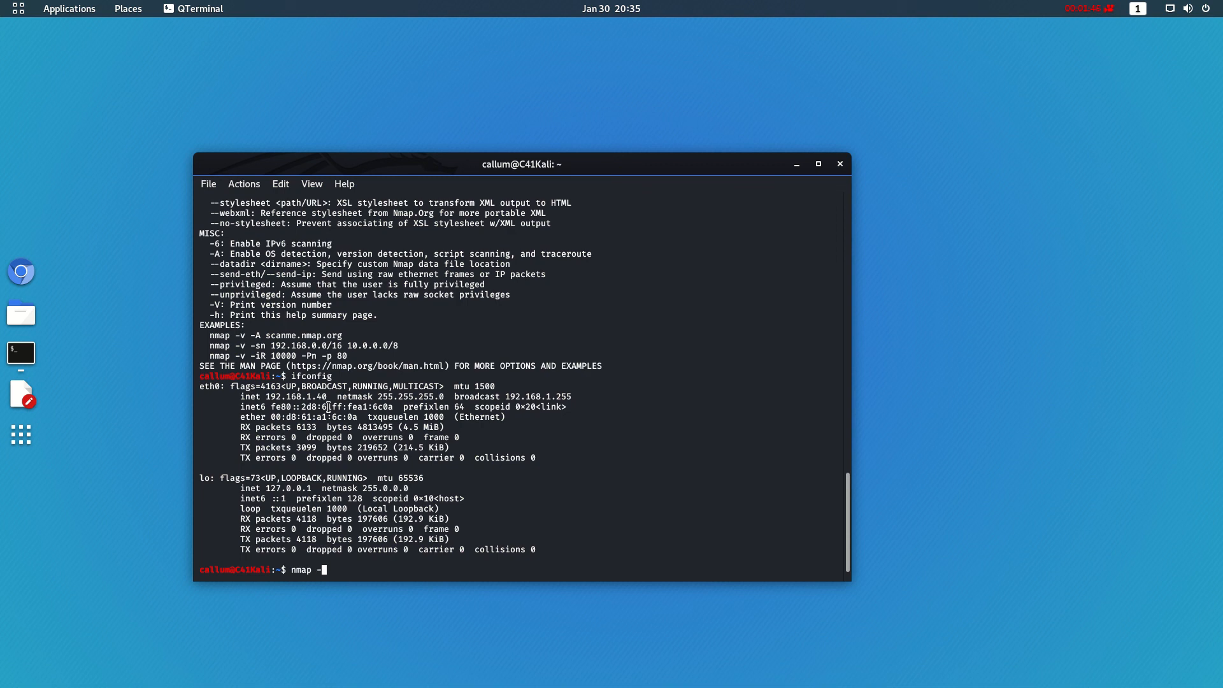
type("-h |")
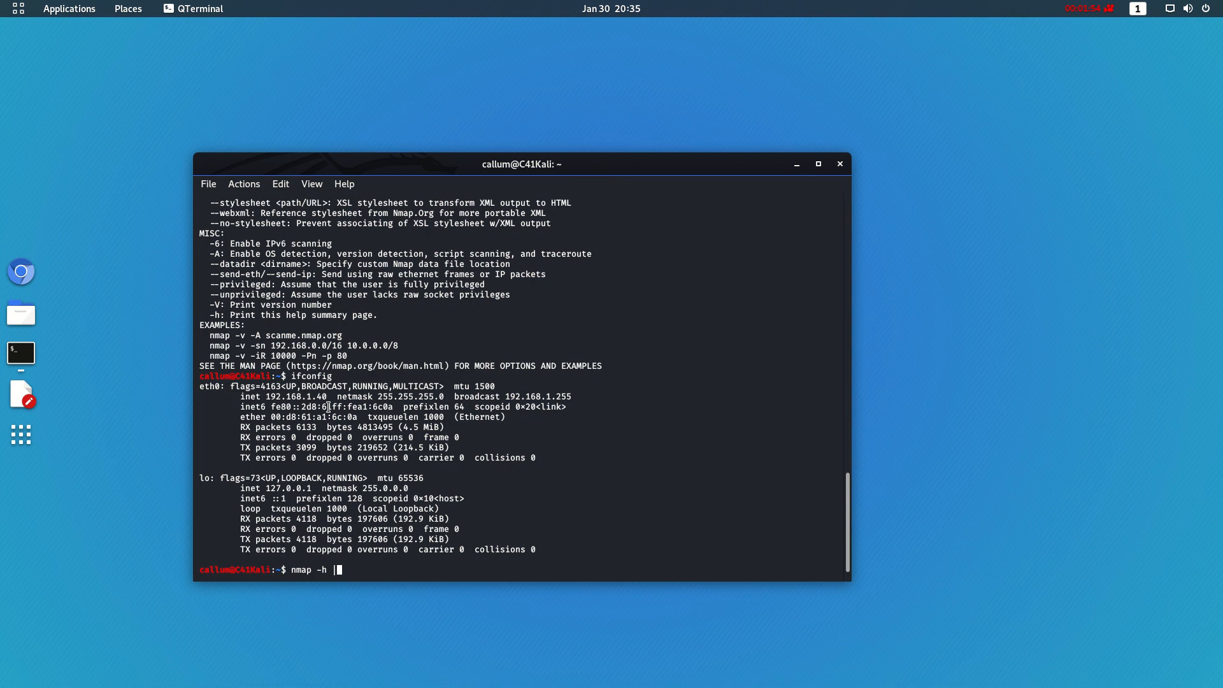
mouse_move(270, 592)
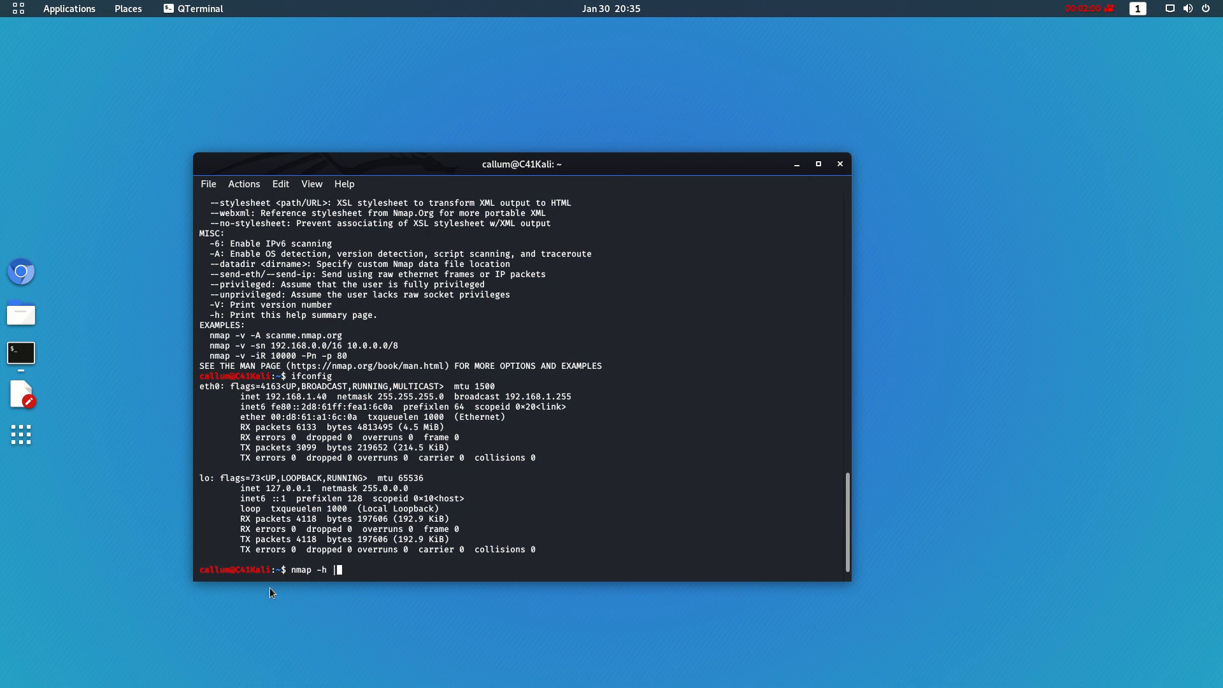
- Run nmap -h | grep "L*" so the List Scan (-sL) help line stands out
double_click(309, 569)
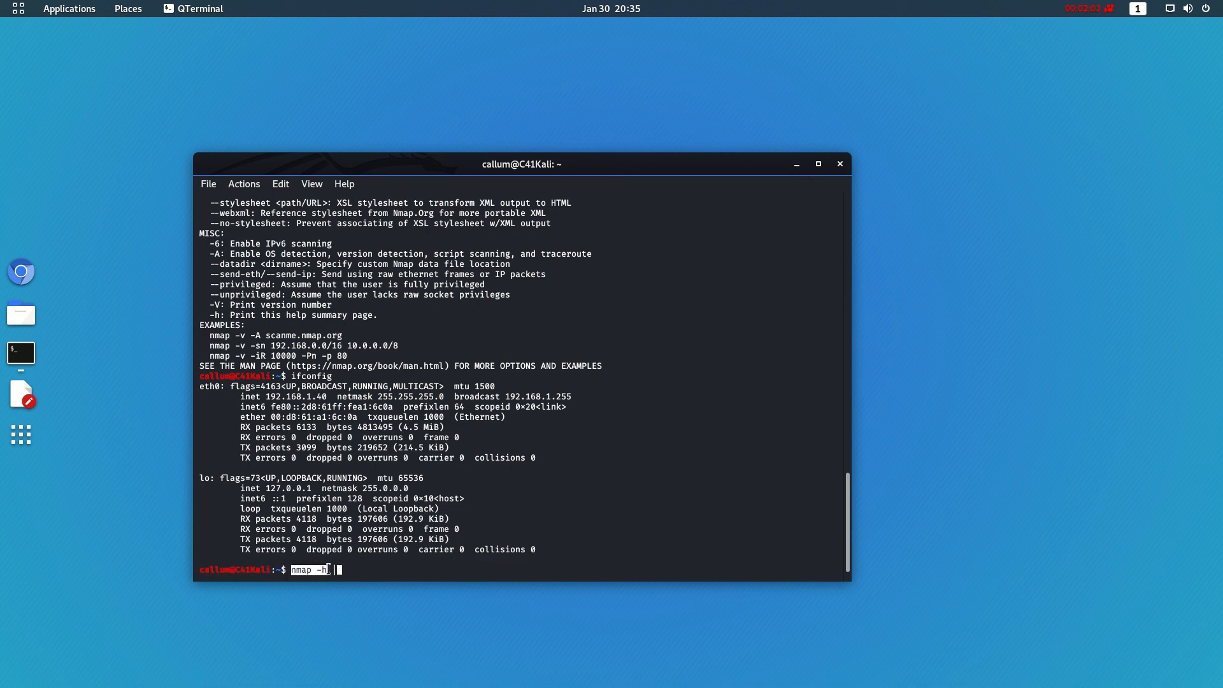
mouse_move(367, 569)
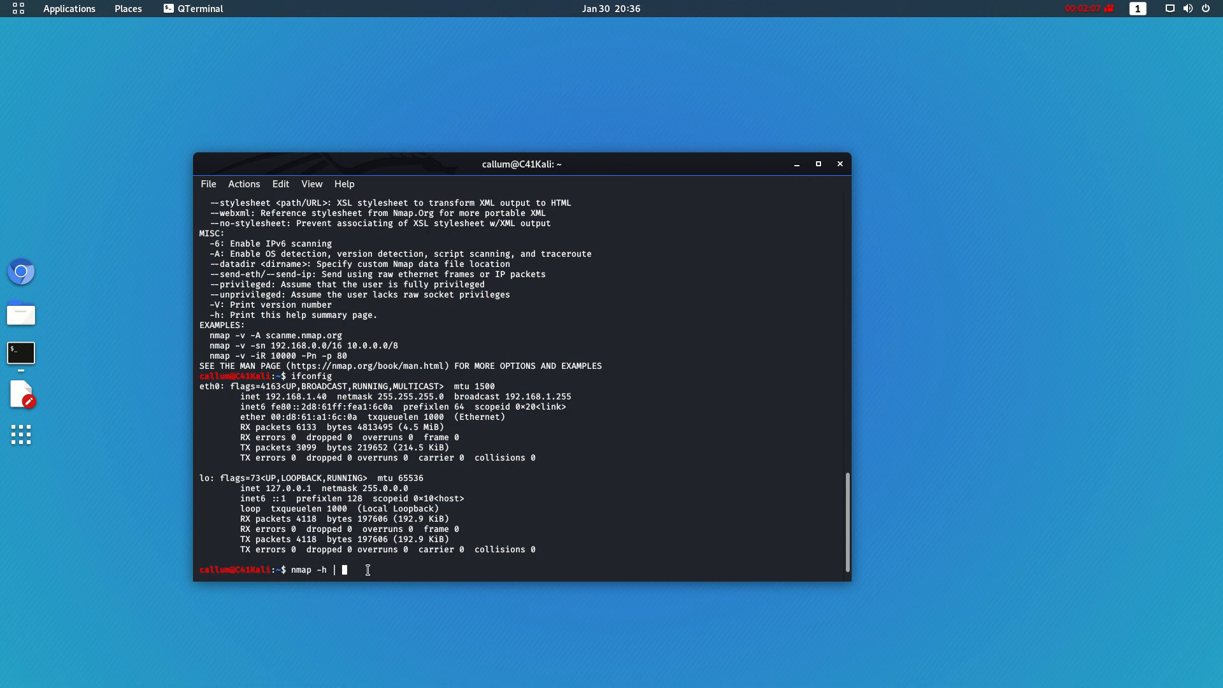
type("grep")
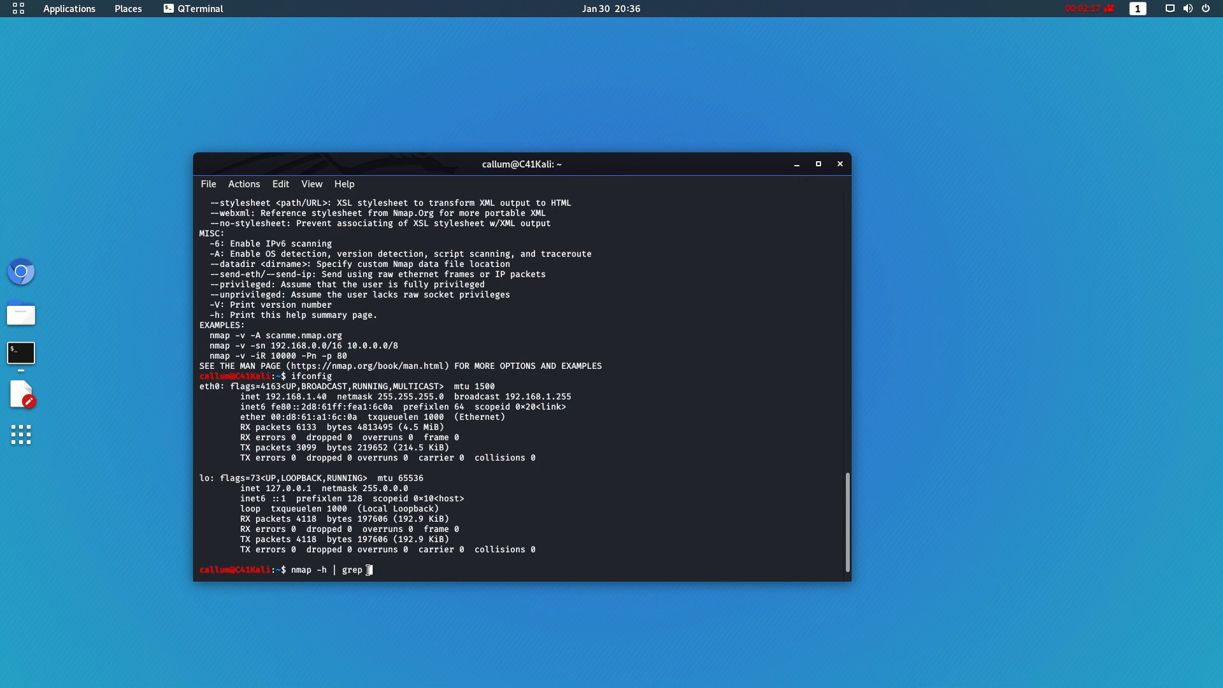
type("\"")
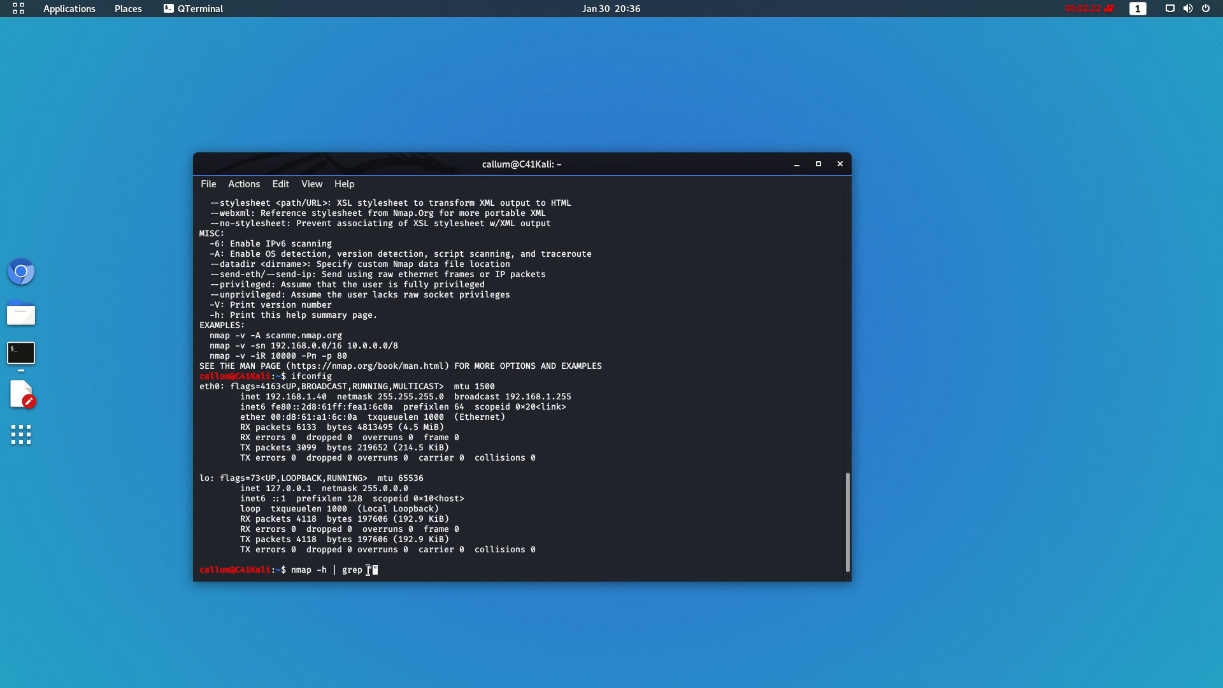
type("L")
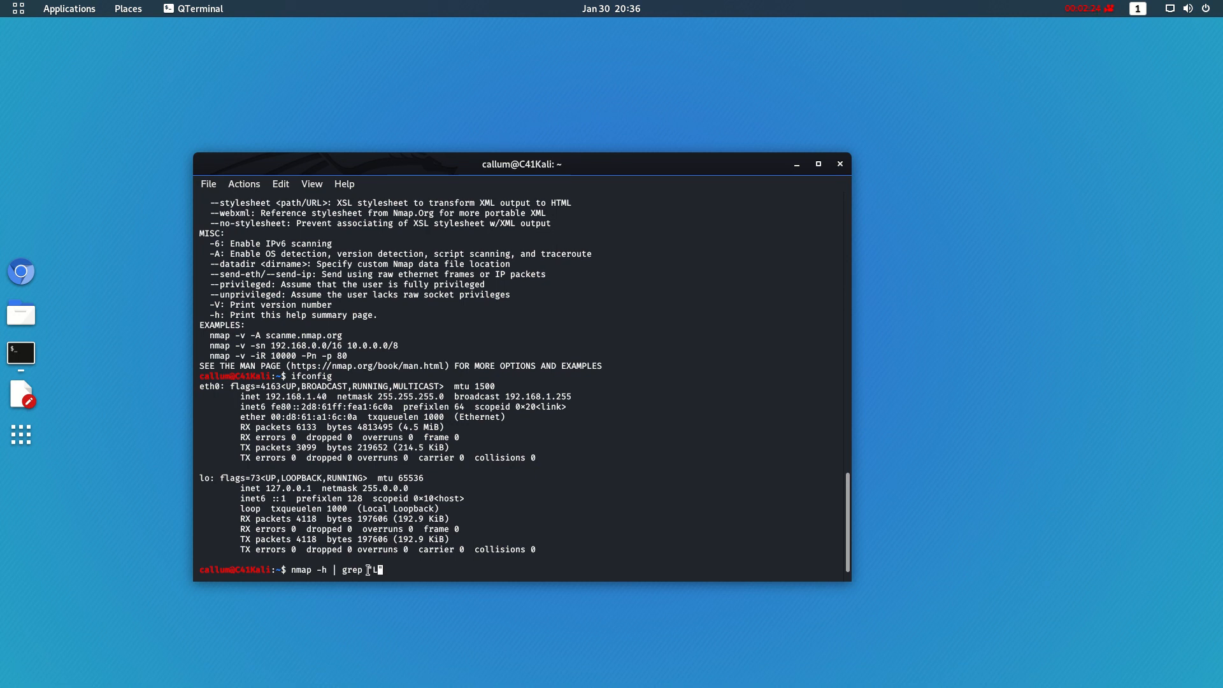
key("Return")
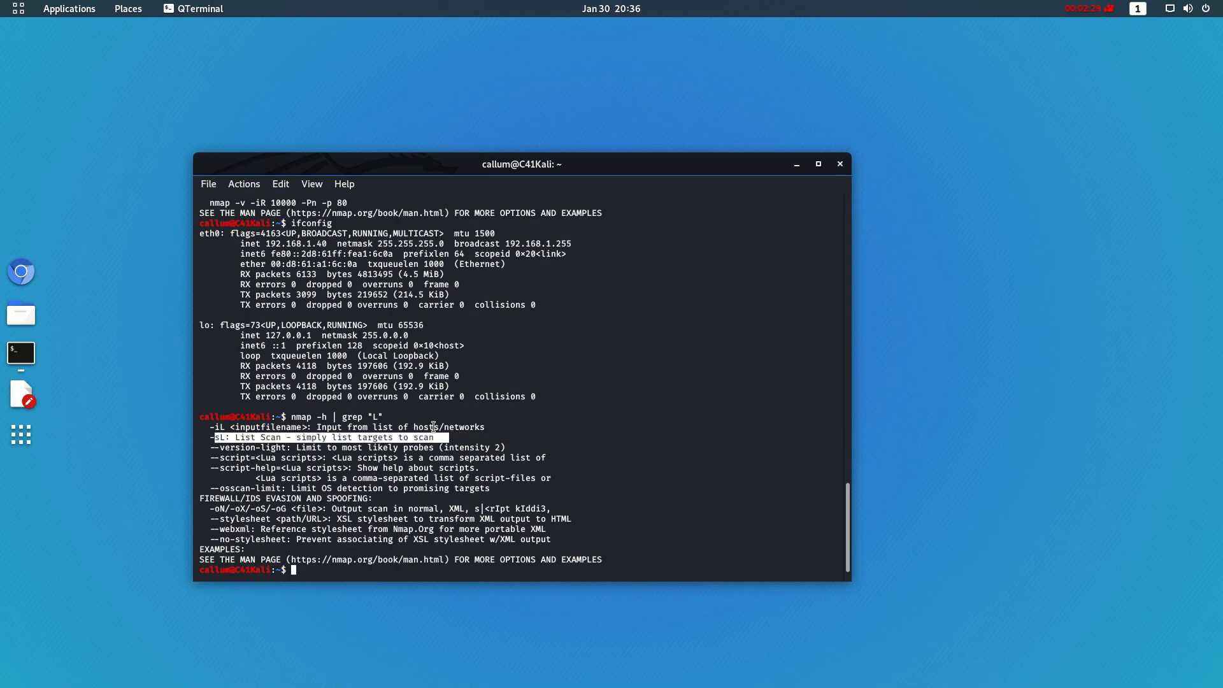
mouse_move(405, 421)
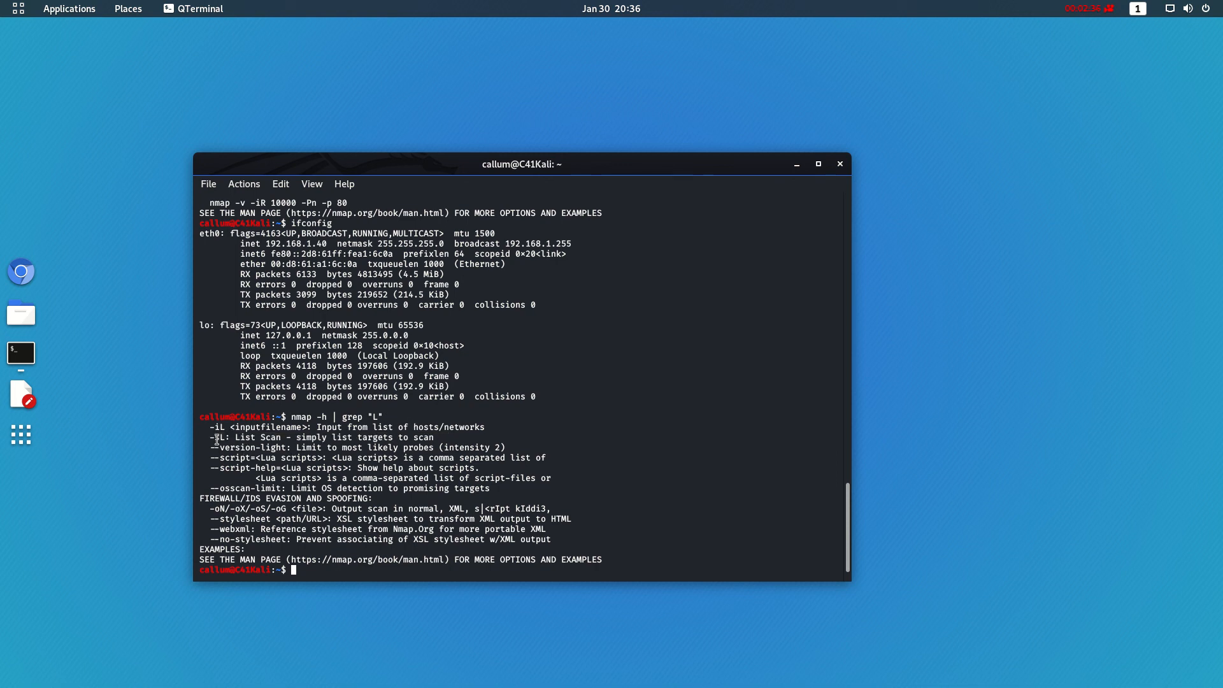
- Compose sudo nmap -sL targeting the 192.168.1.* range
type("sudo nmap -")
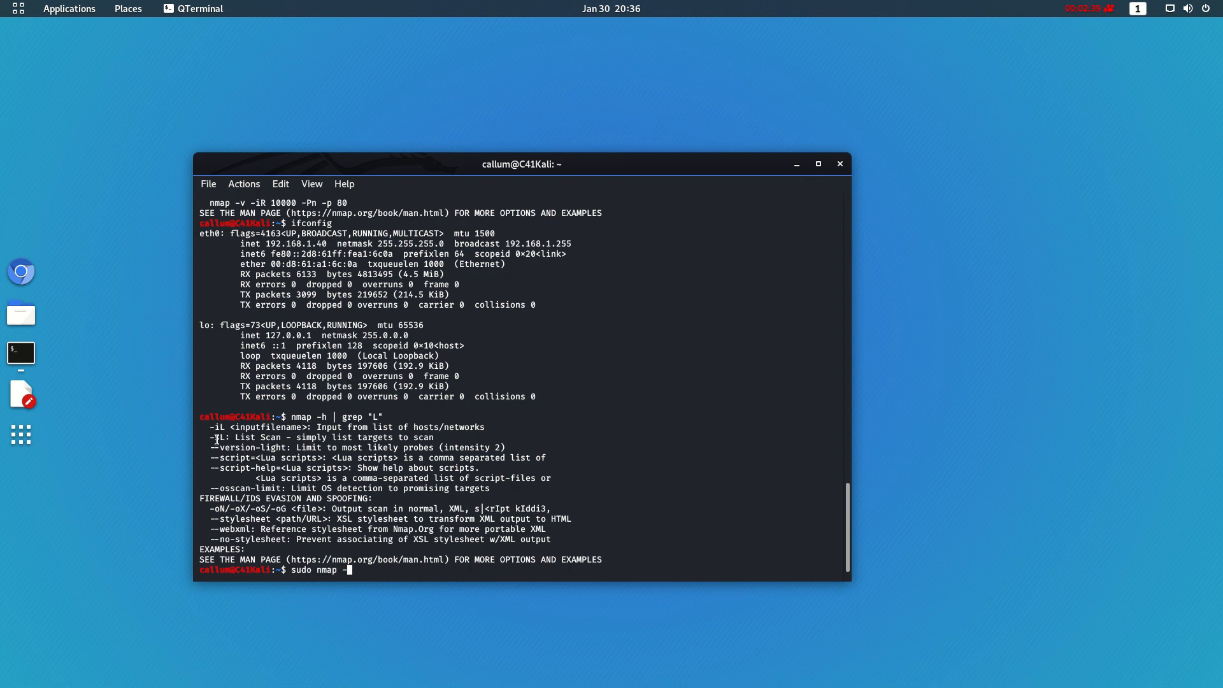
type("sL")
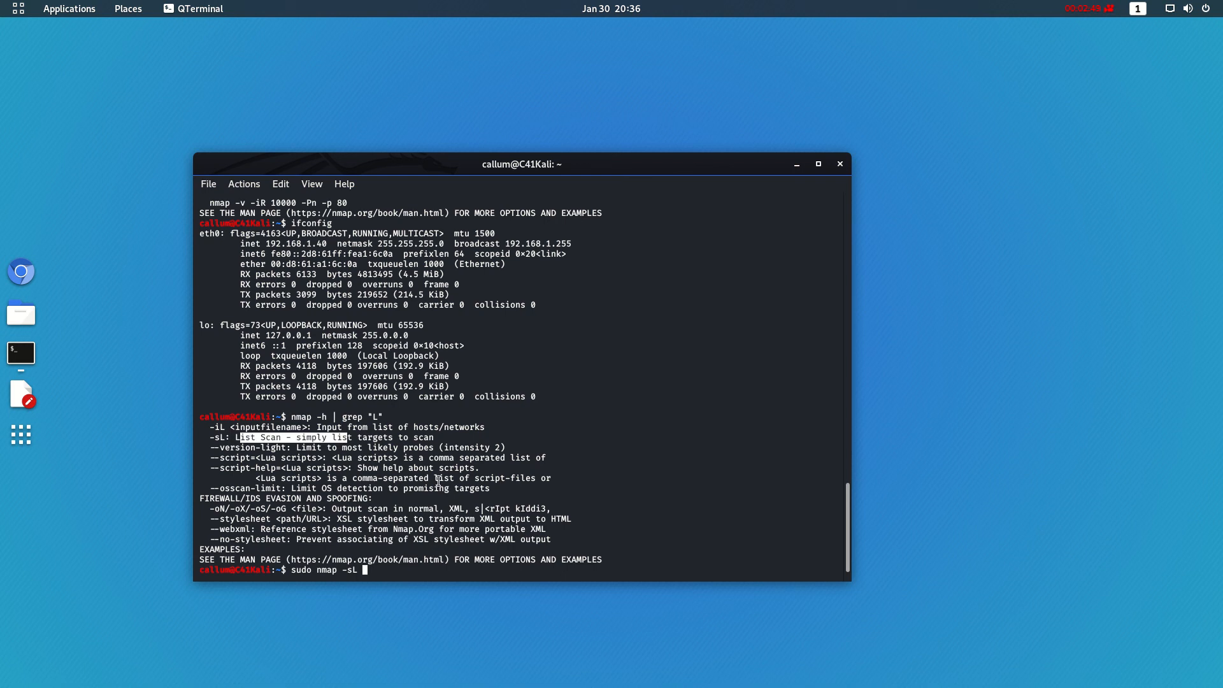
type("192.168")
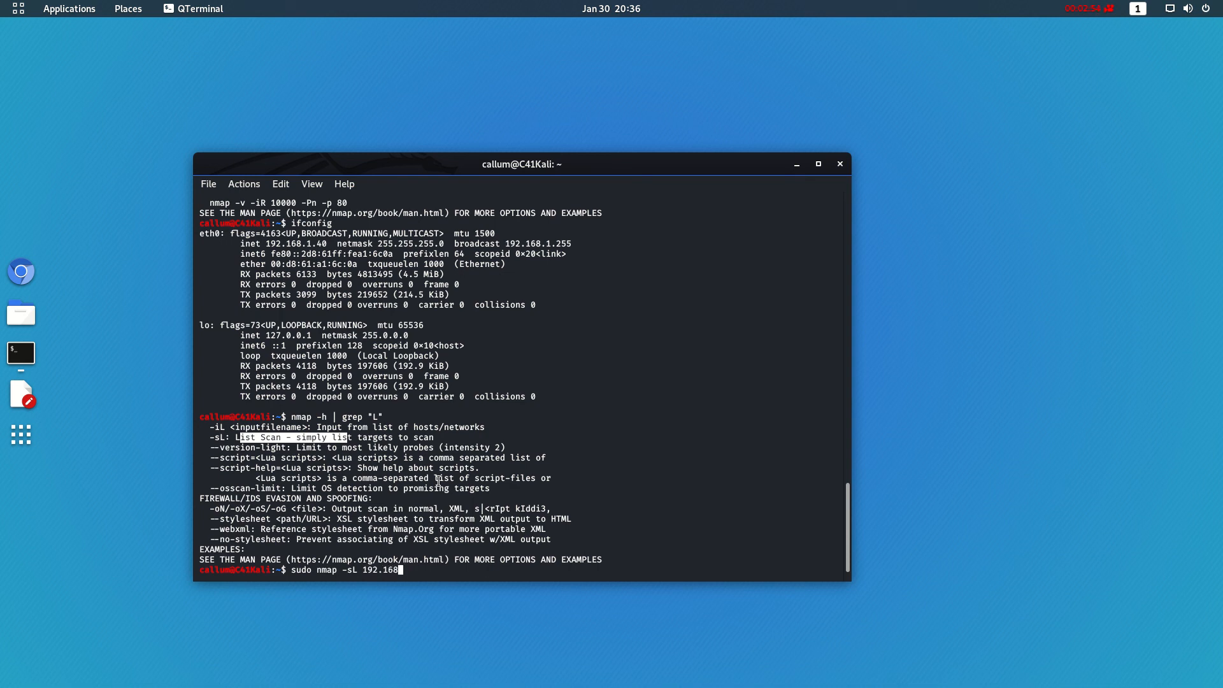
type(".0")
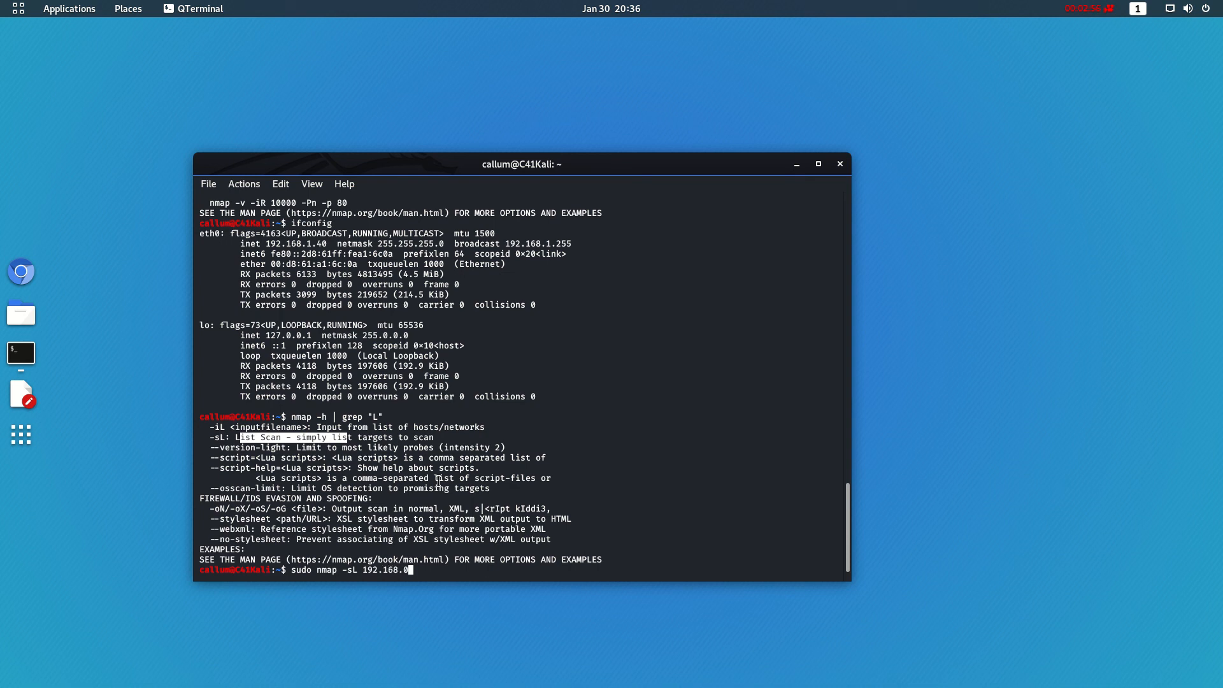
type(".")
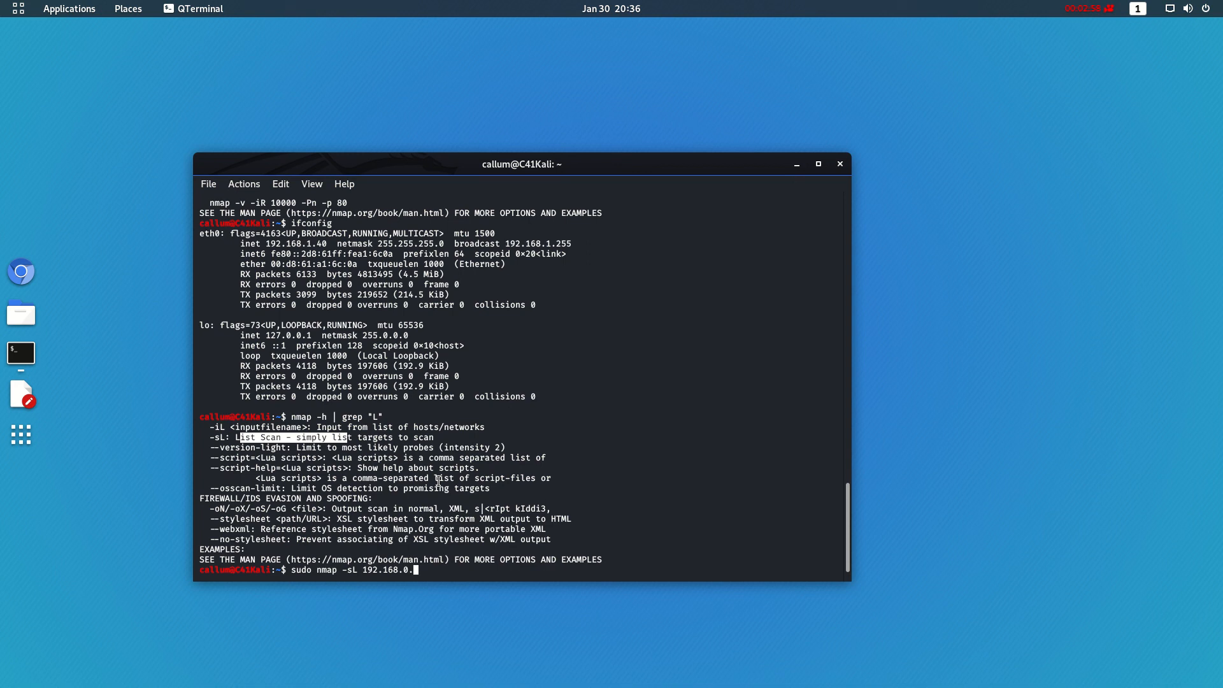
type("1.*")
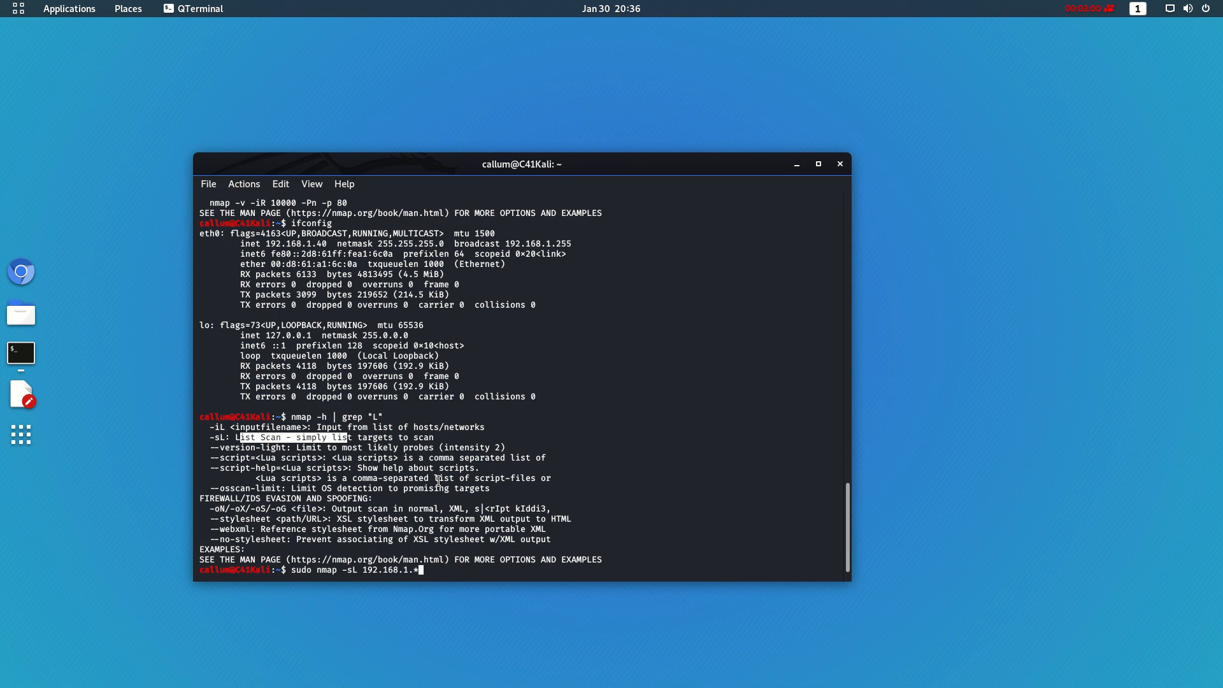
type("1/24")
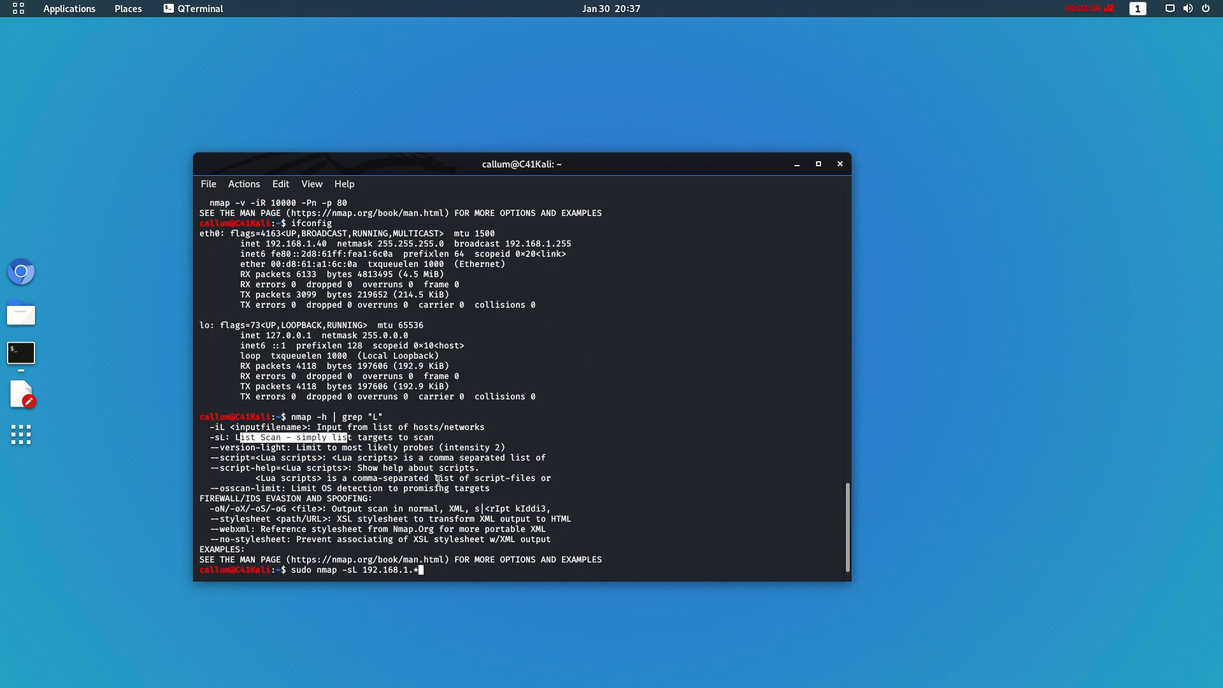
- Run the list scan and supply the sudo password to start per-address reports
key("Return")
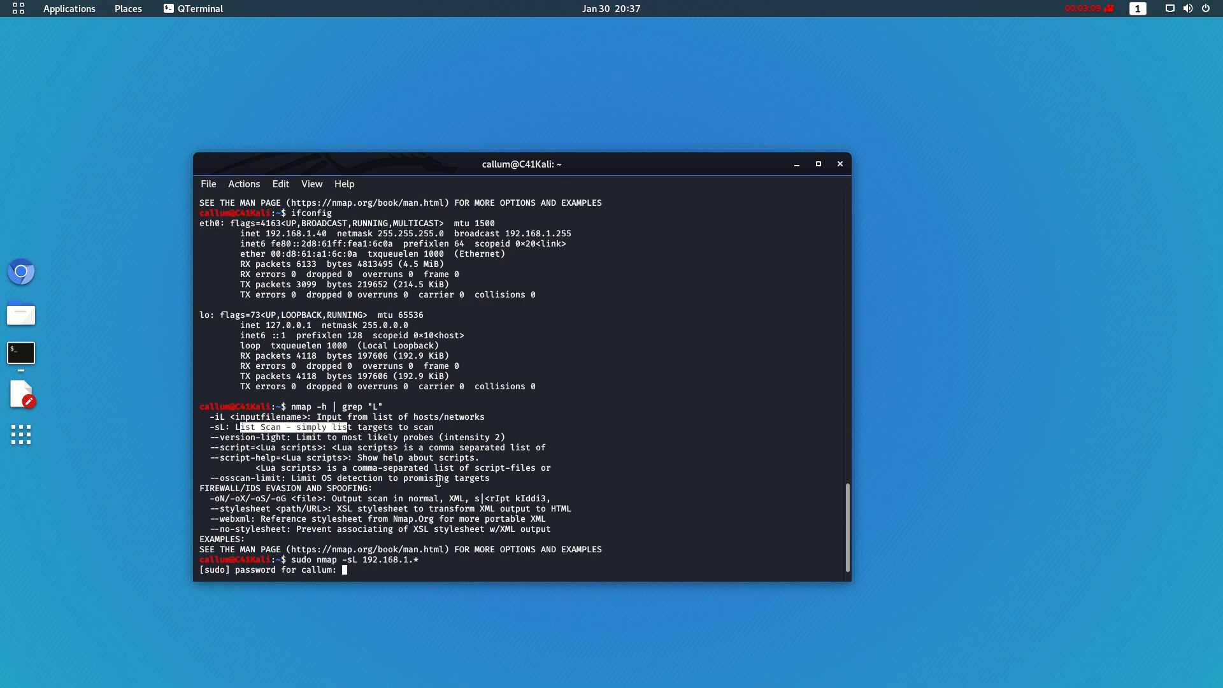
key("Return")
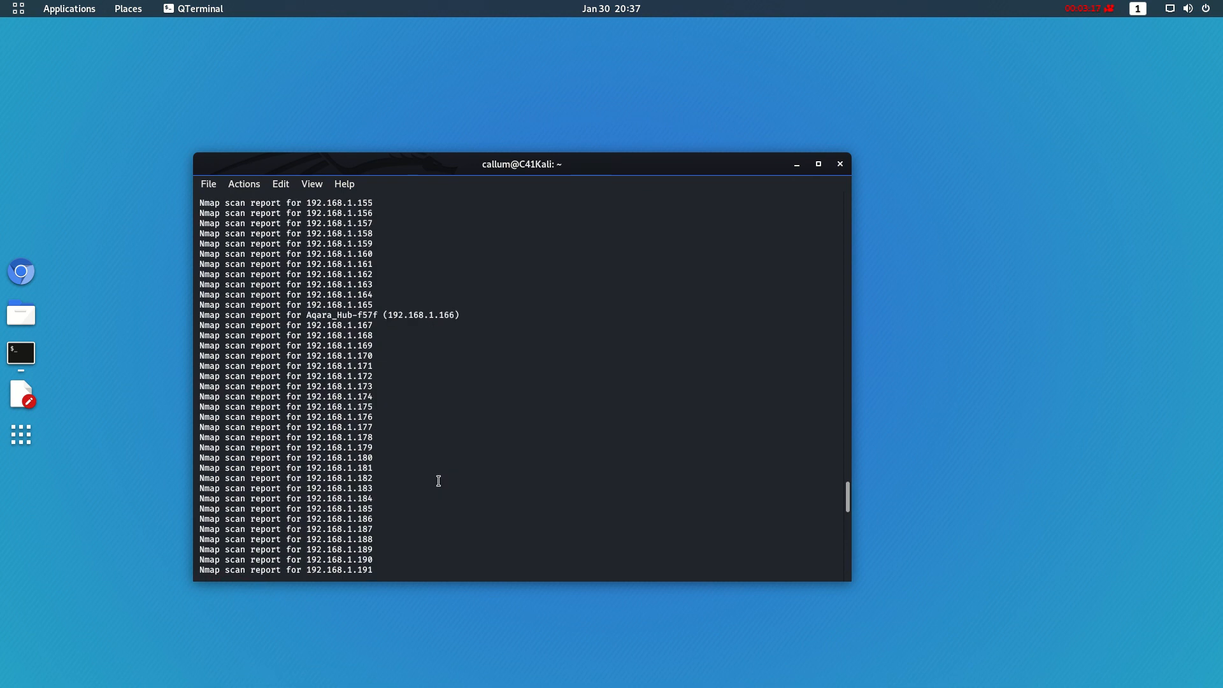
scroll("up", 3)
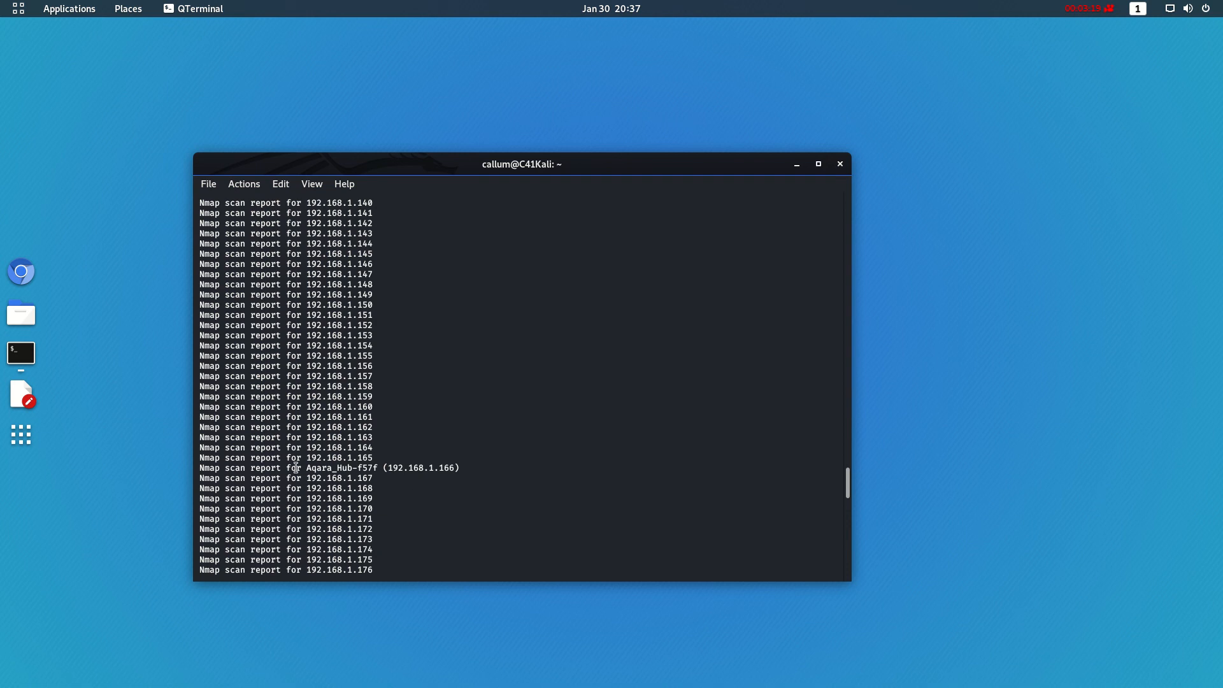
scroll("up", 3)
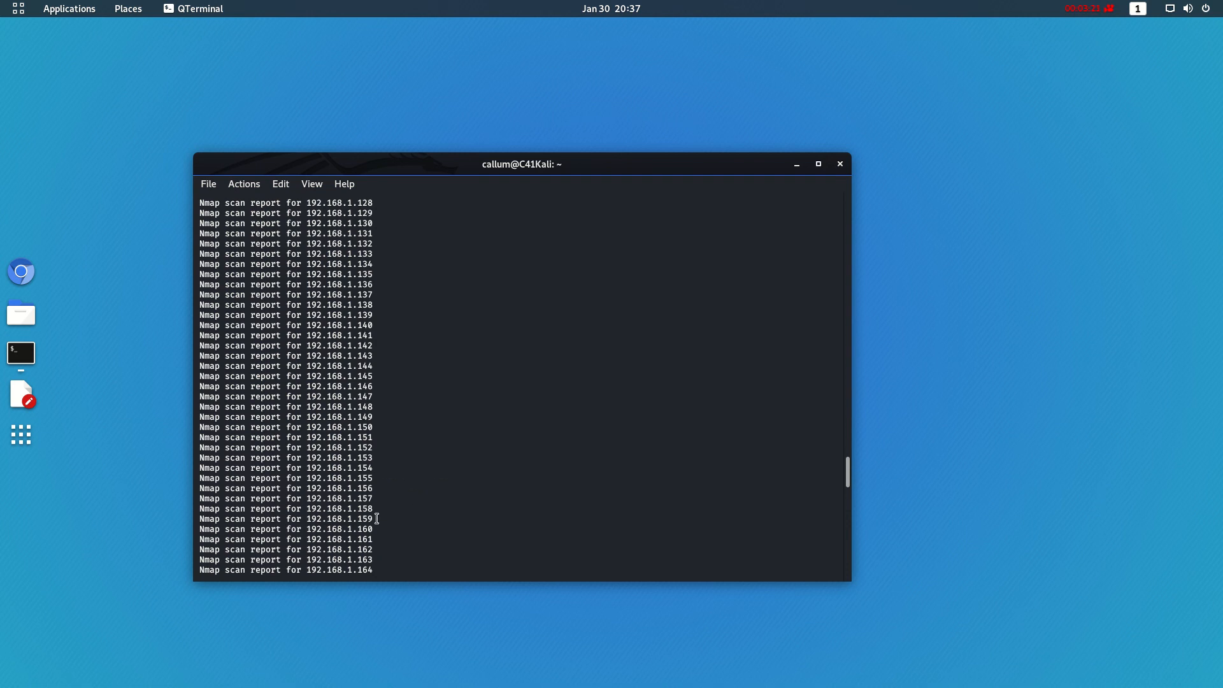
scroll("up", 3)
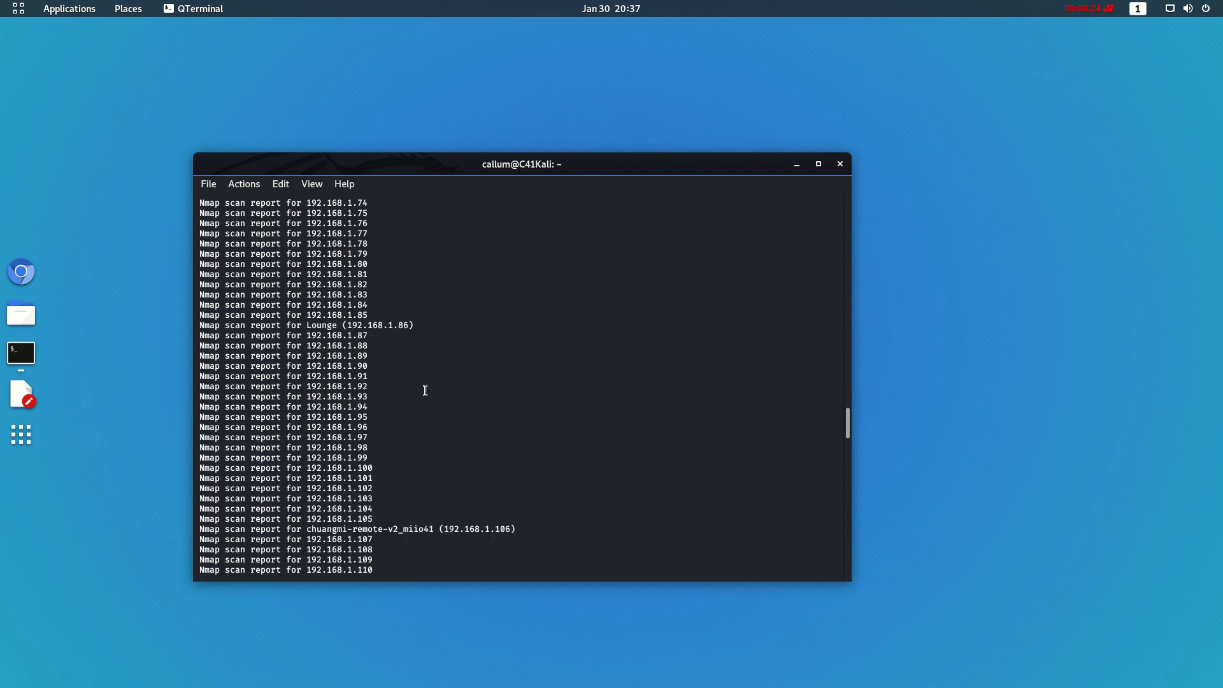
scroll("up", 3)
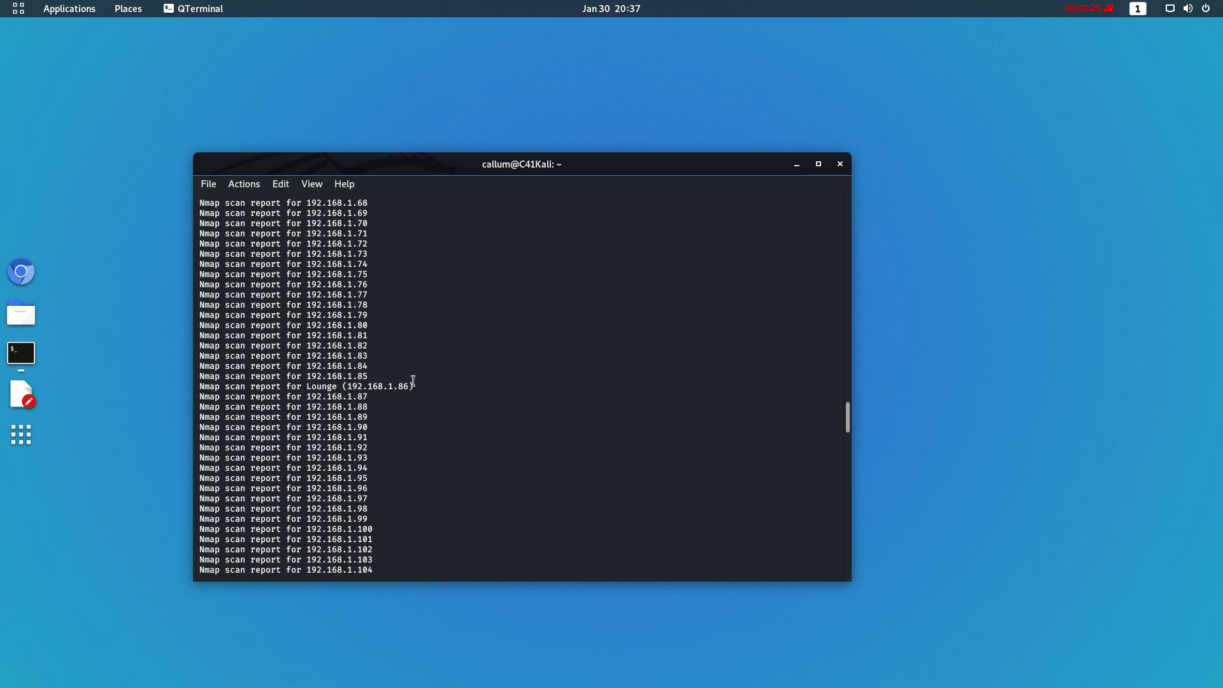
scroll("up", 3)
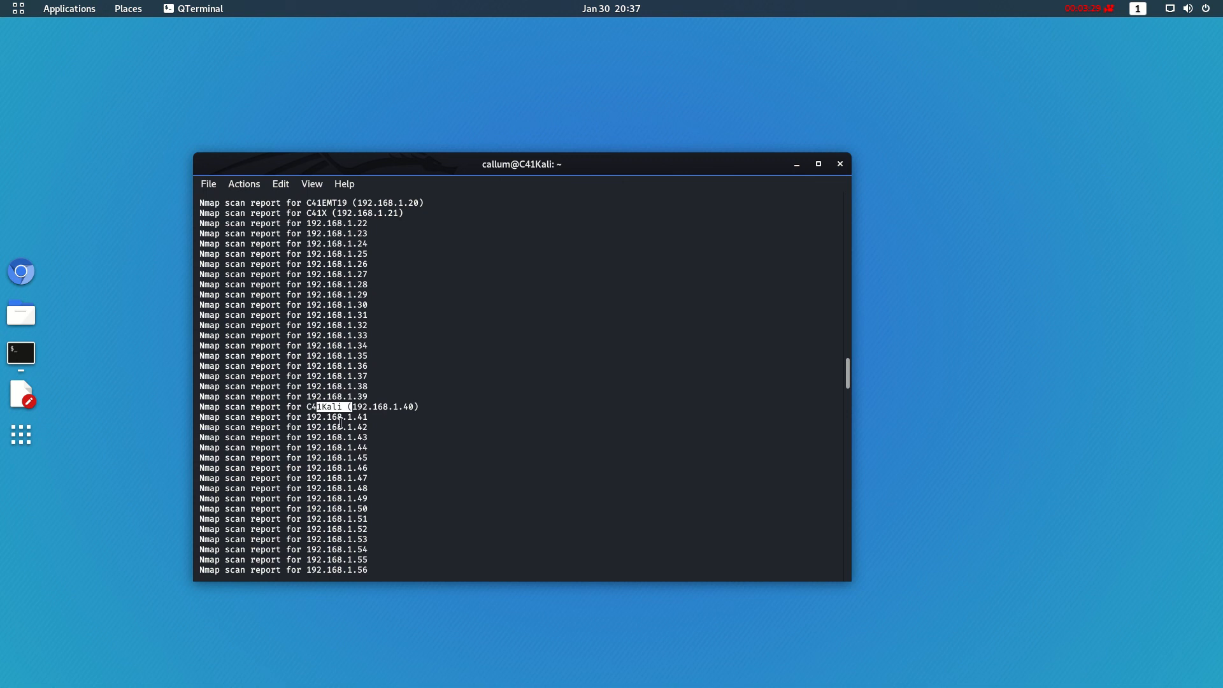
scroll("up", 3)
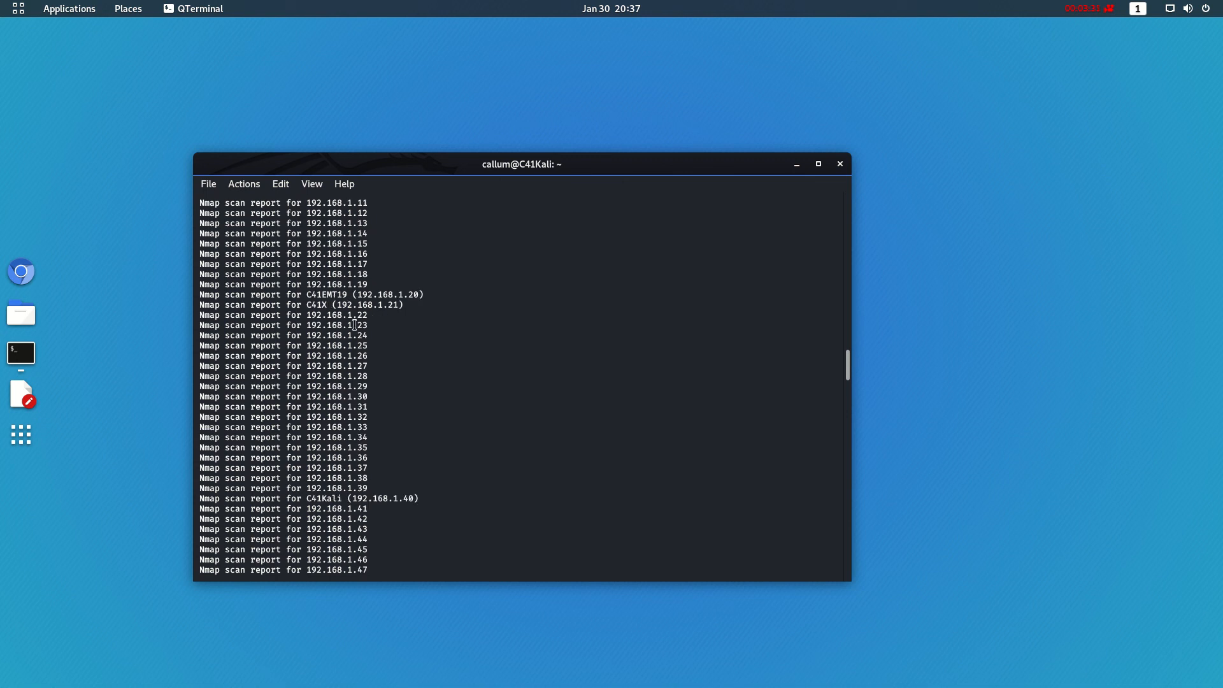
mouse_move(325, 304)
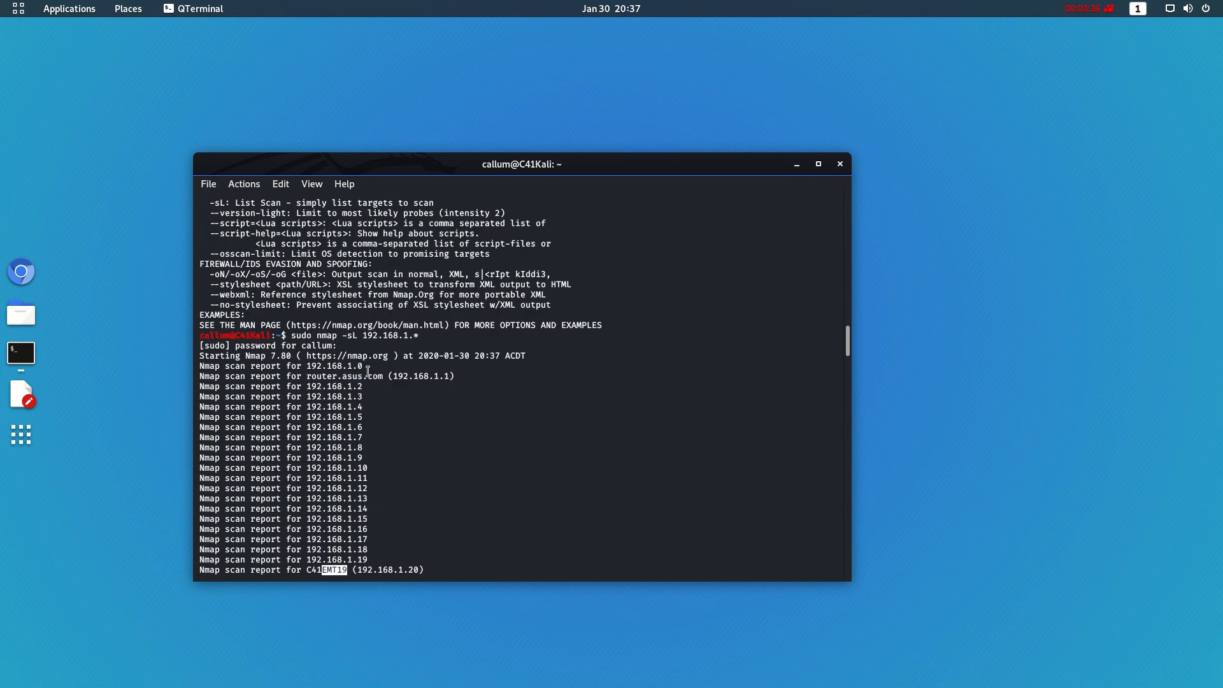
scroll("down", 3)
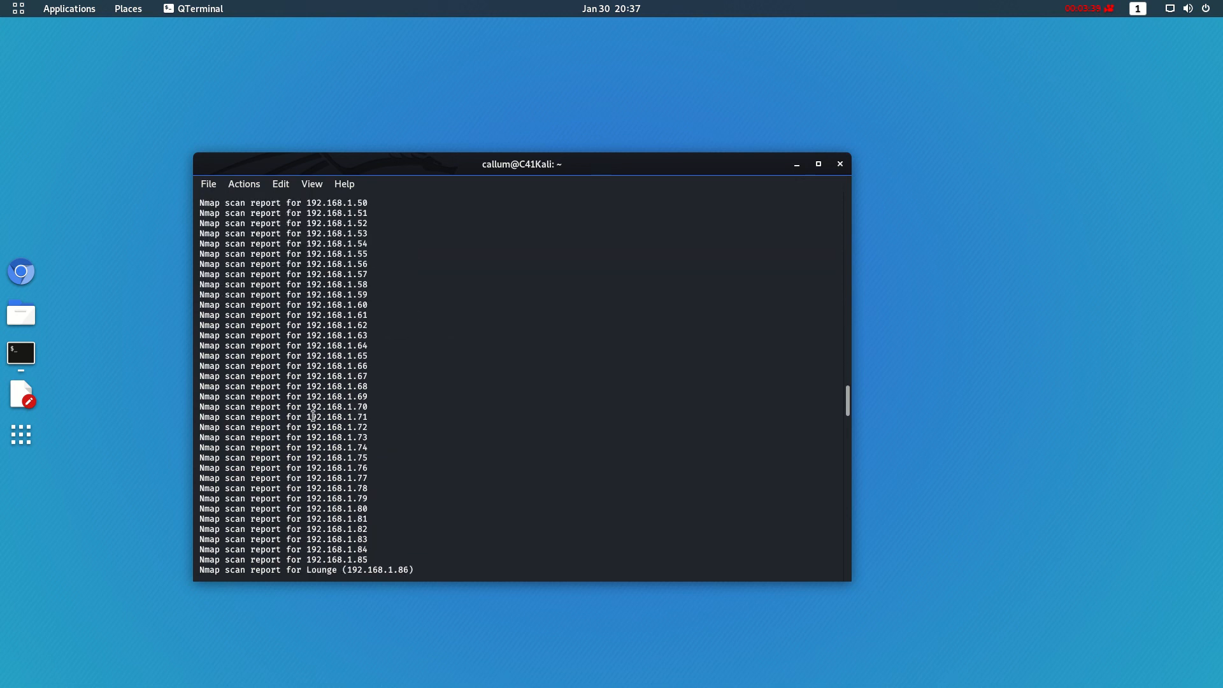
scroll("down", 3)
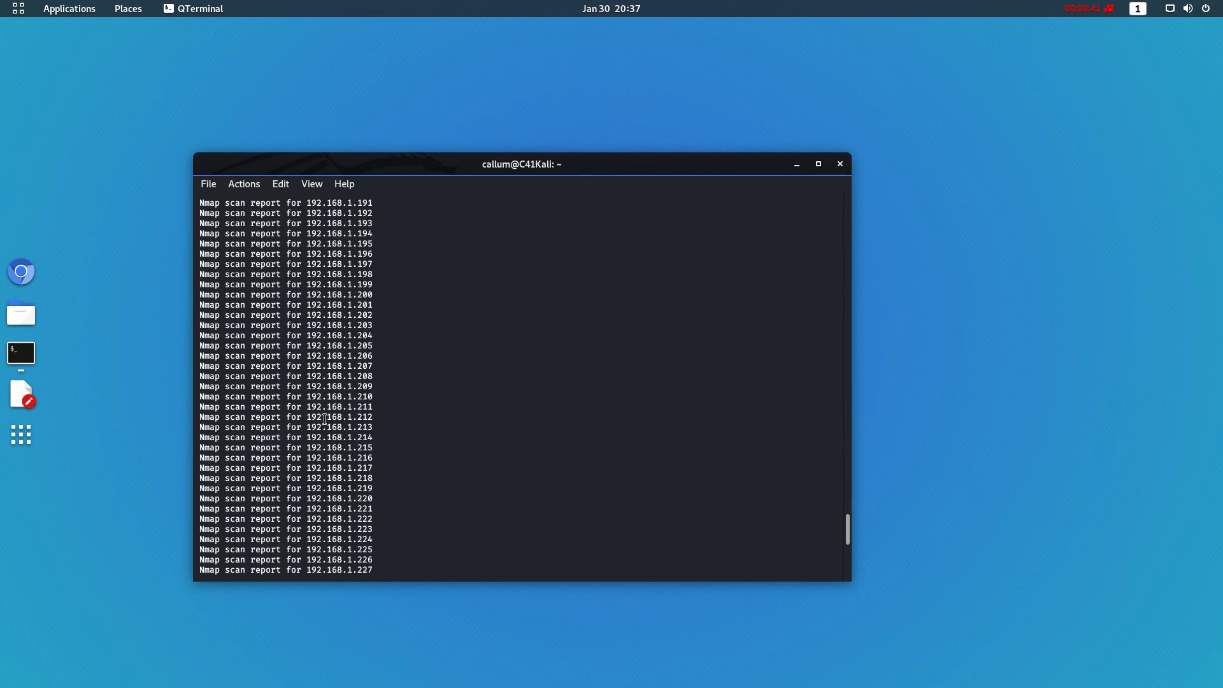
scroll("down", 3)
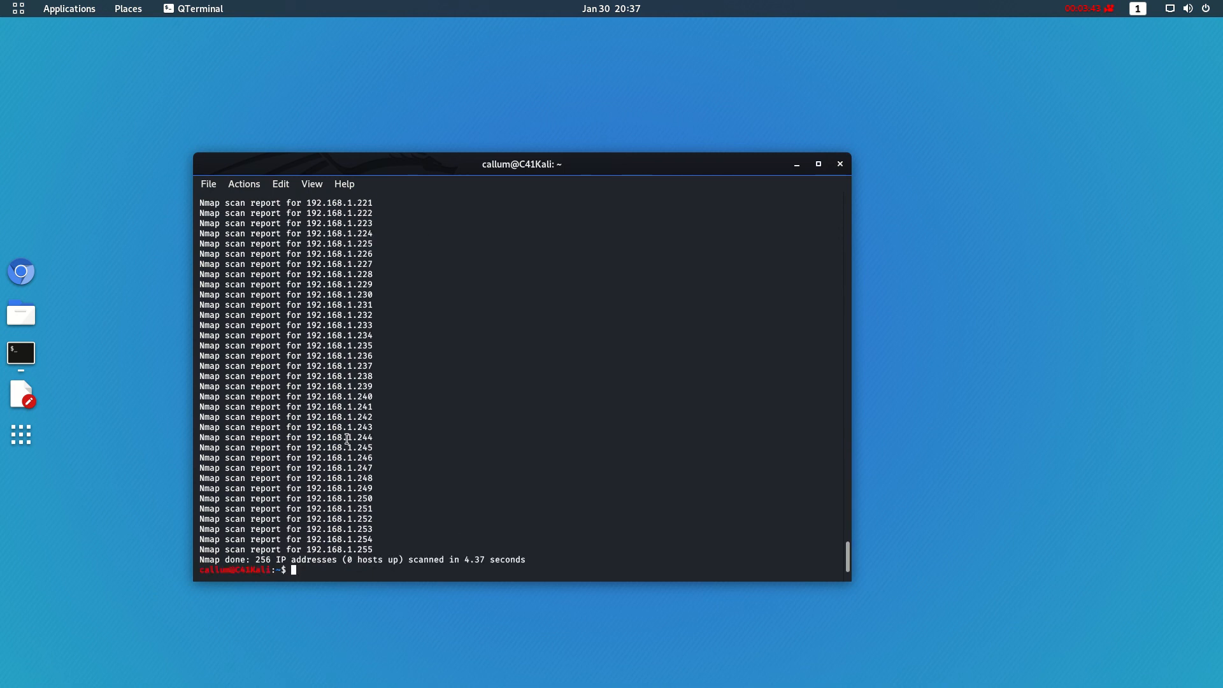
- Run sudo nmap -sL 192.168.1.* | grep "C41" listing C41EMT19, C41X and C41Kali, then close QTerminal
type("sudo nmap -sL 192.168.1.*")
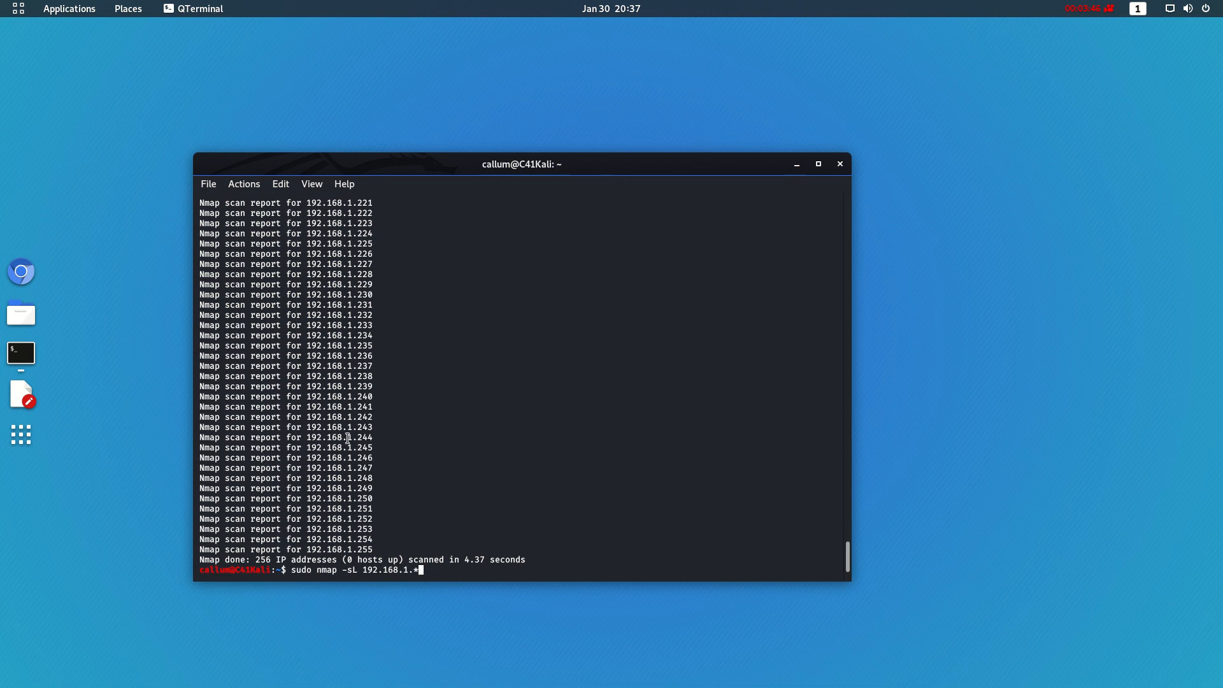
type("| gep \"C4")
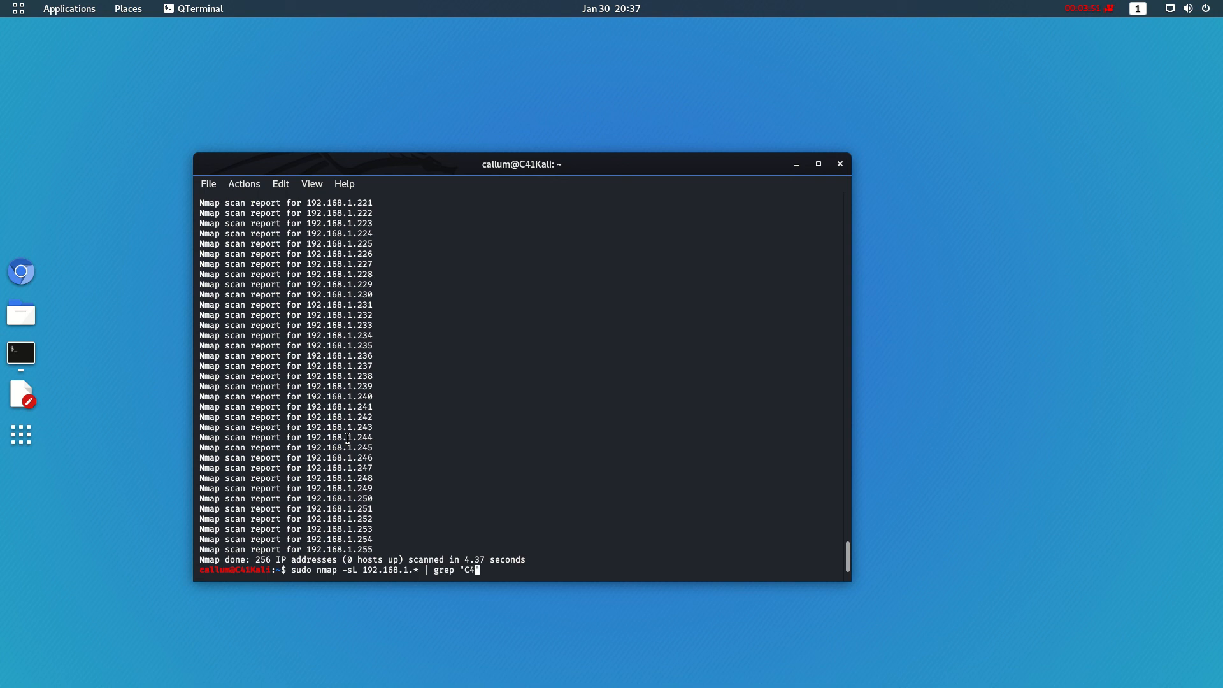
key("Return")
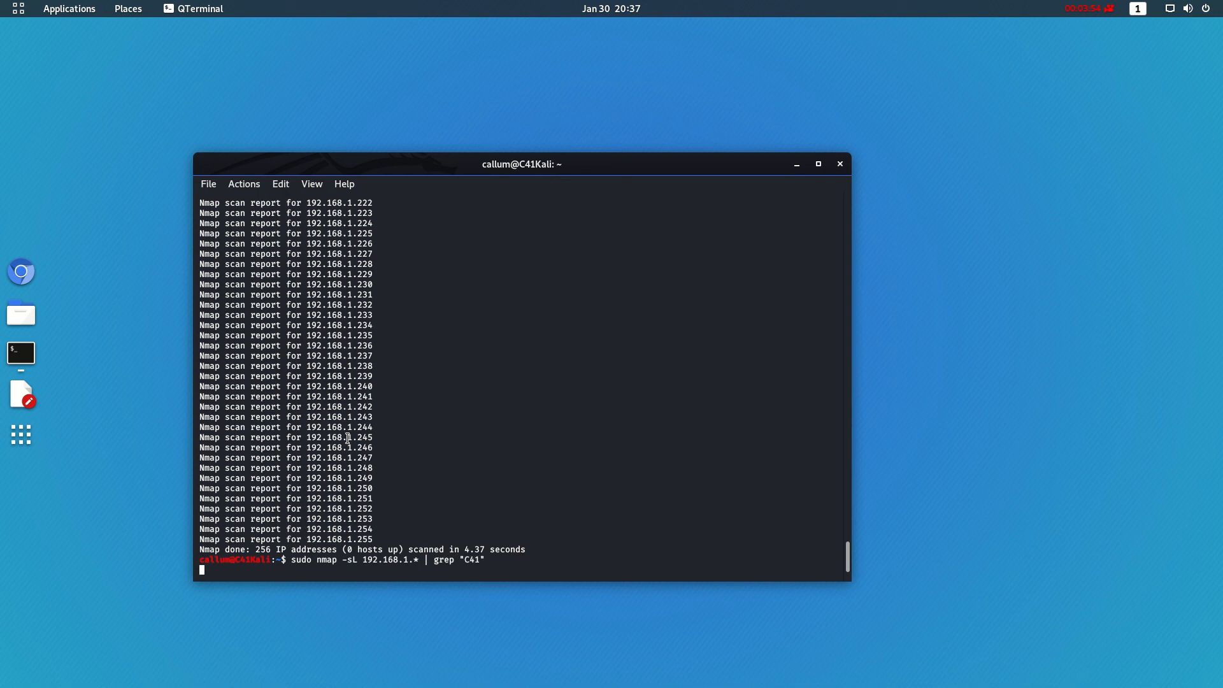
key("Return")
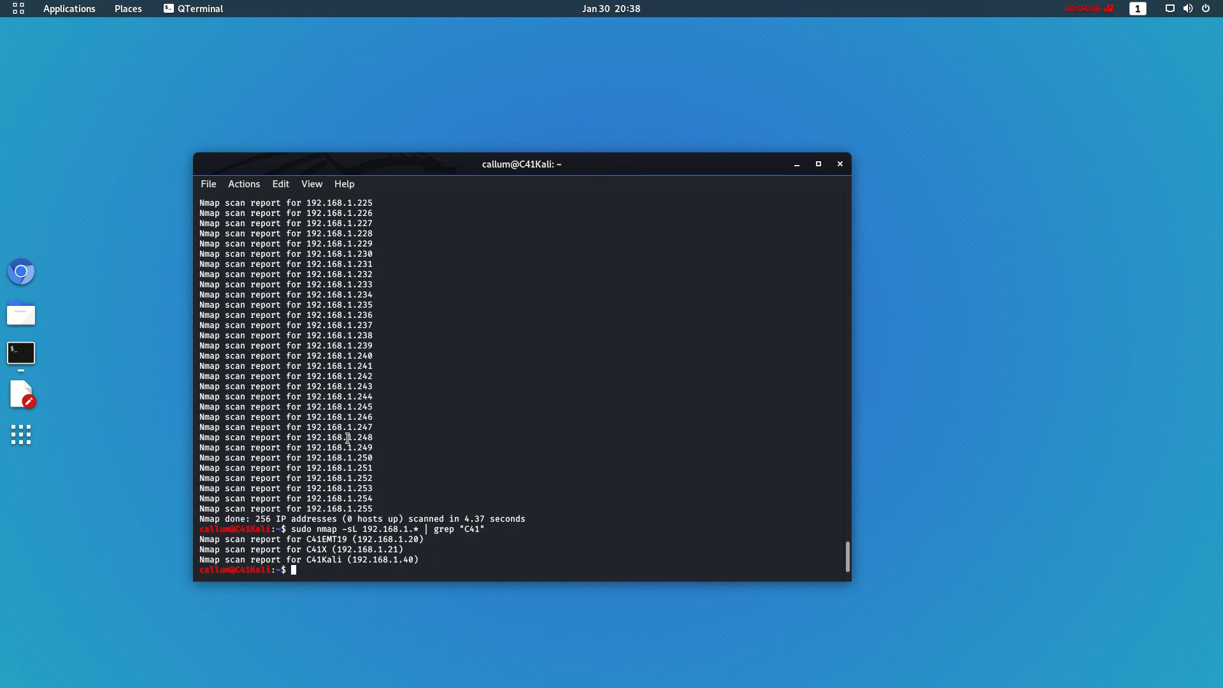
left_click(840, 164)
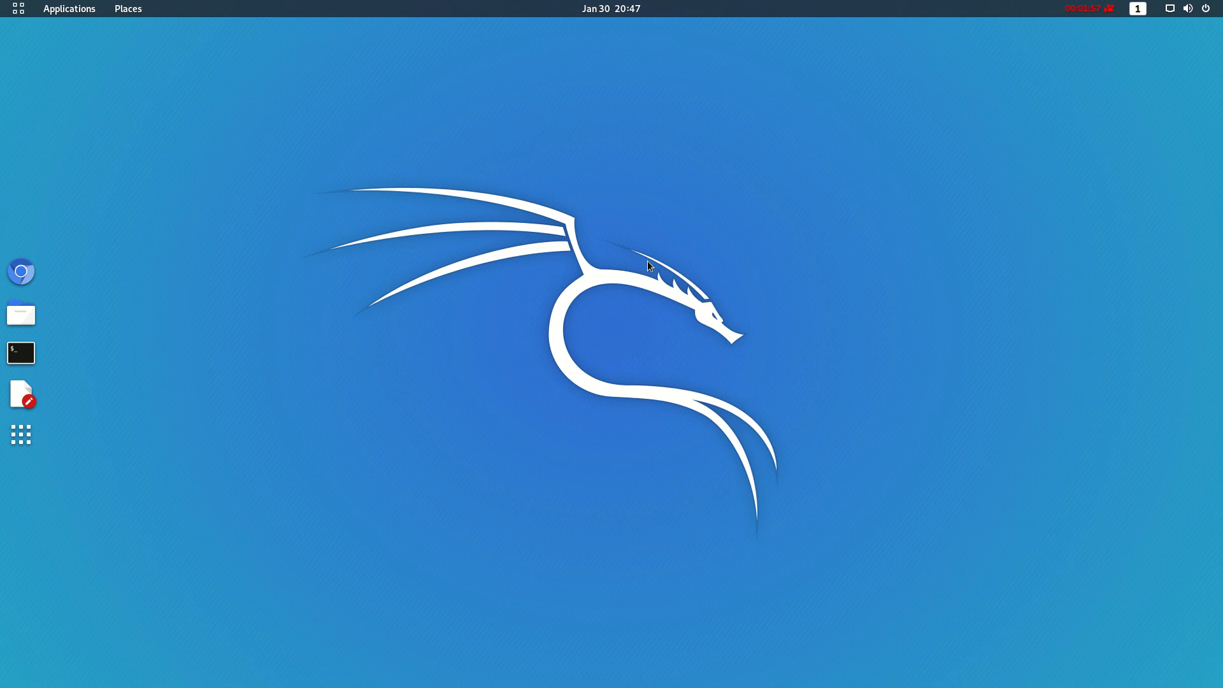
mouse_move(653, 341)
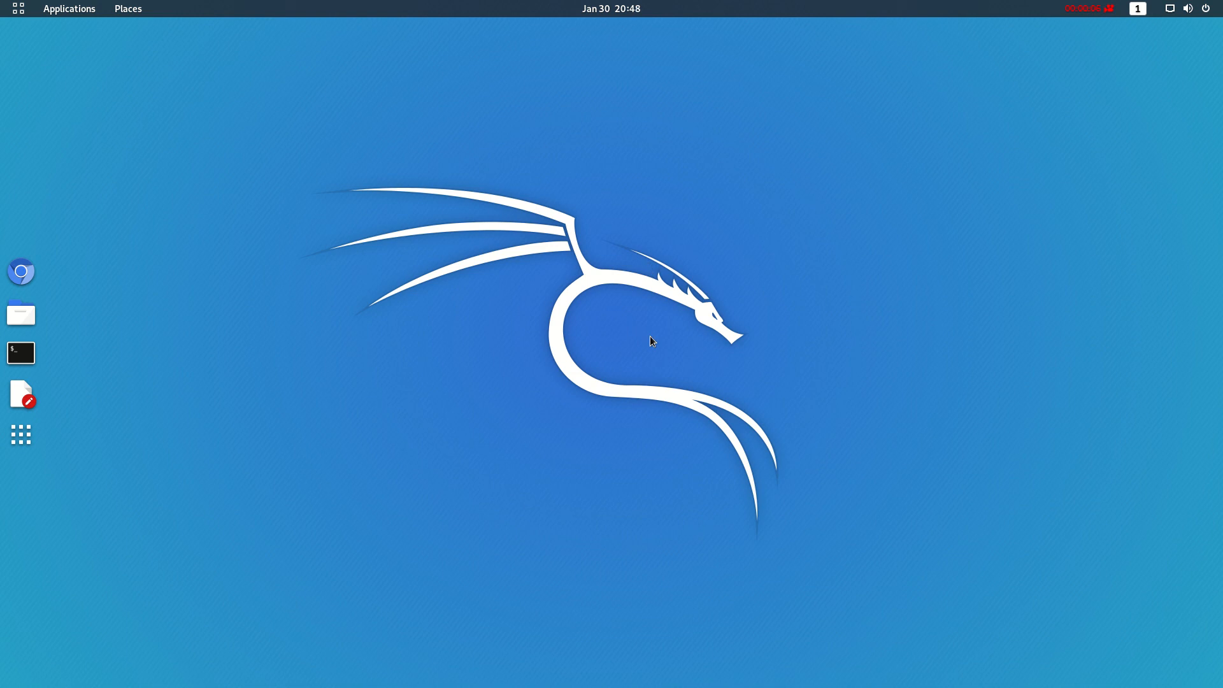